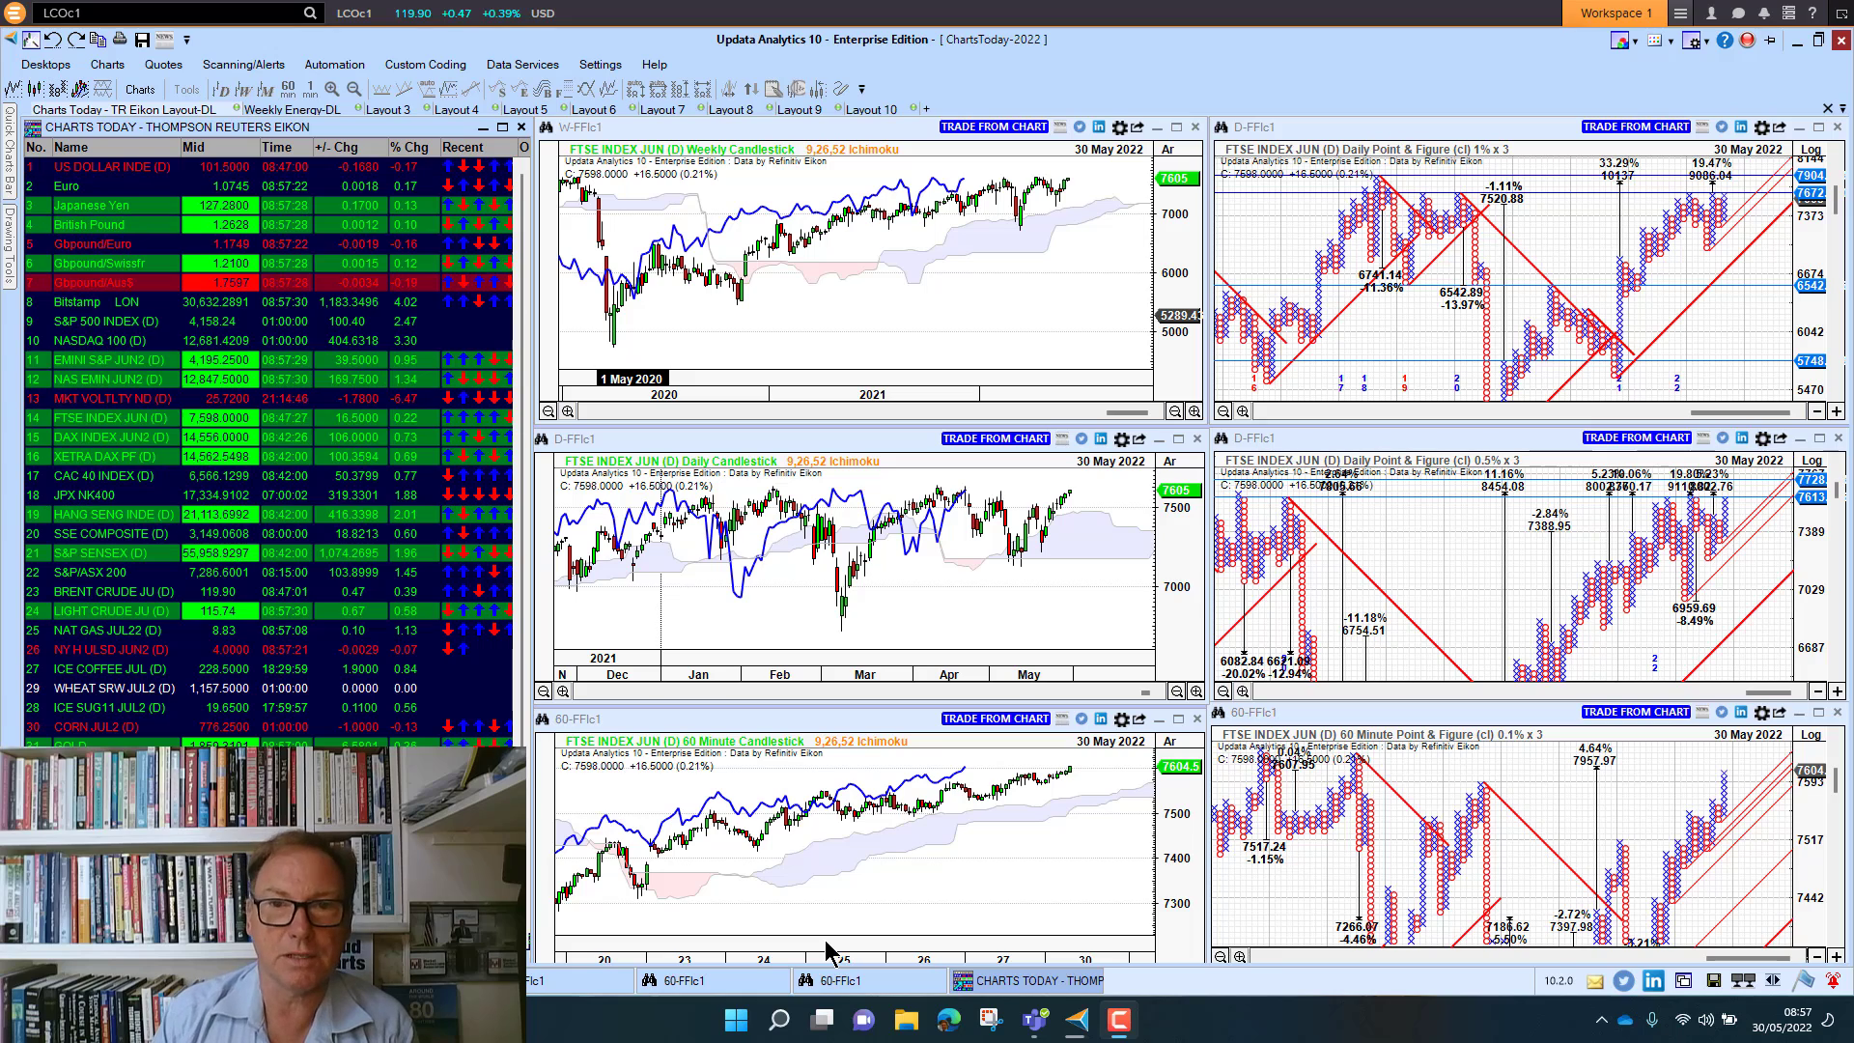
mouse_move(857, 910)
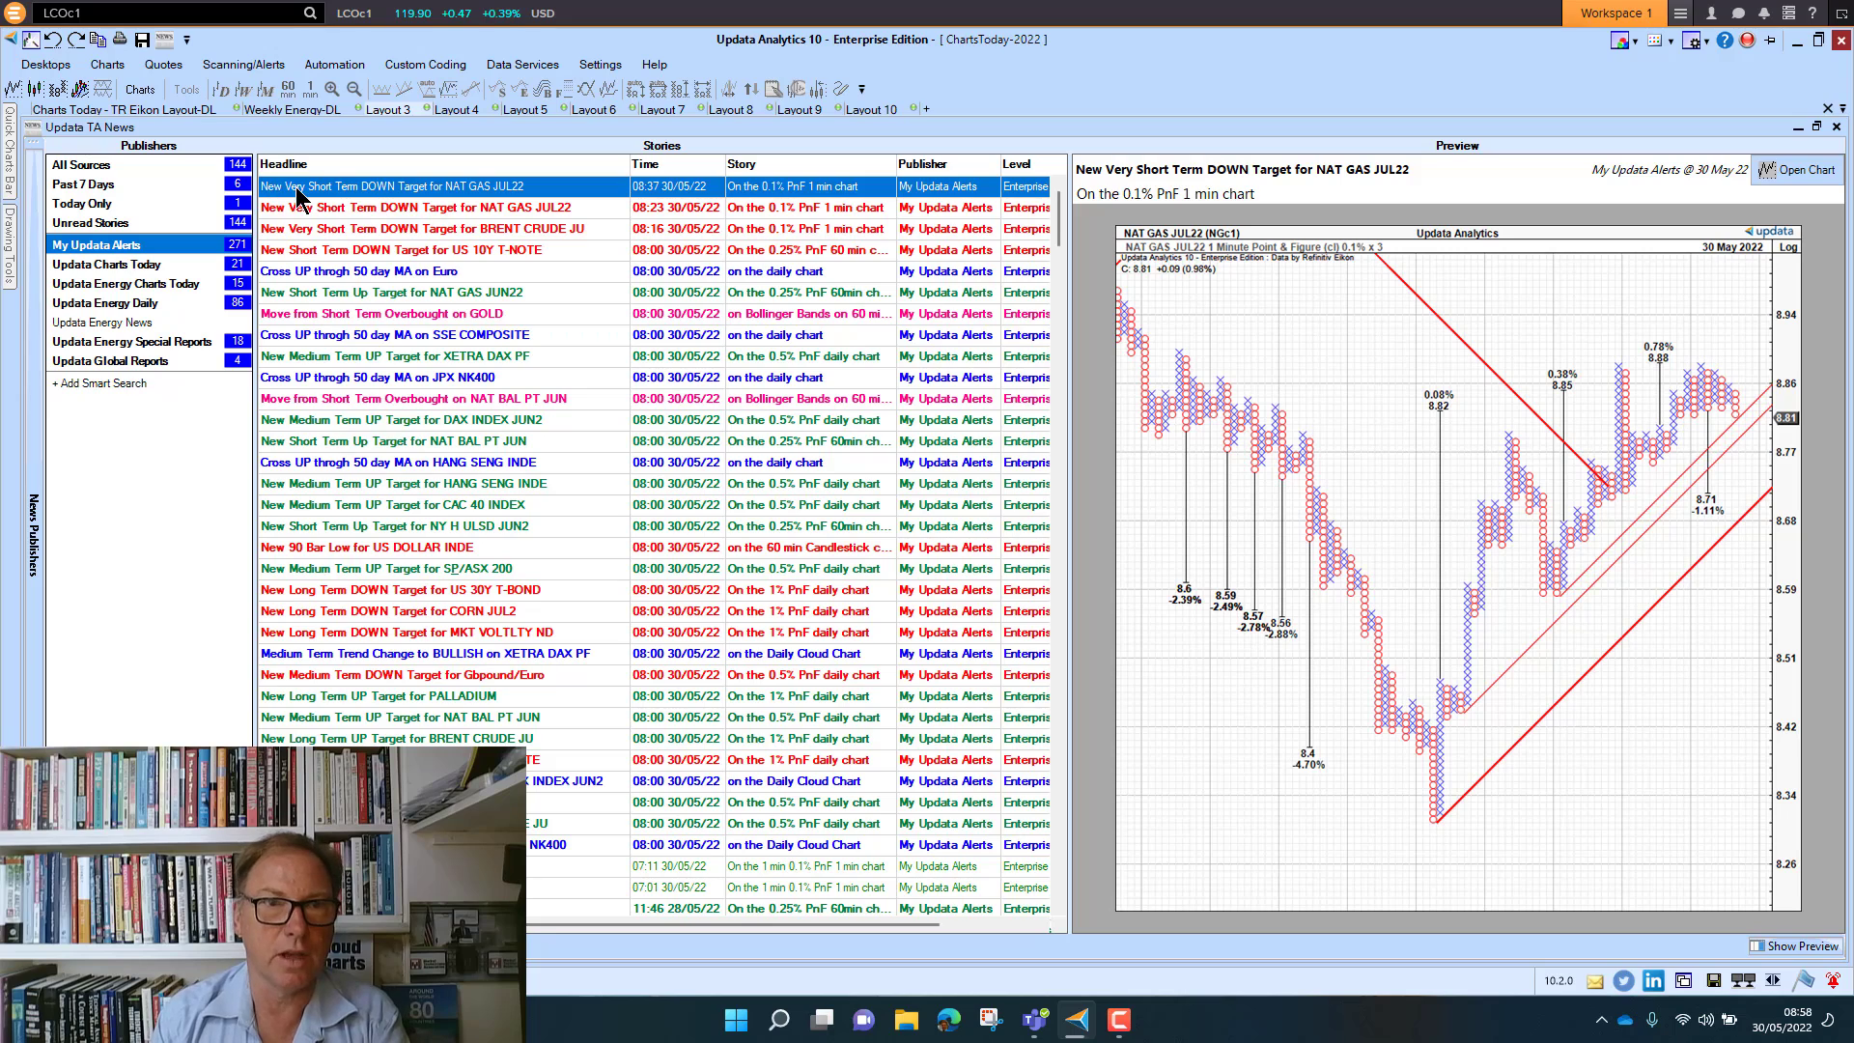
mouse_move(309, 272)
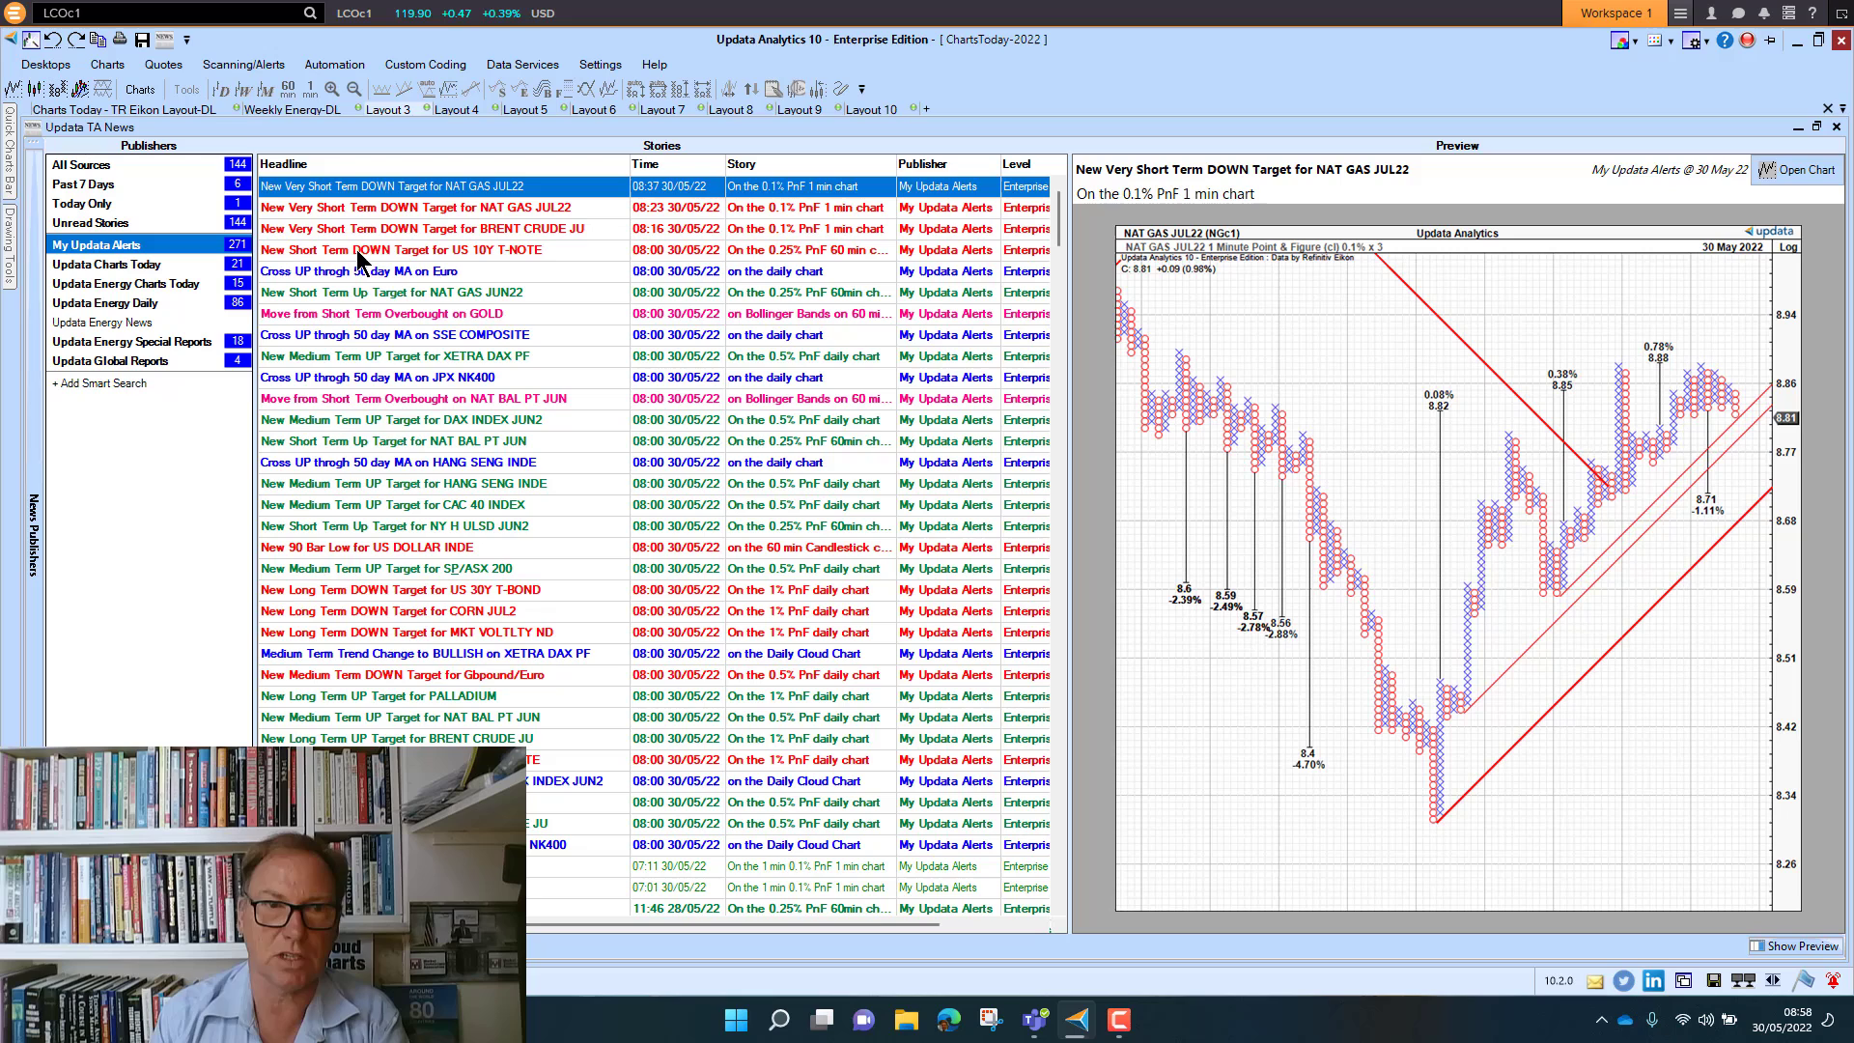
mouse_move(324, 373)
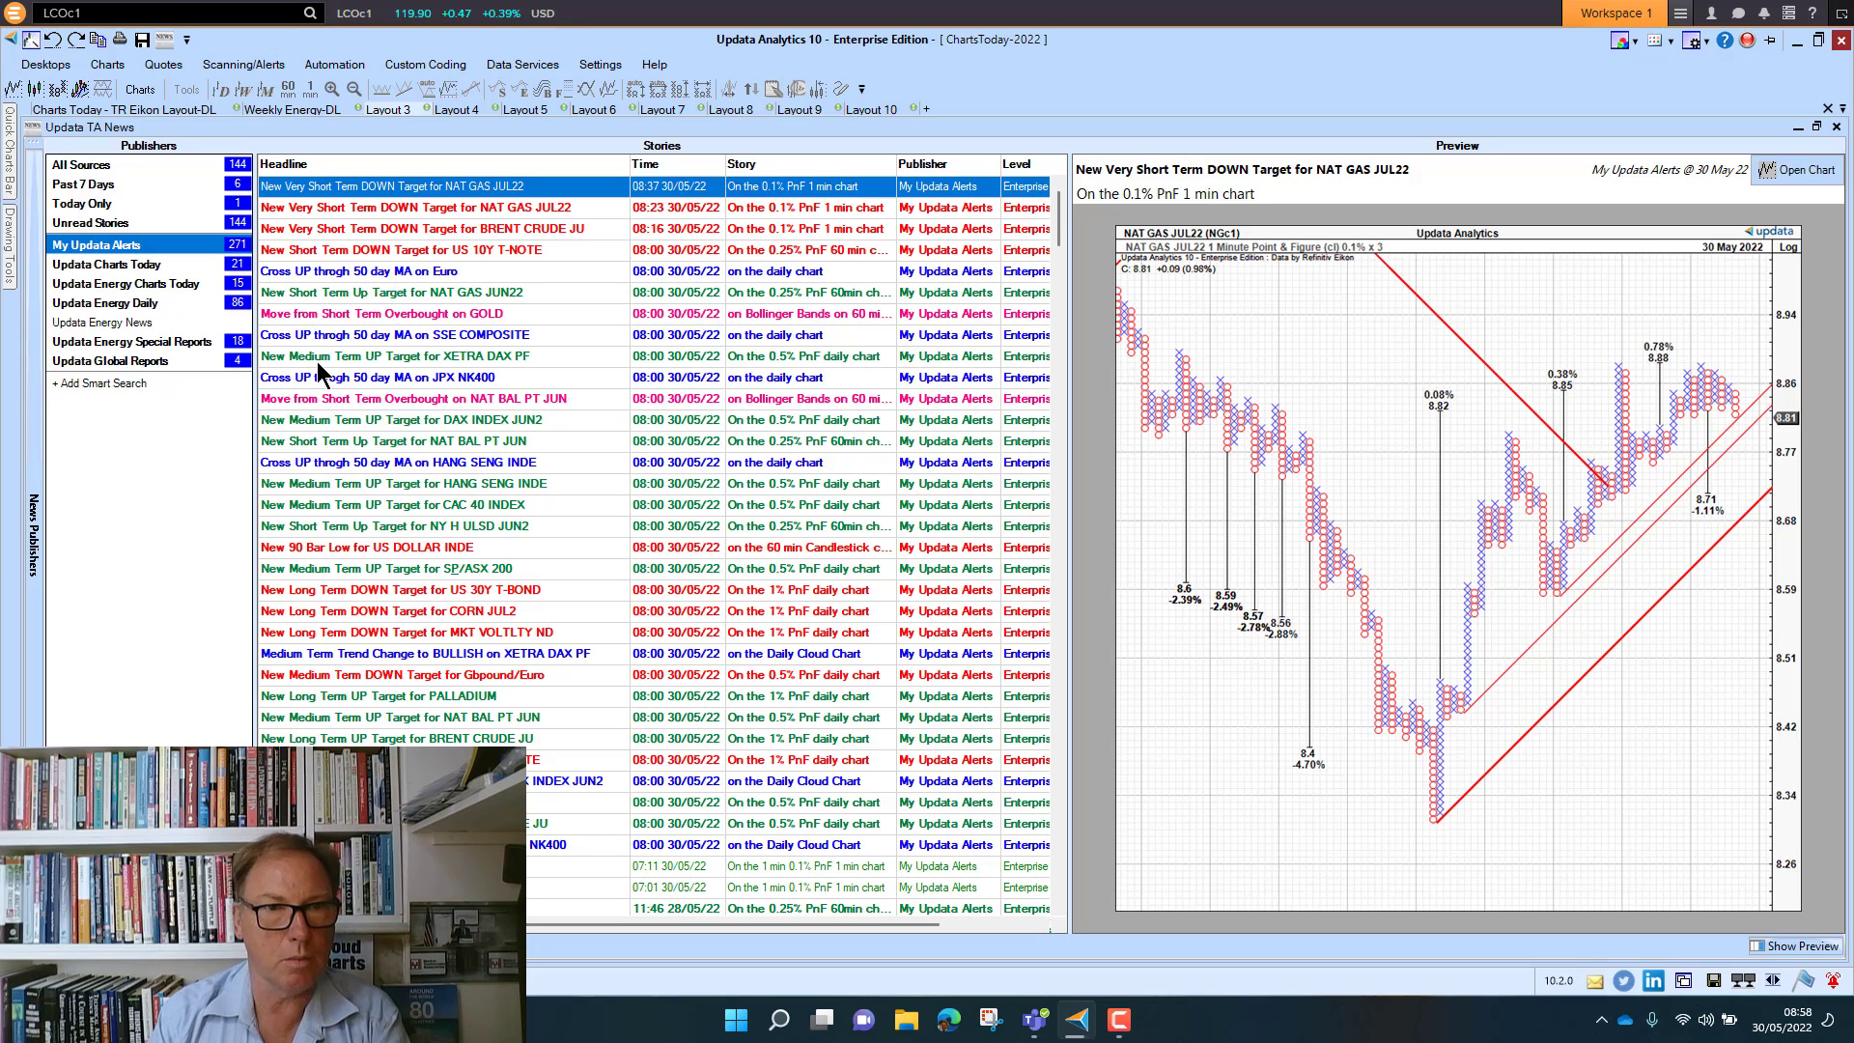
Step: Preview the XETRA DAX up target, JPX NK400 and Hang Seng 50-day cross alerts, then the NY H ULSD JUN2 up target
left_click(401, 356)
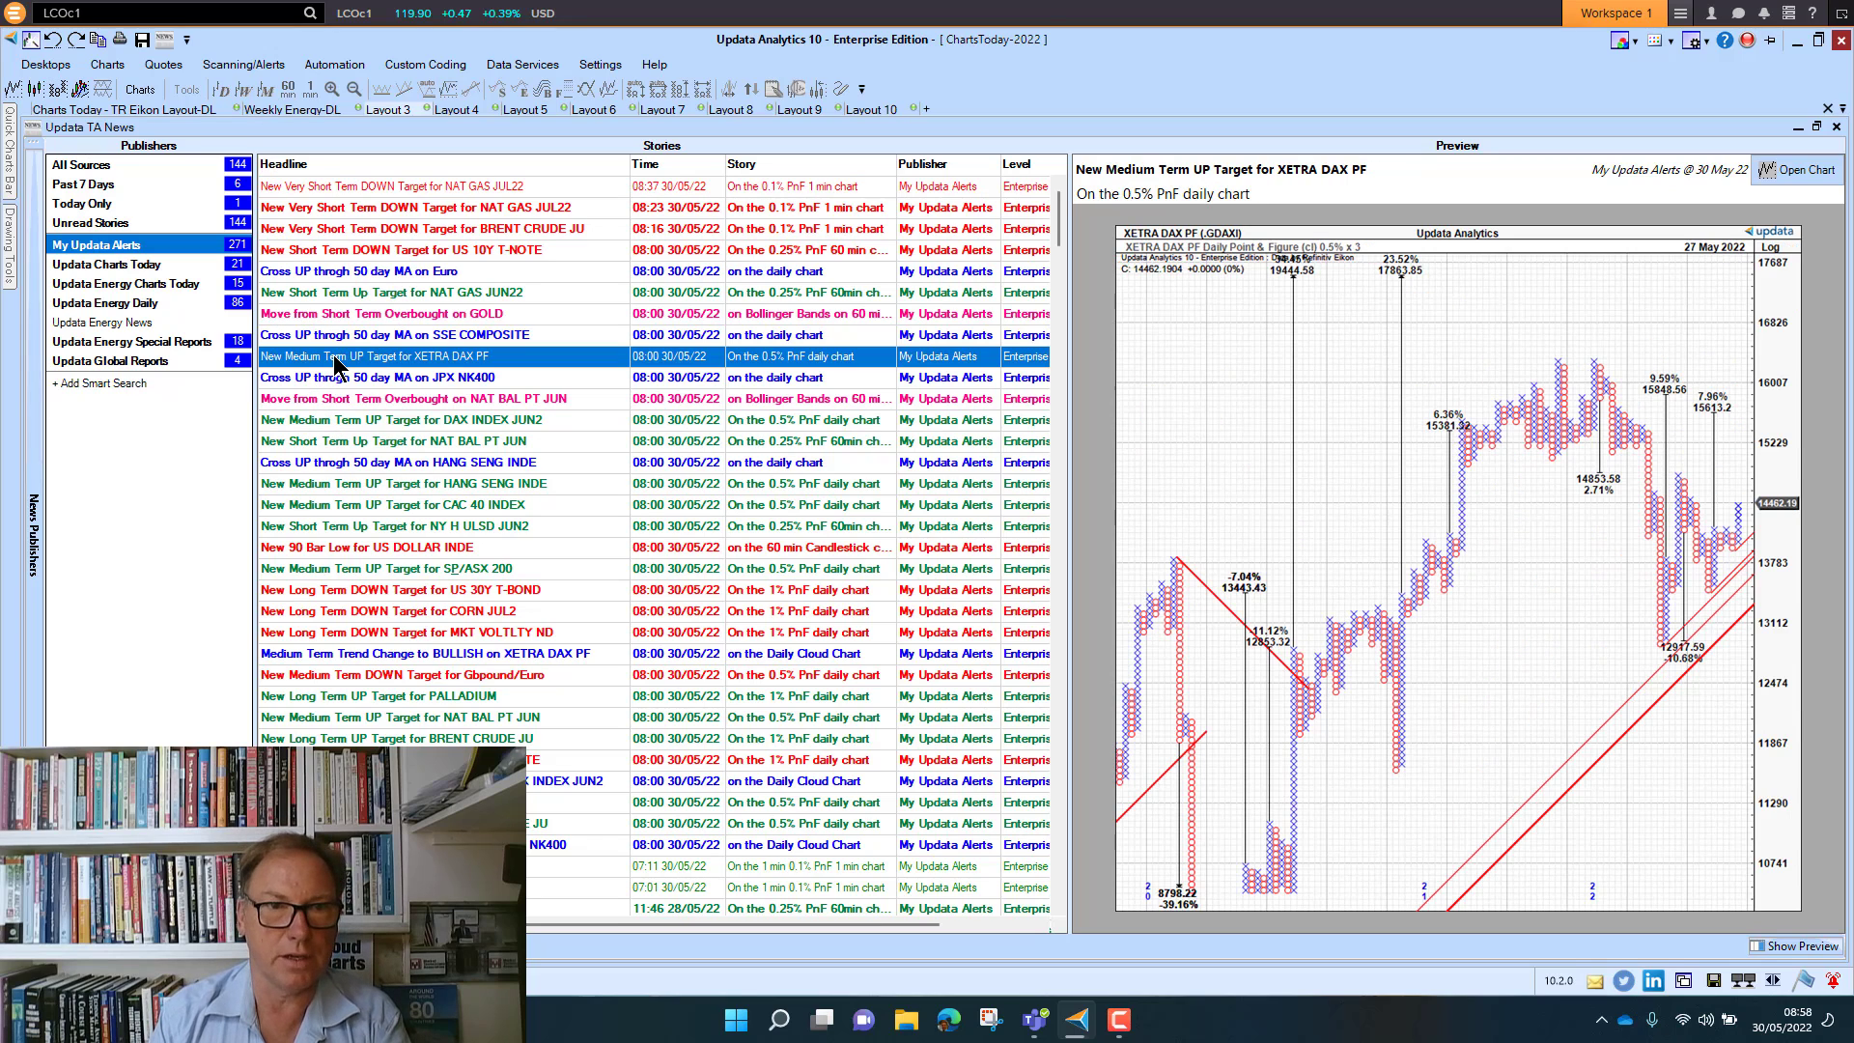
mouse_move(1584, 567)
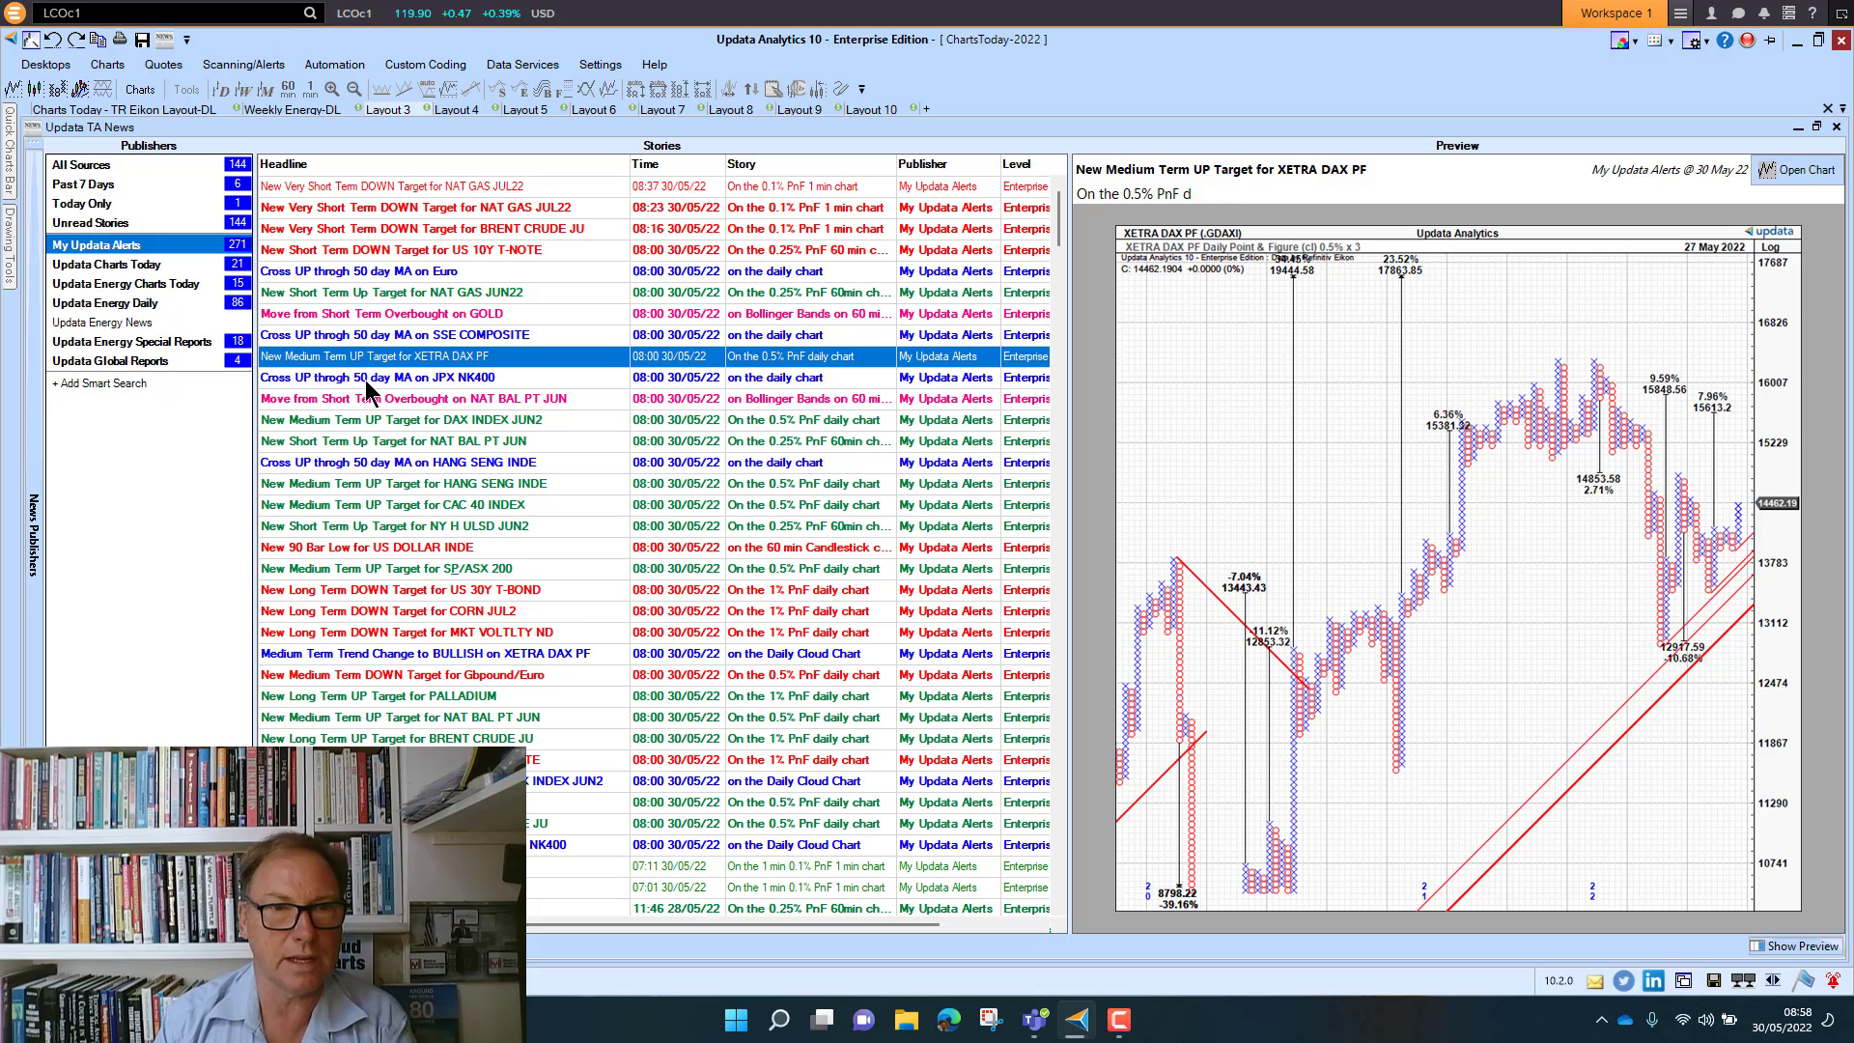
left_click(414, 376)
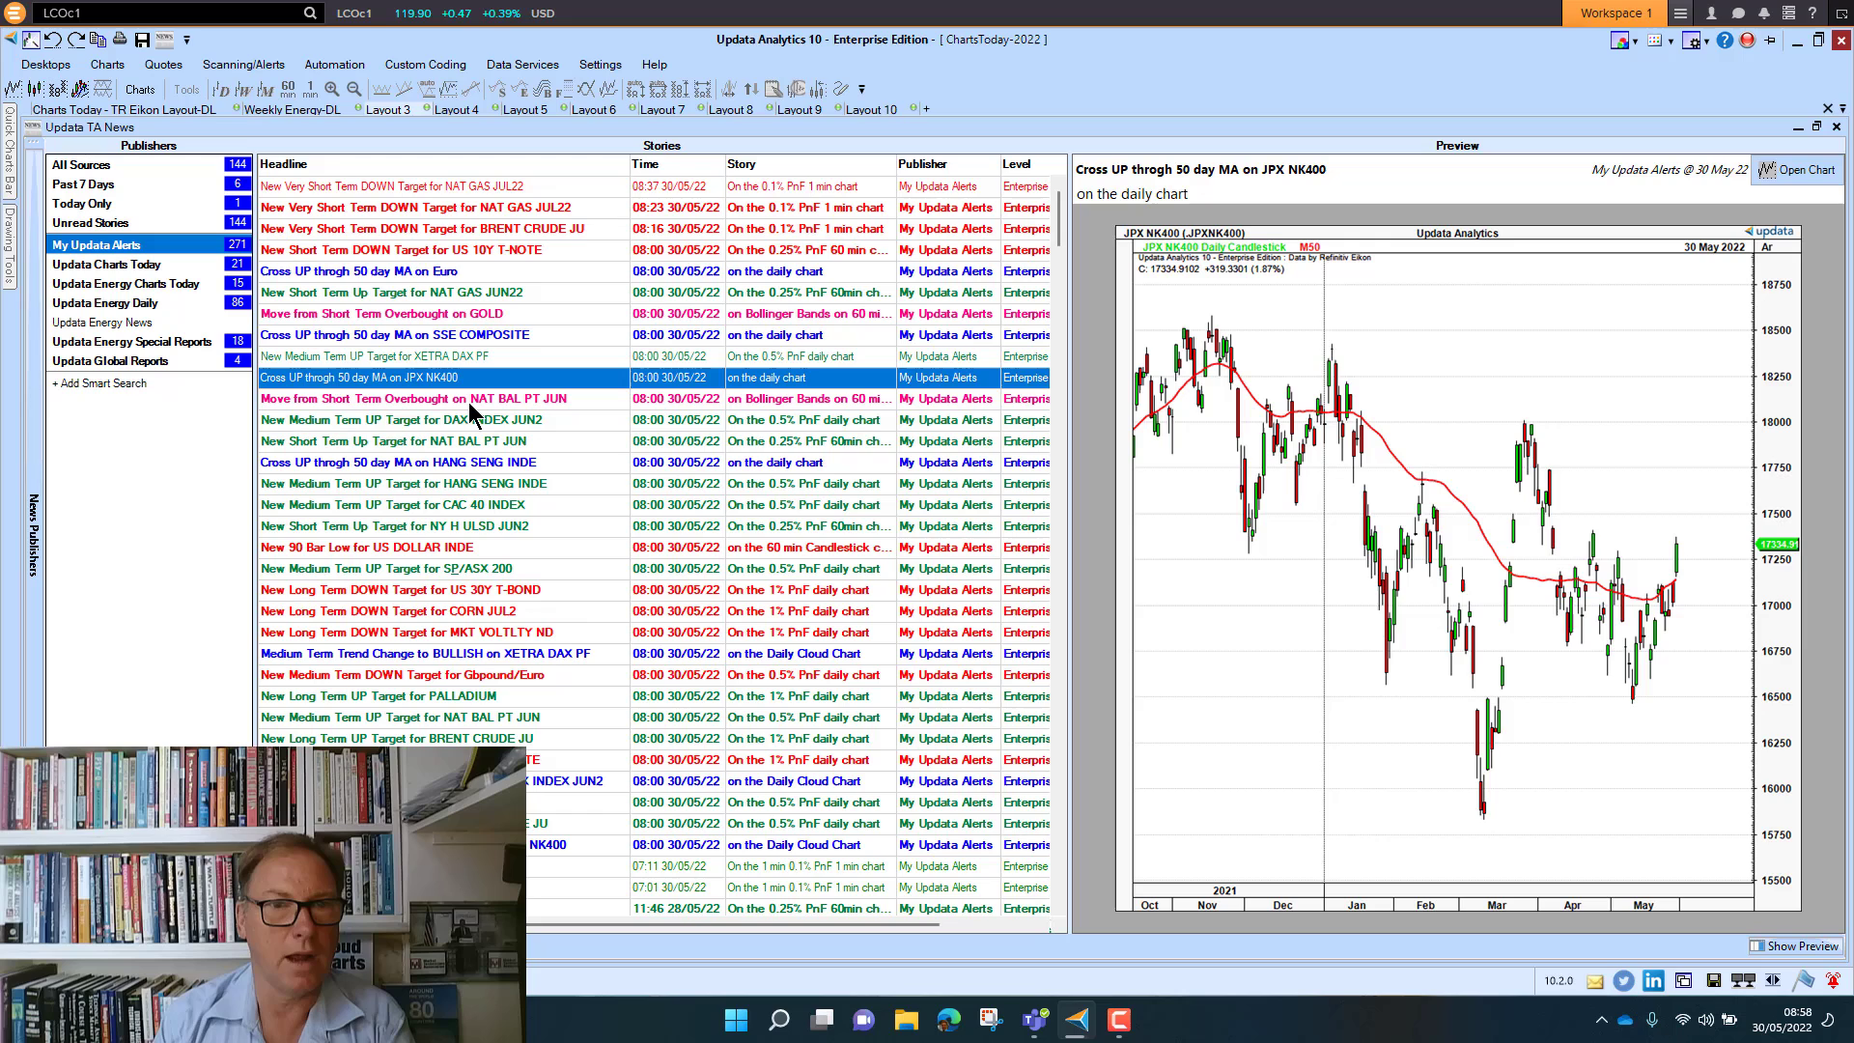
mouse_move(309, 428)
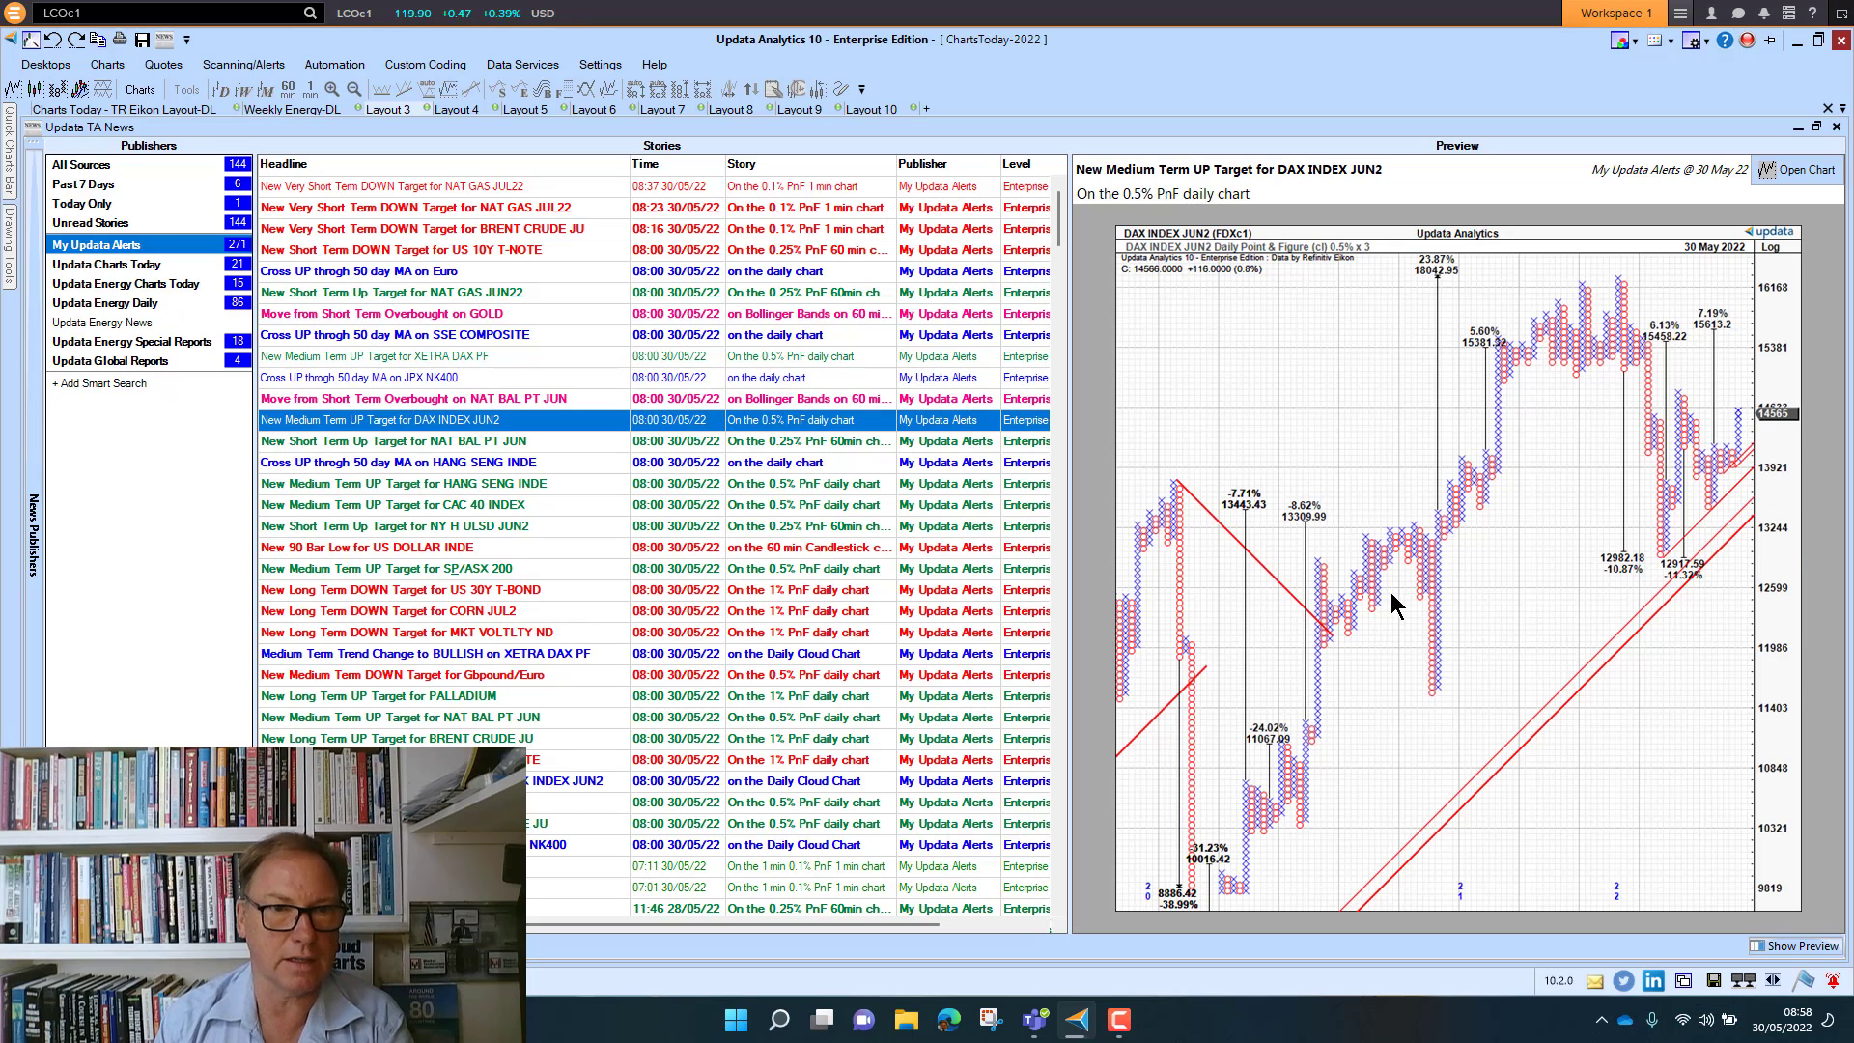
mouse_move(356, 479)
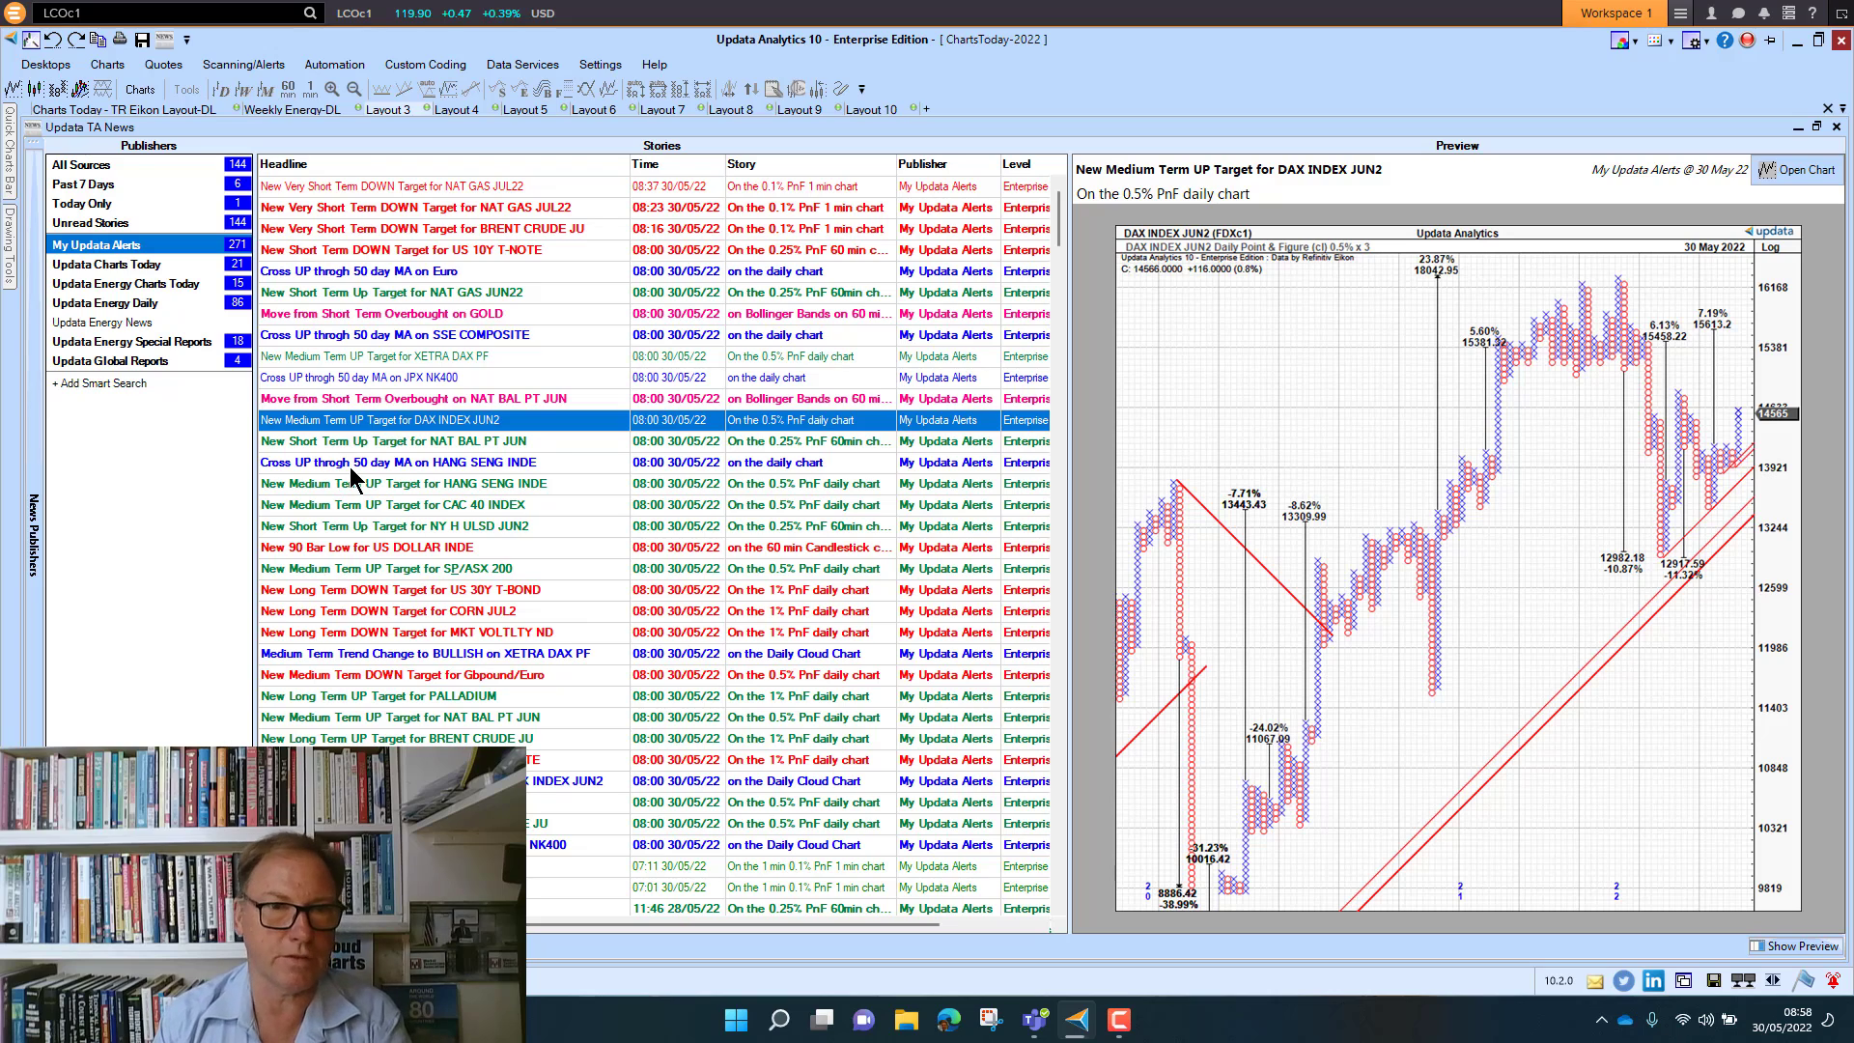
left_click(379, 462)
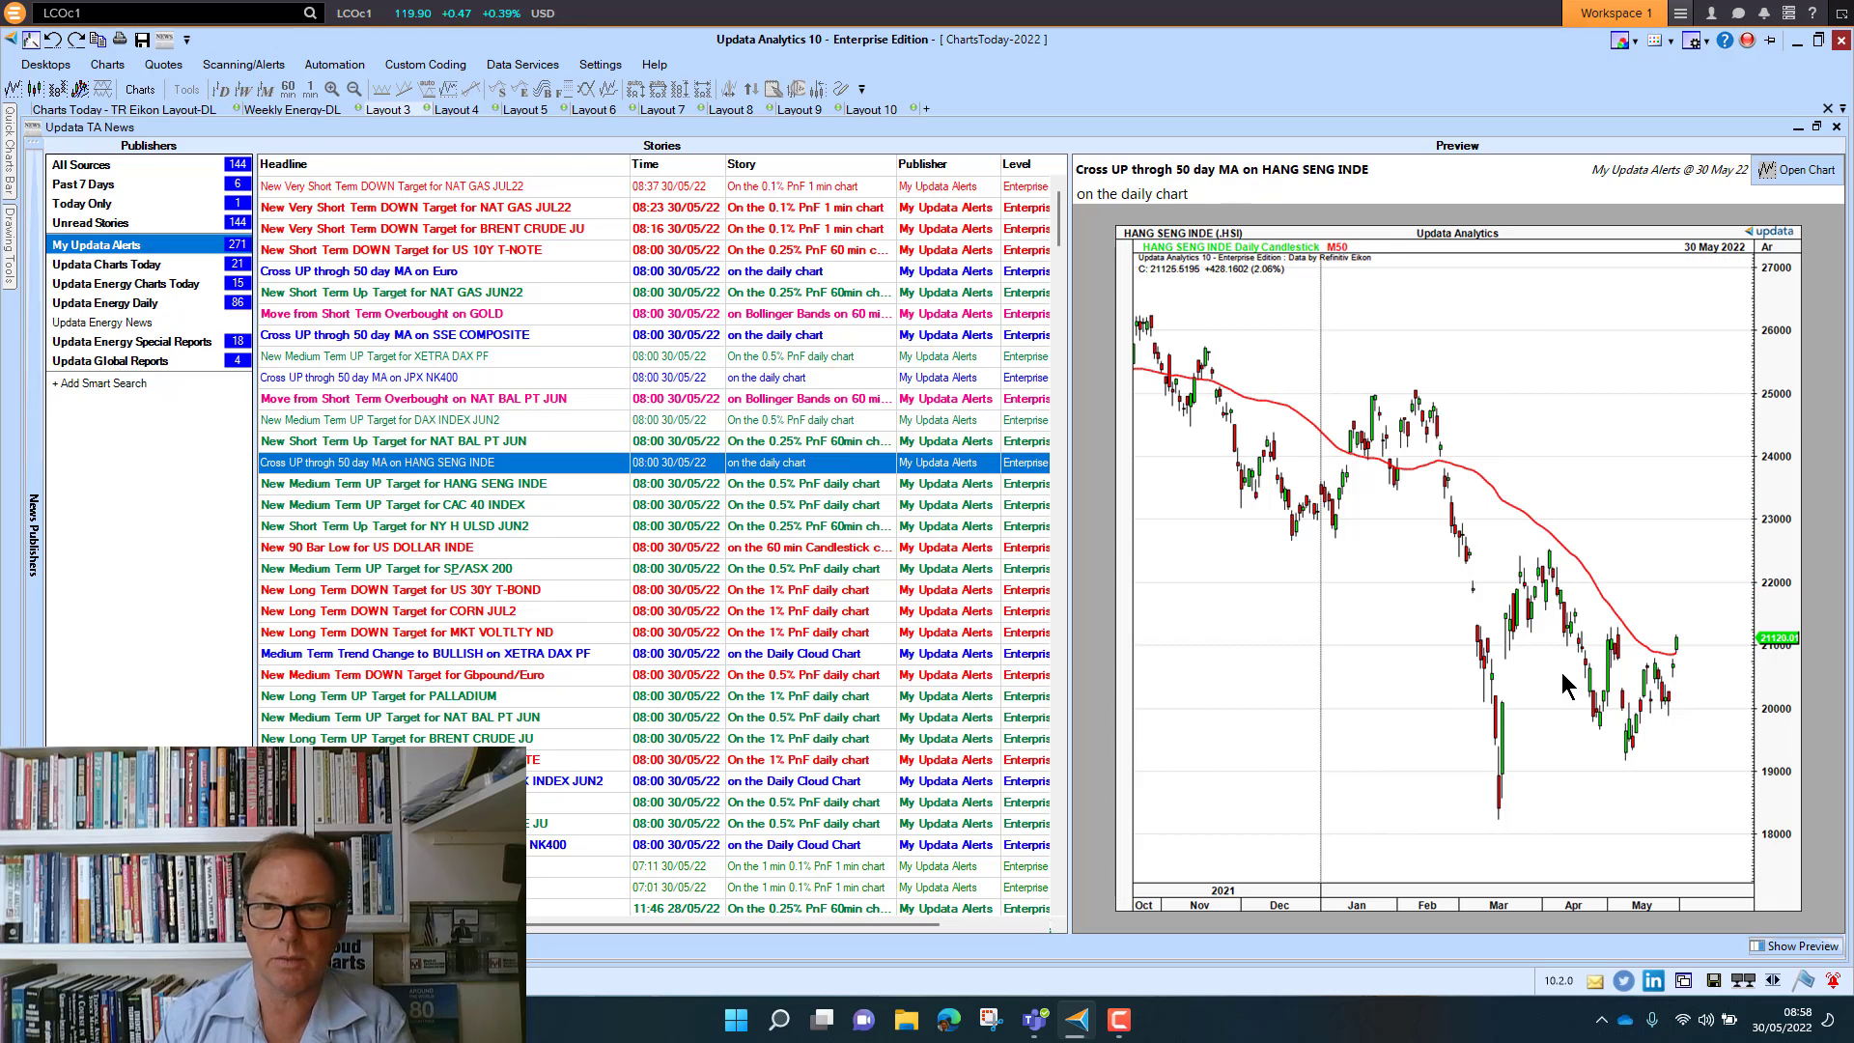
mouse_move(557, 678)
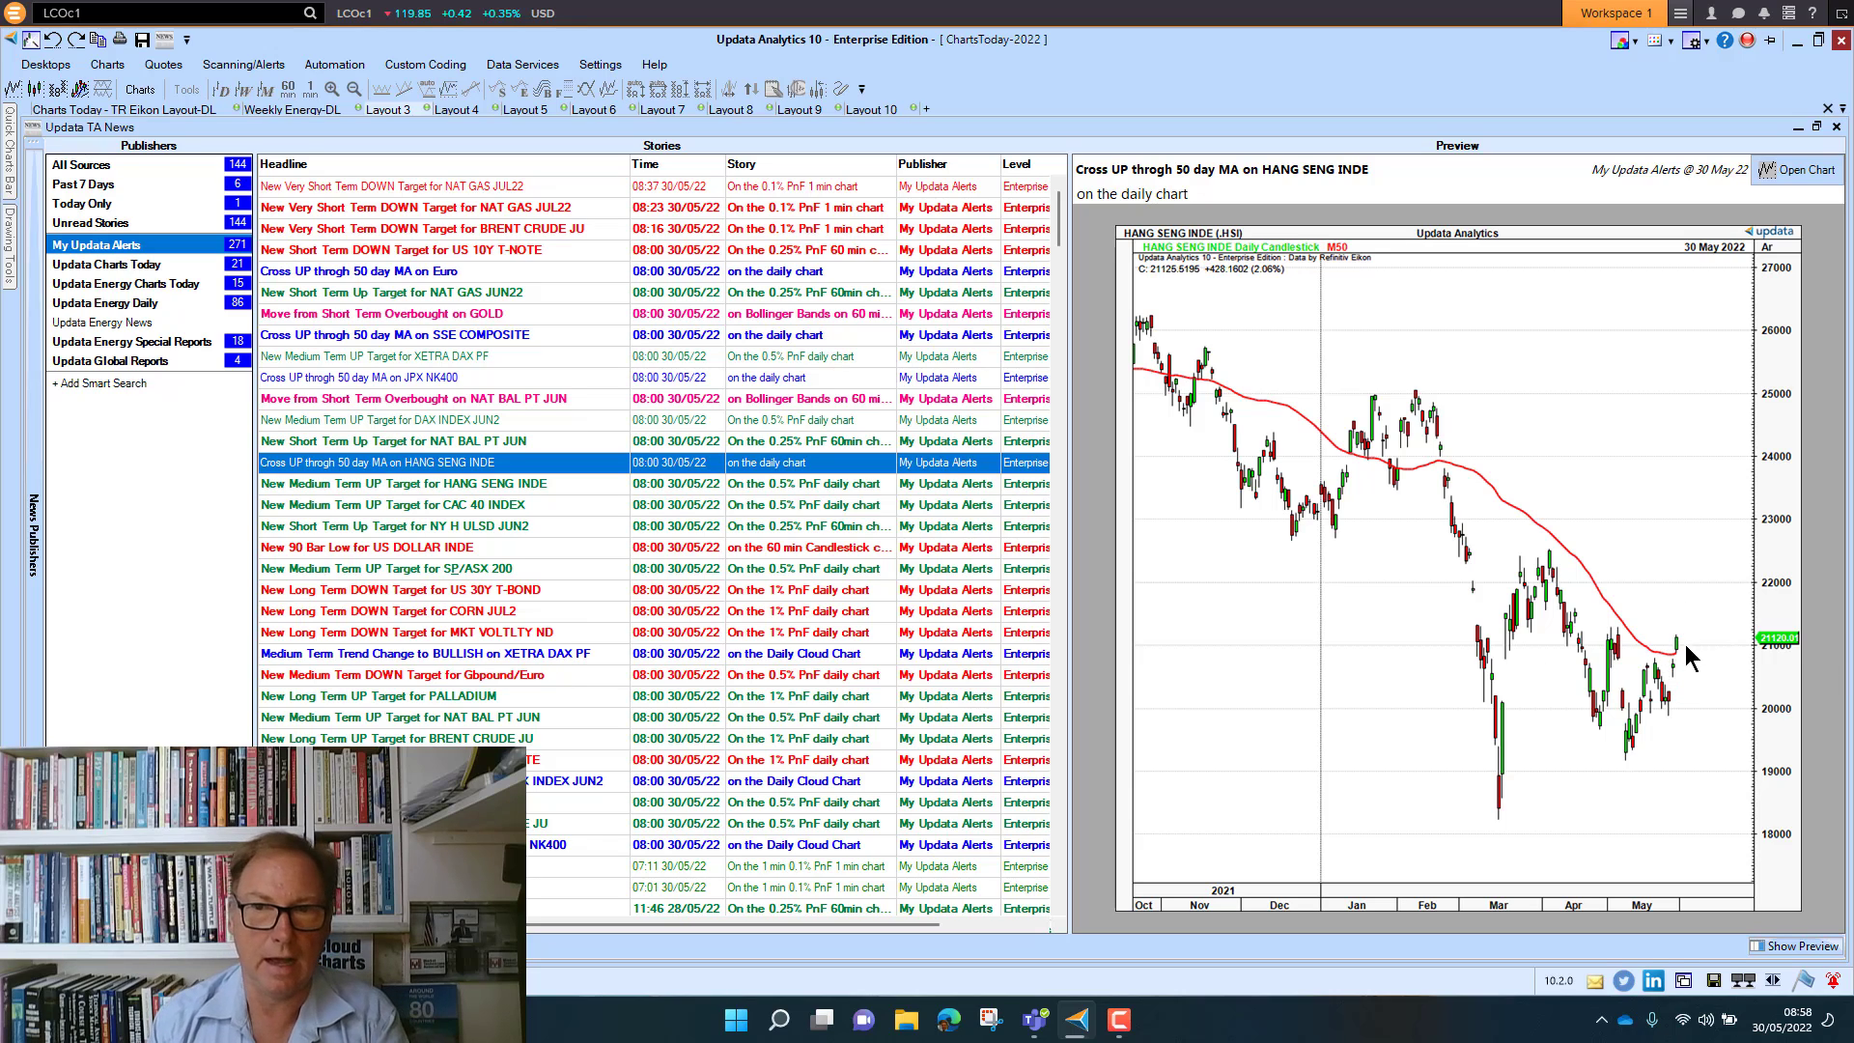
mouse_move(1705, 689)
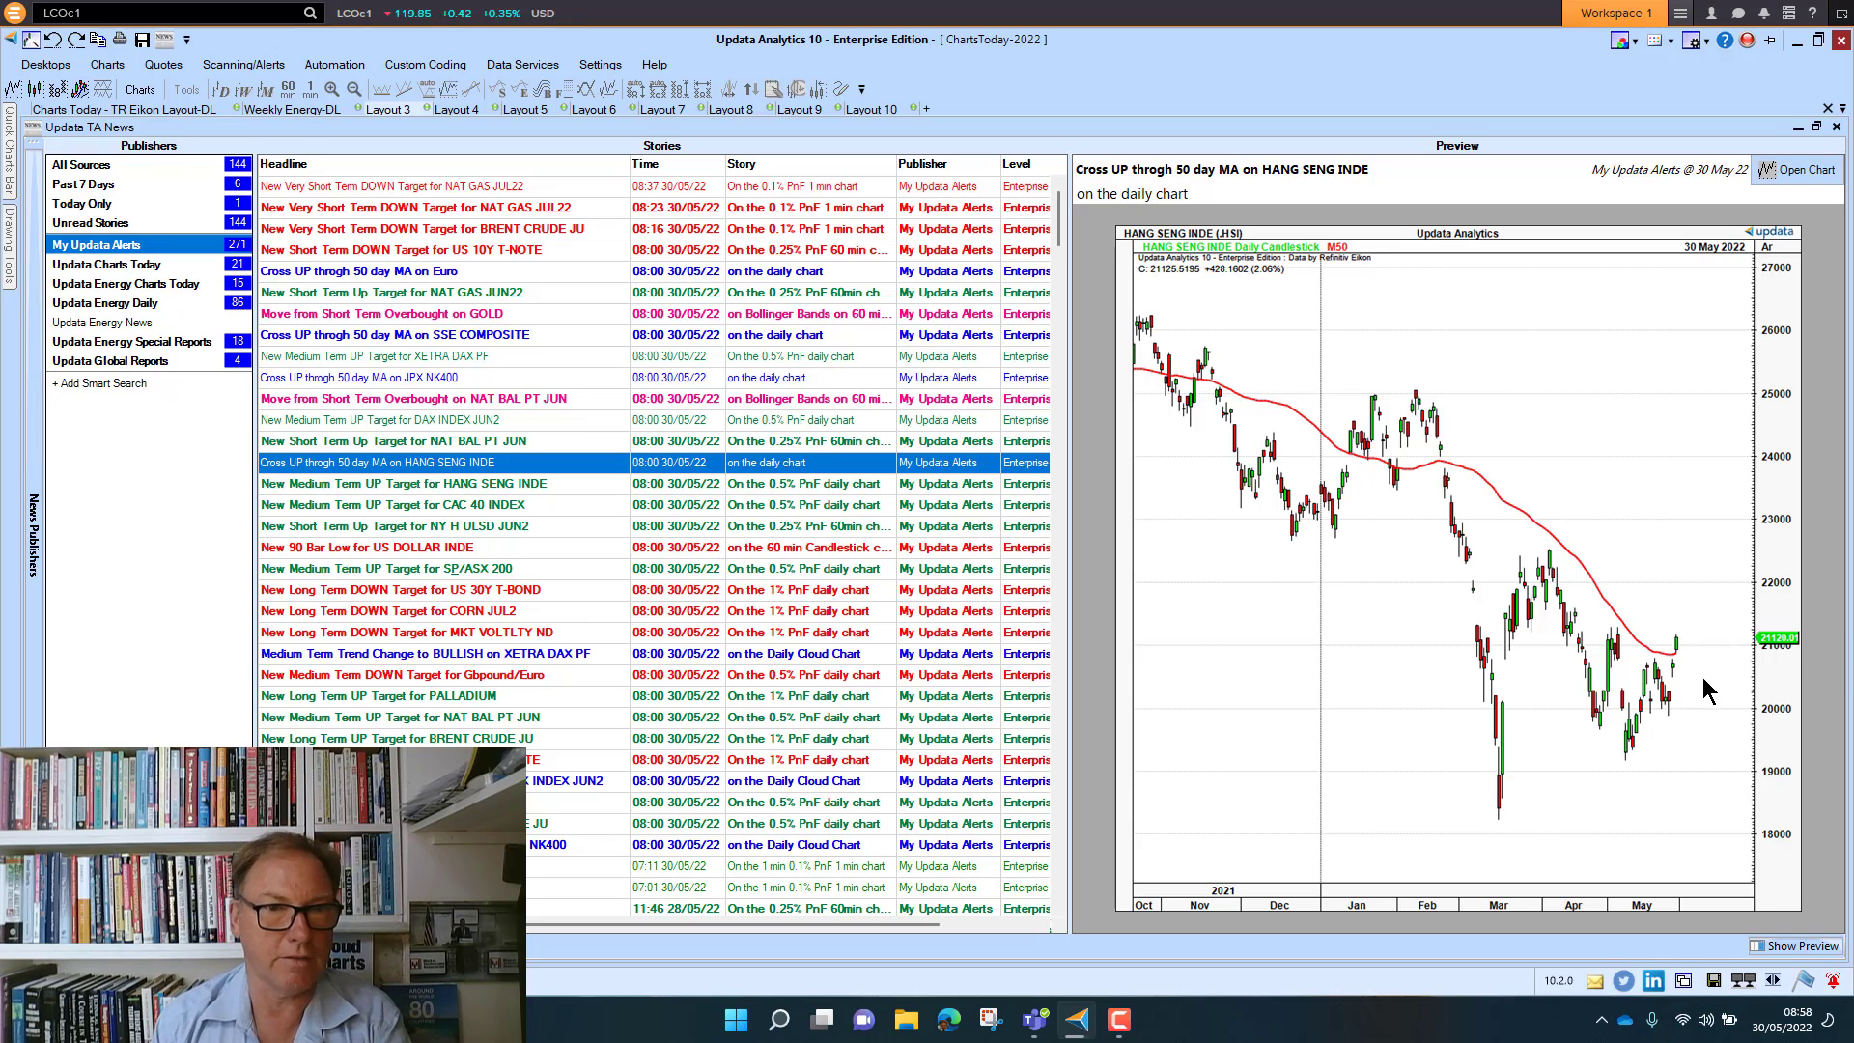
mouse_move(407, 577)
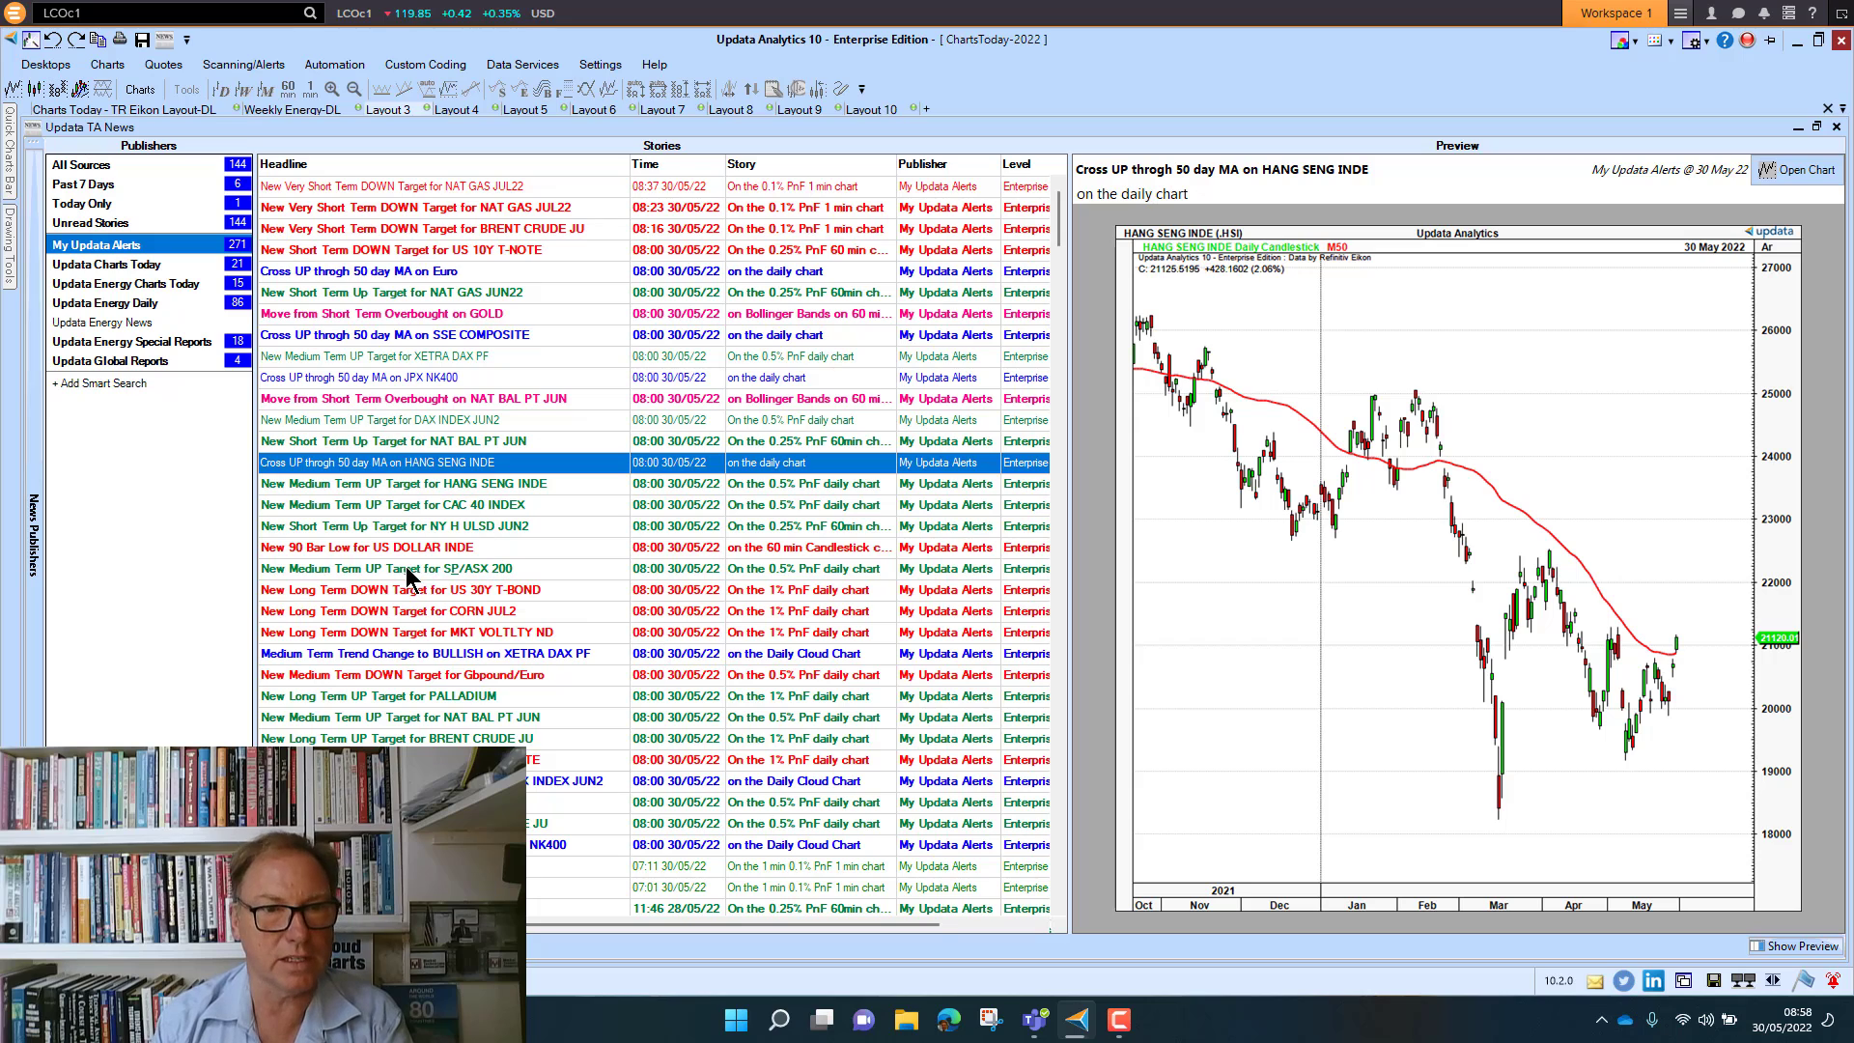
left_click(367, 546)
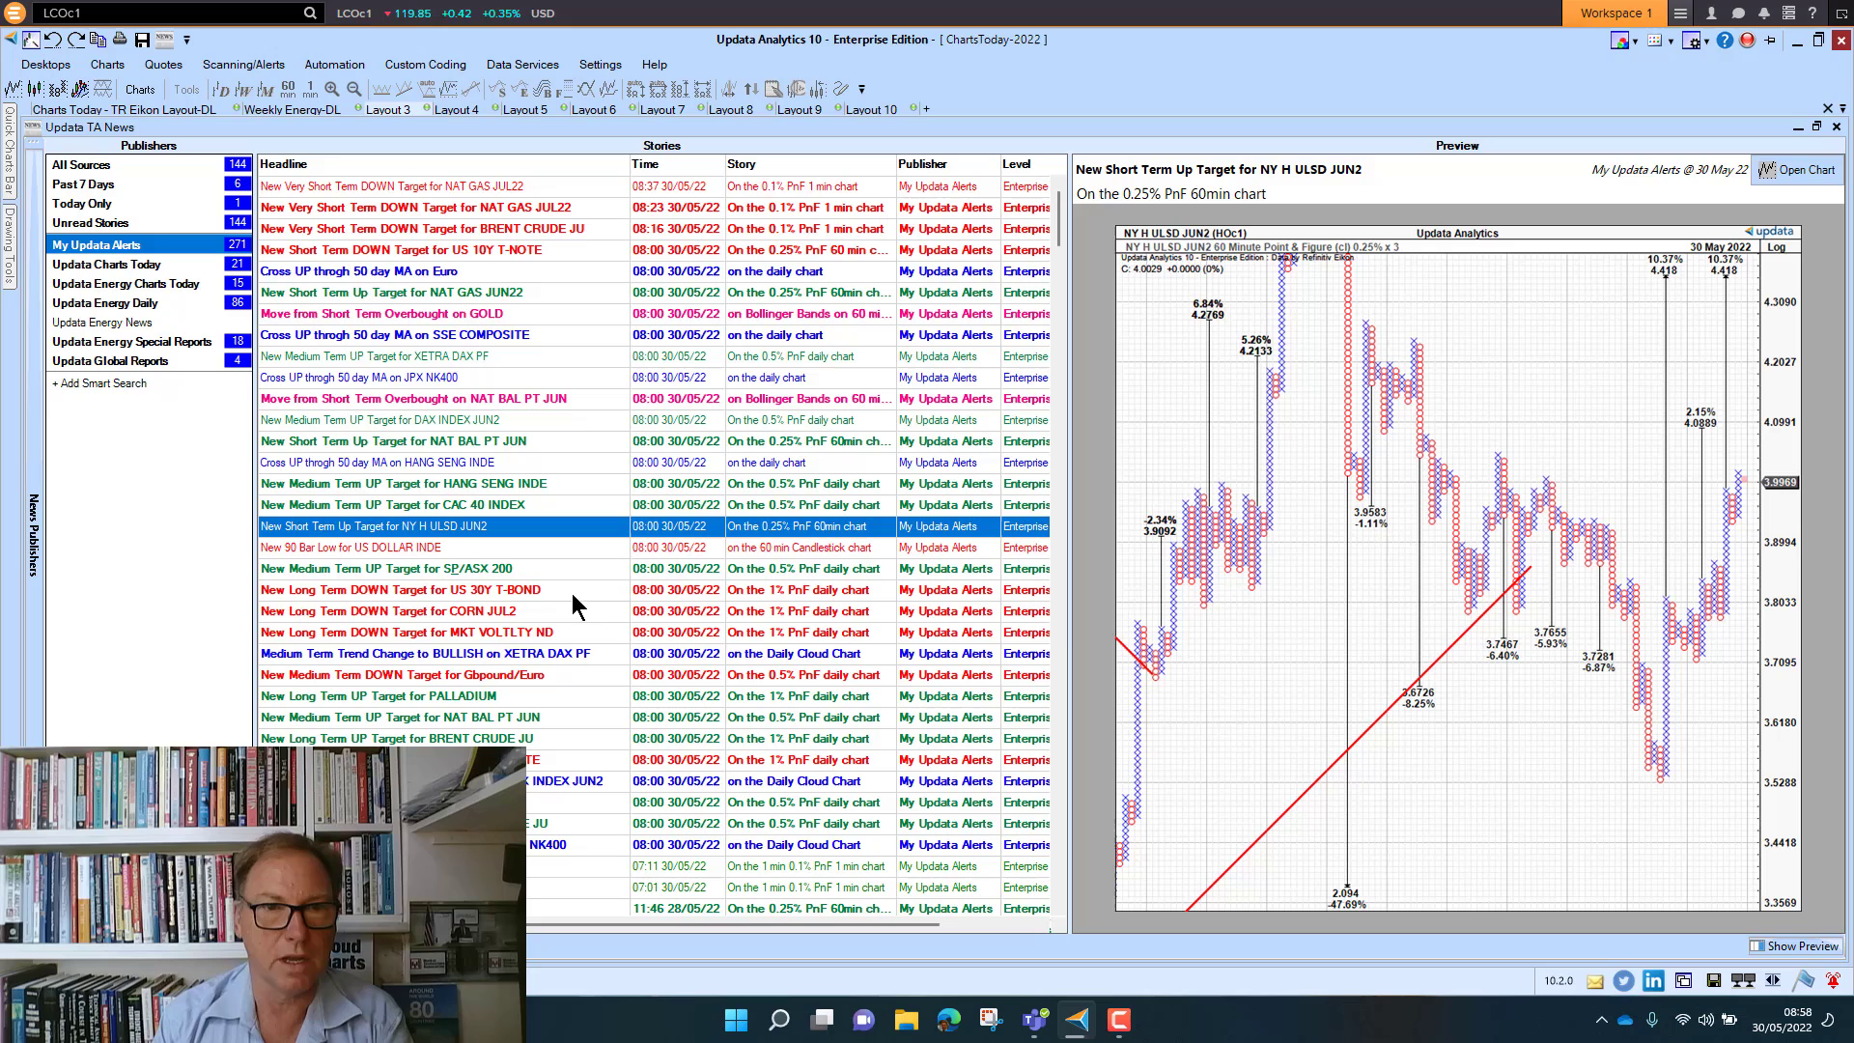
mouse_move(1502, 600)
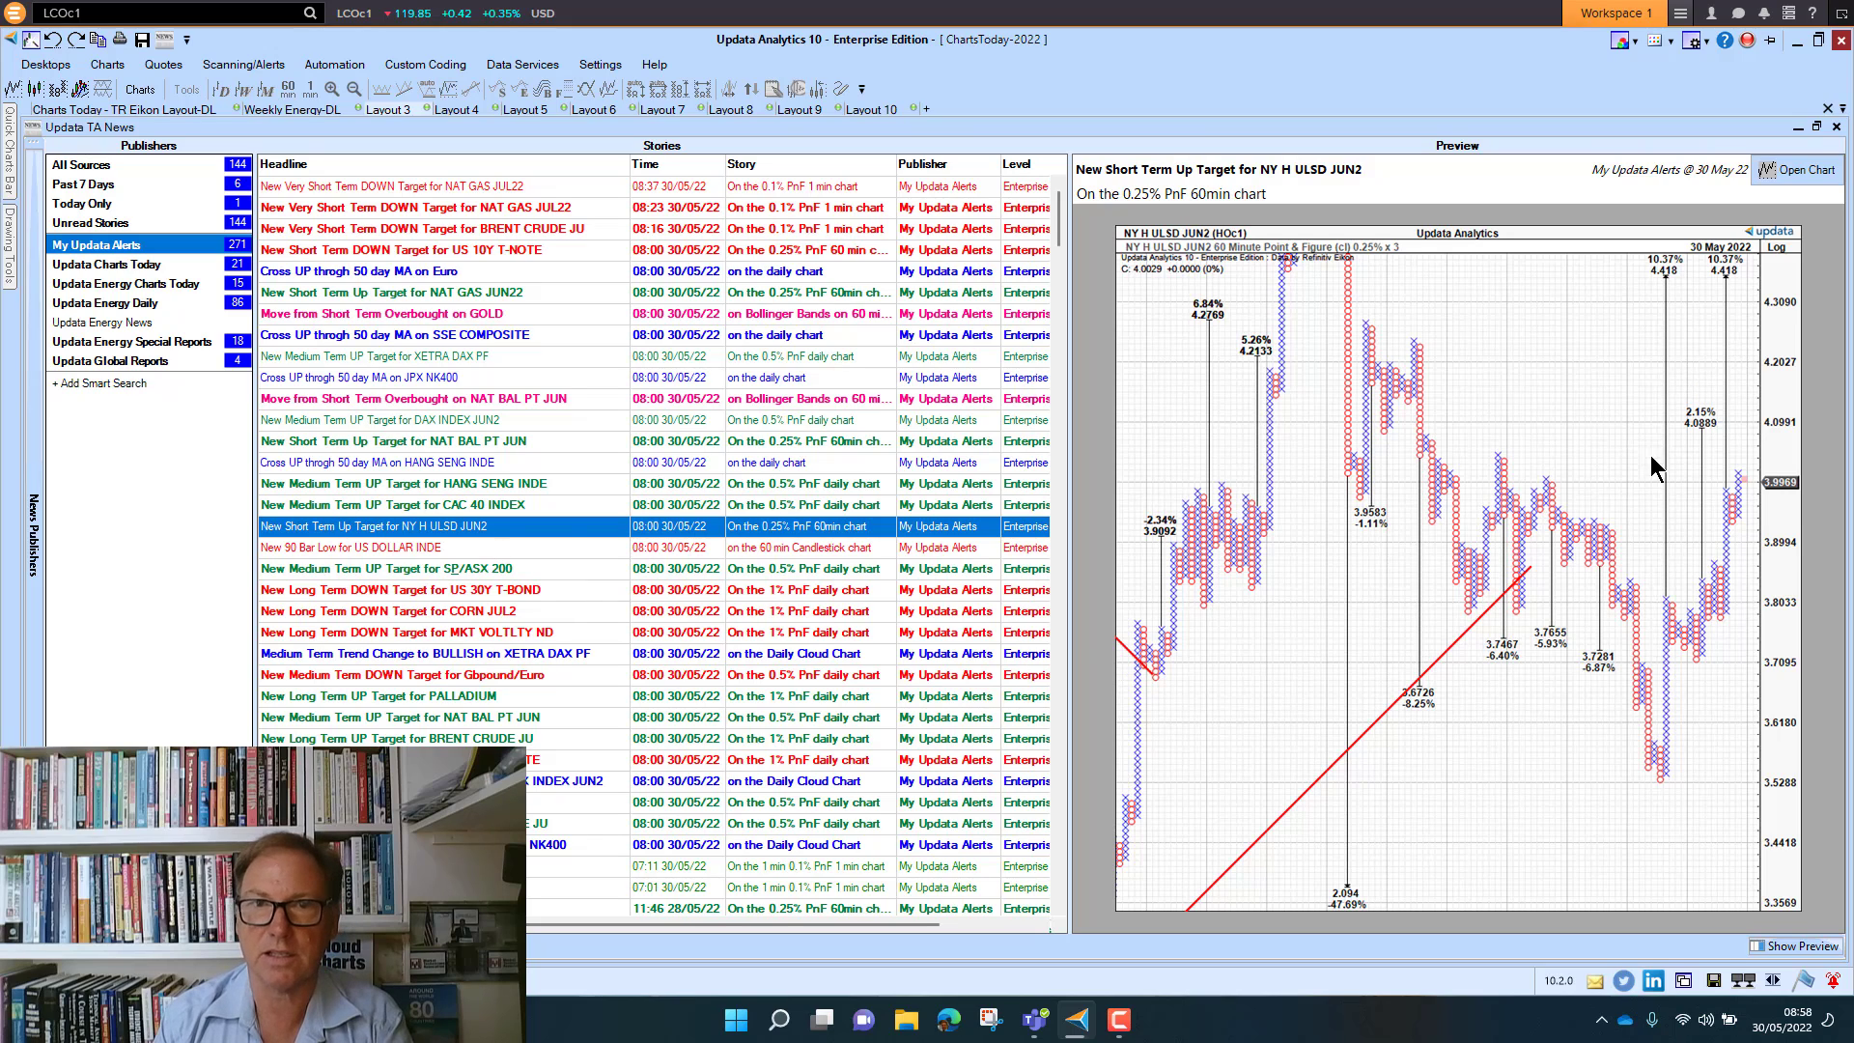
mouse_move(1441, 336)
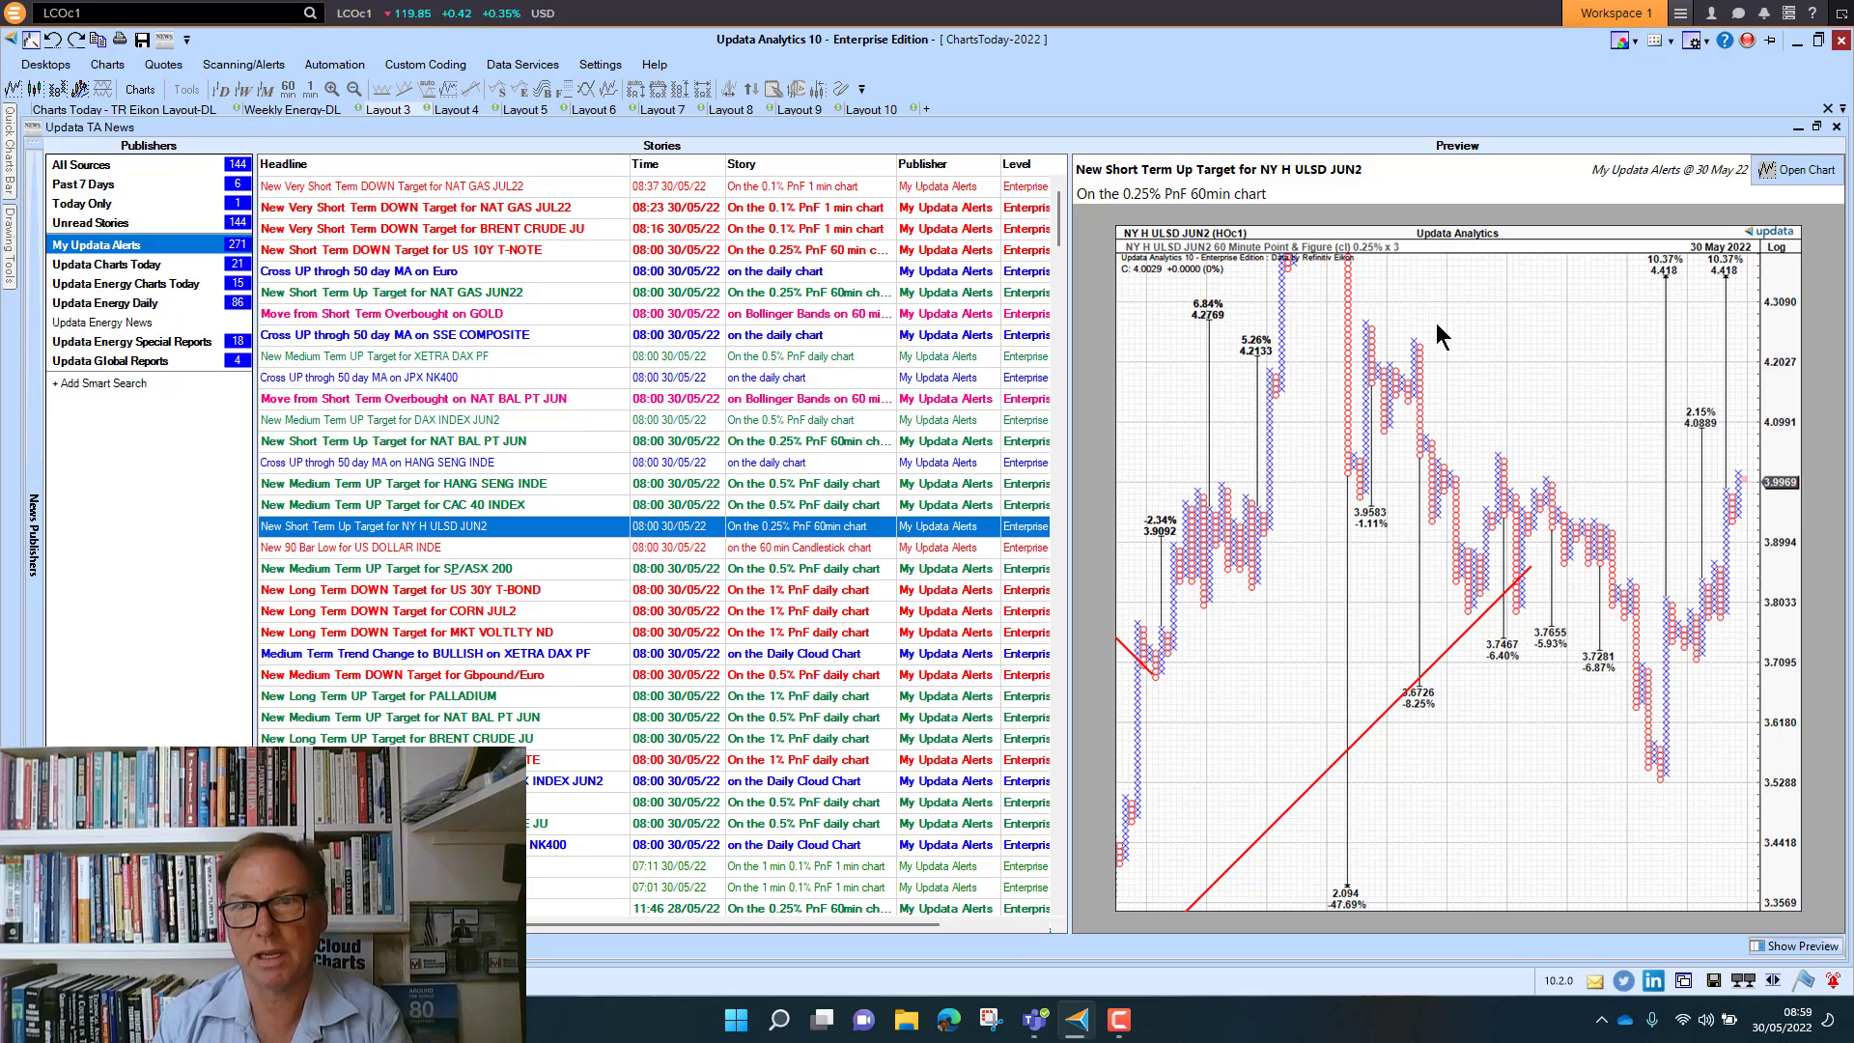
mouse_move(560, 487)
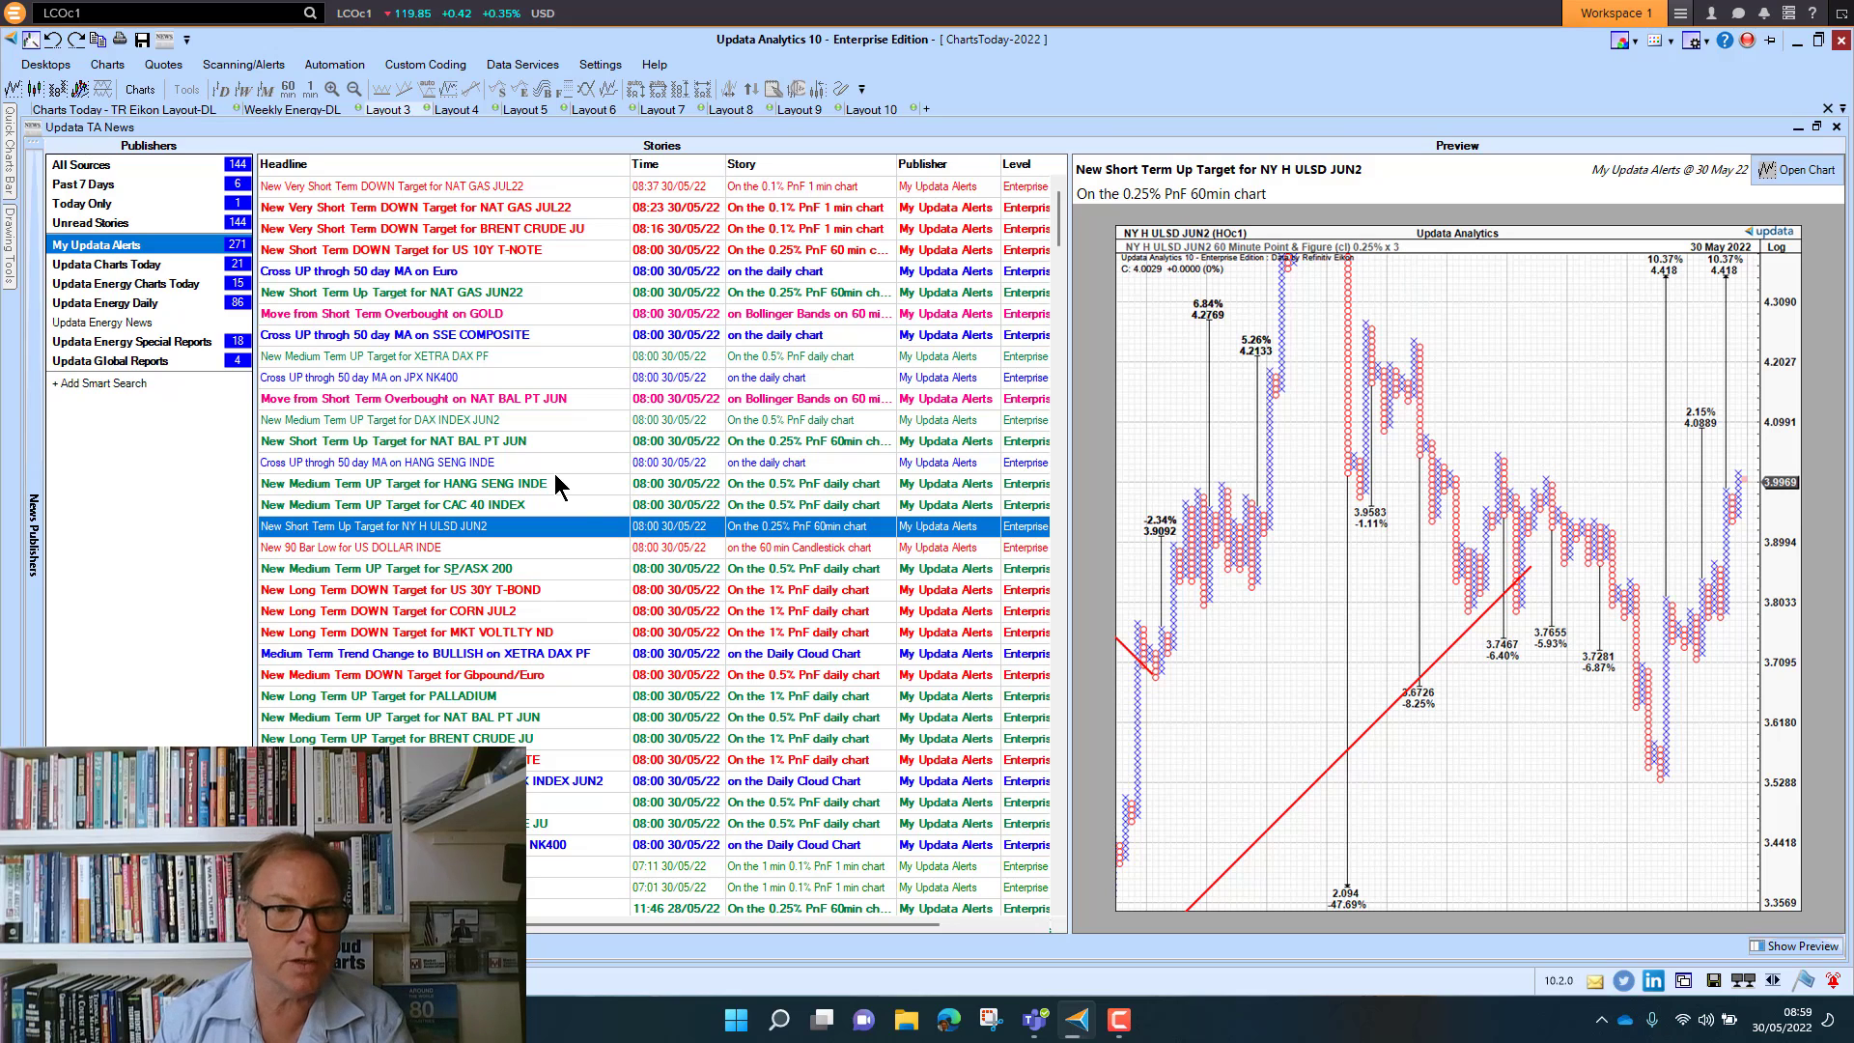
mouse_move(446, 346)
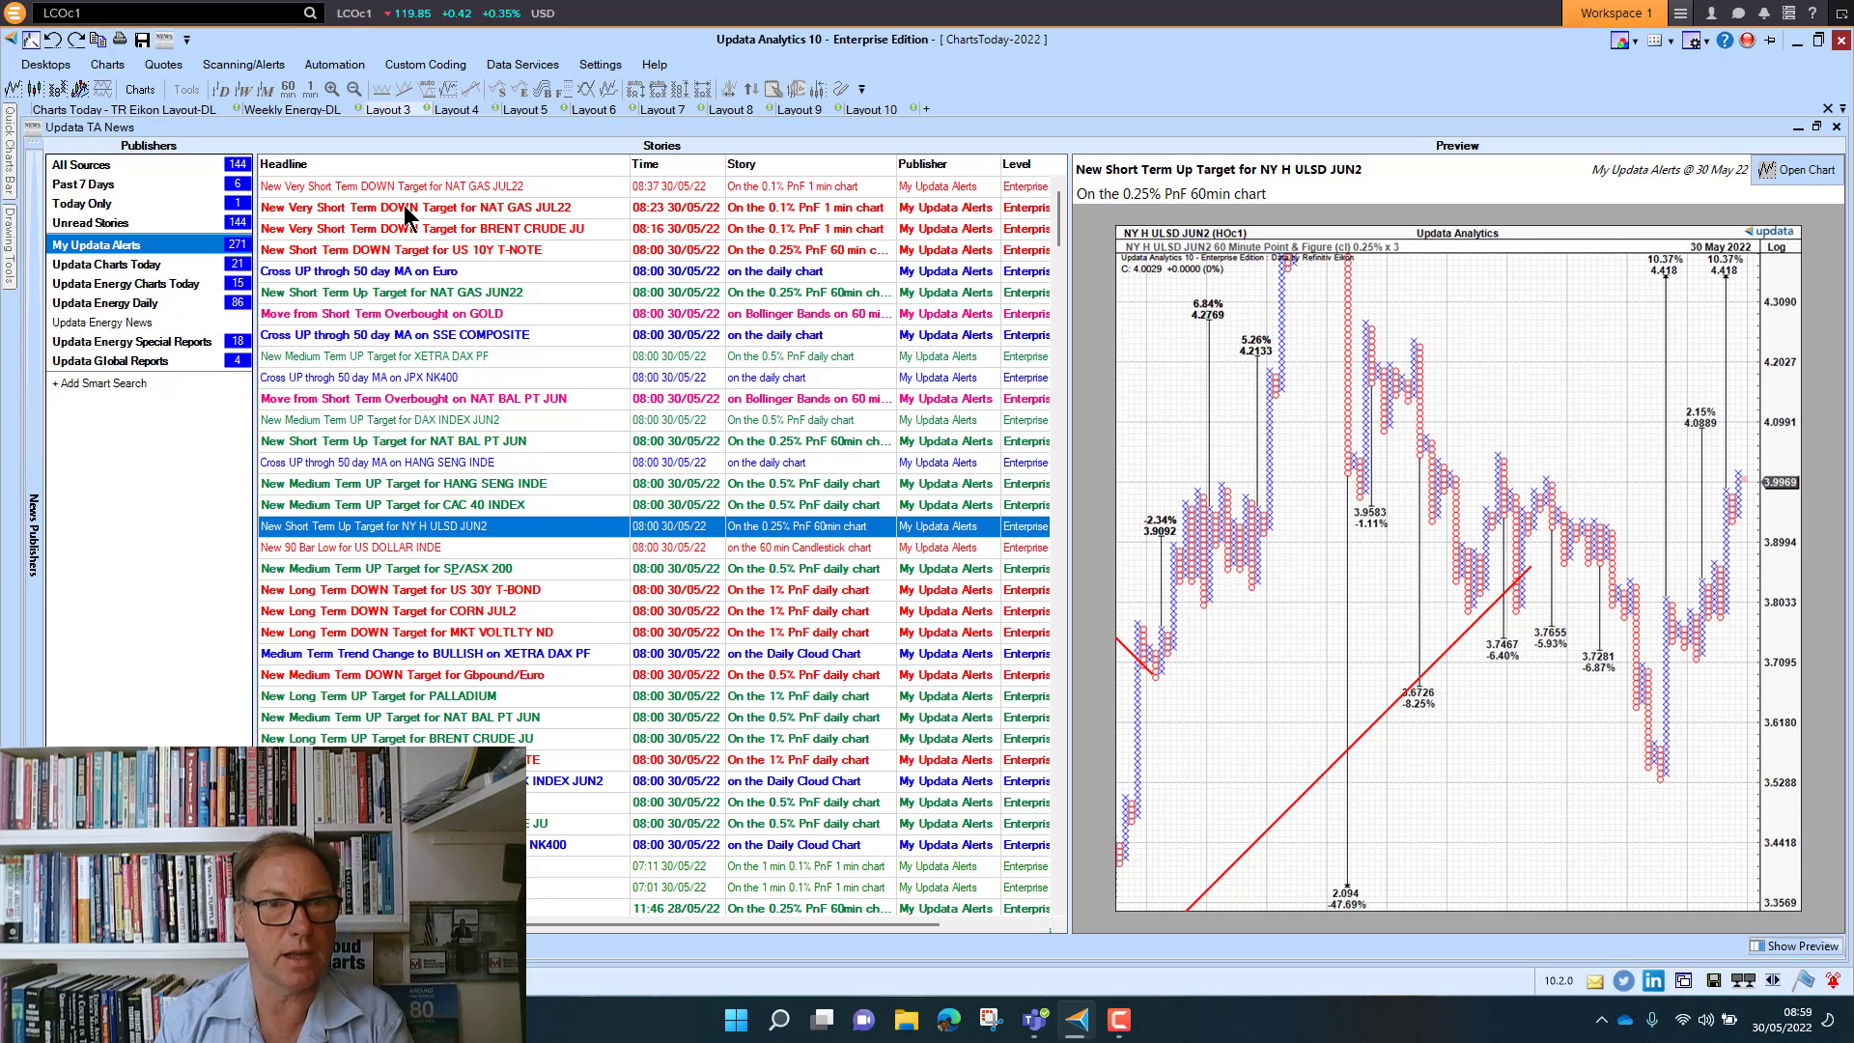
Step: Preview the NAT GAS JUL22, Brent crude and US 10Y T-NOTE down-target alerts, ending on the latest NAT GAS one
left_click(413, 207)
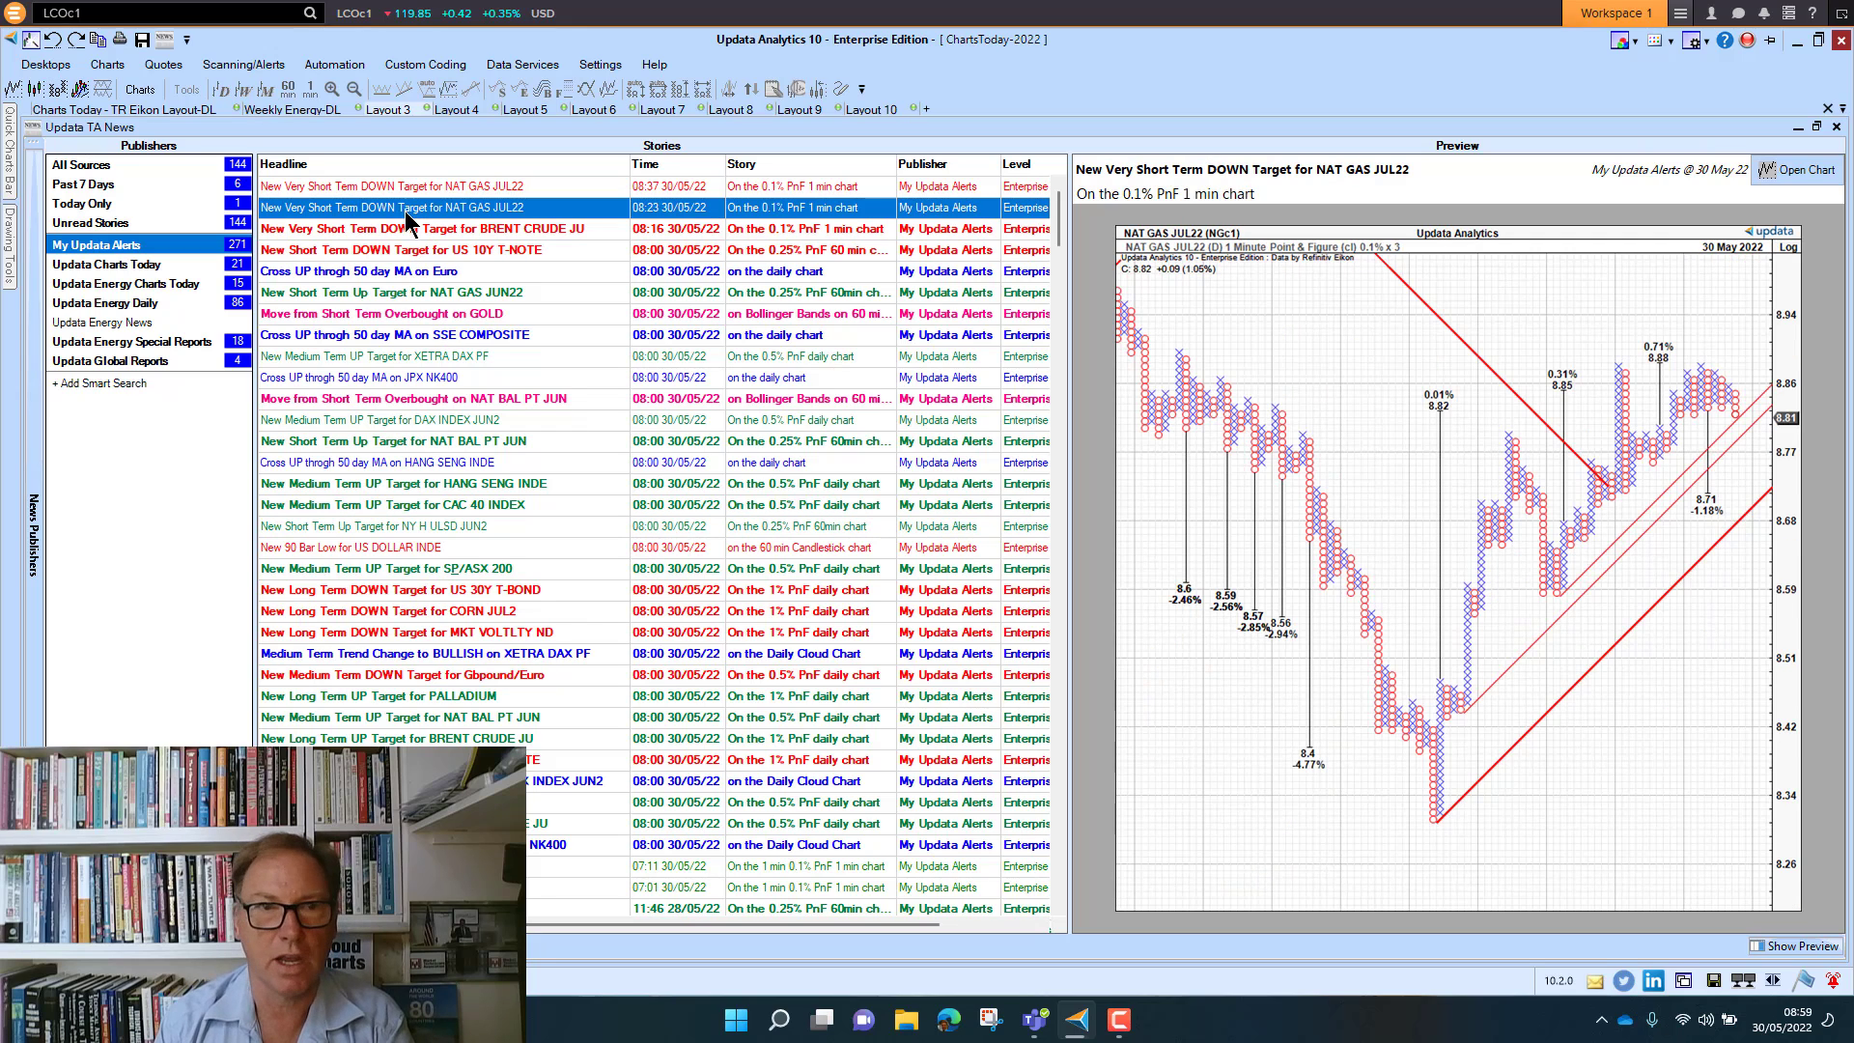
left_click(425, 228)
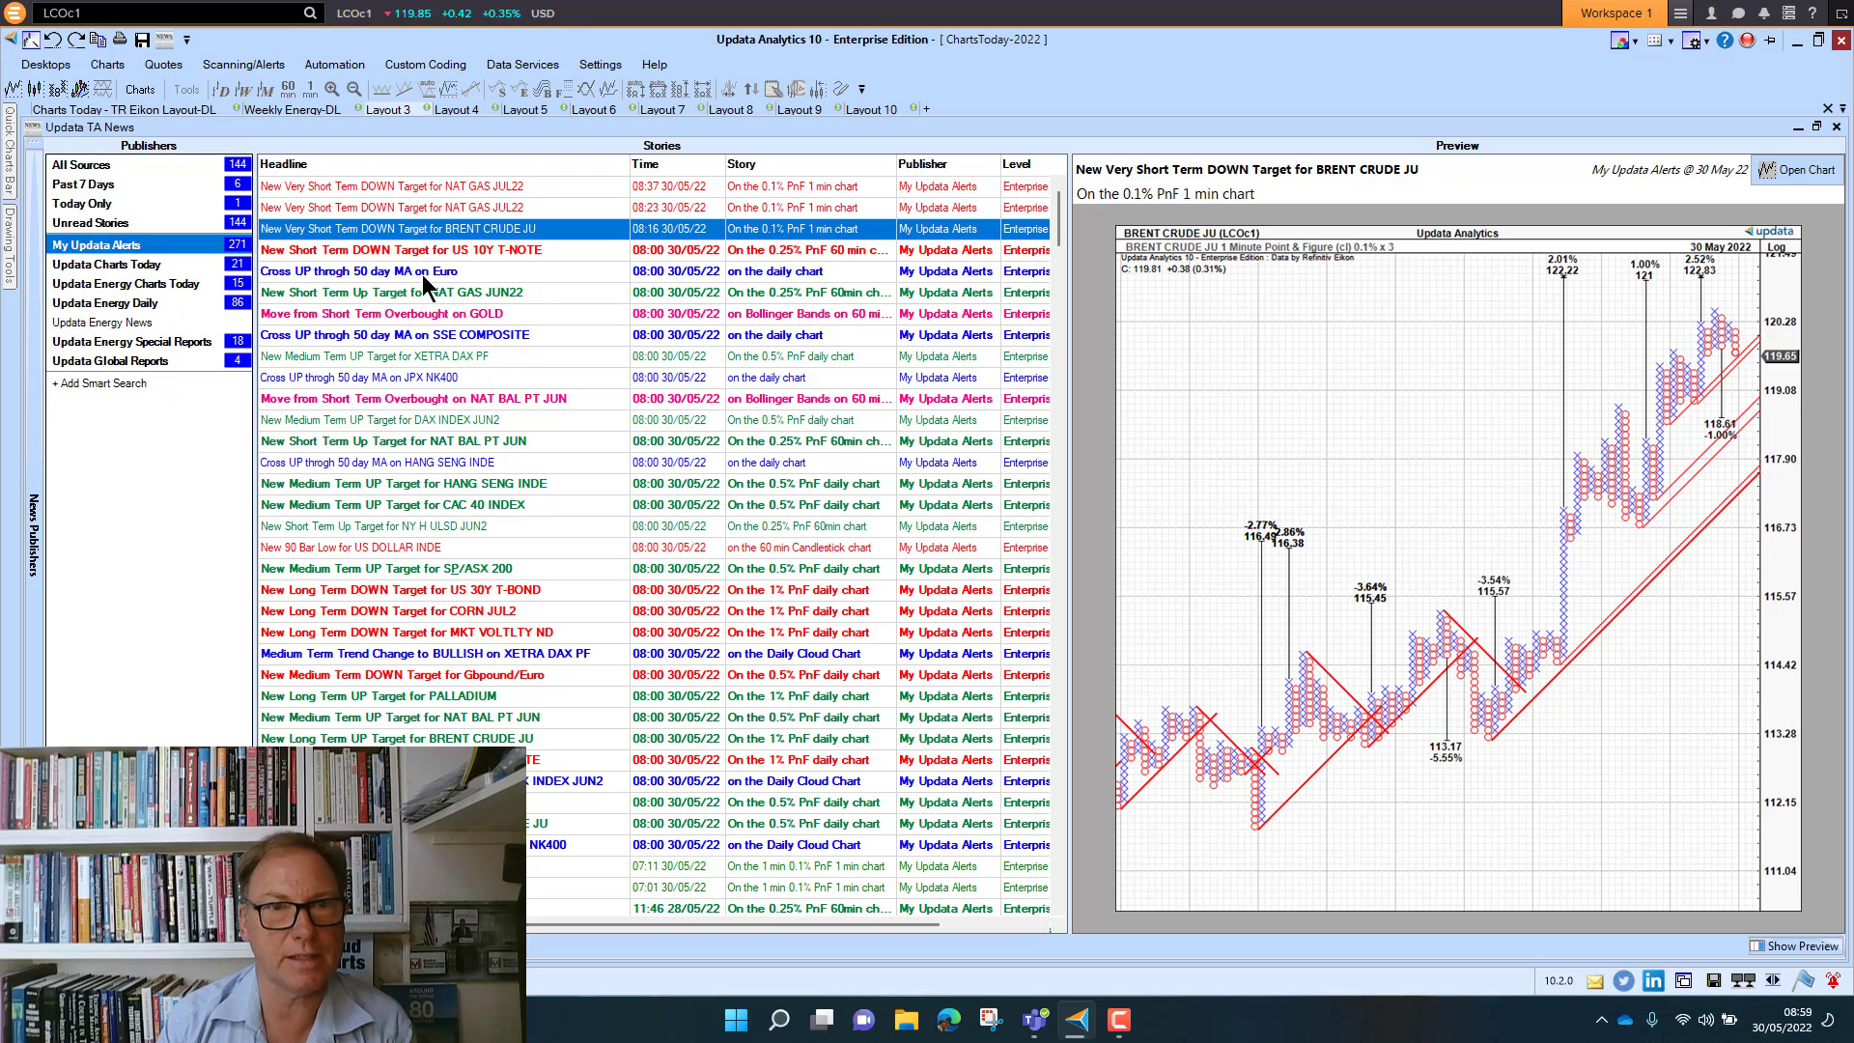
left_click(414, 249)
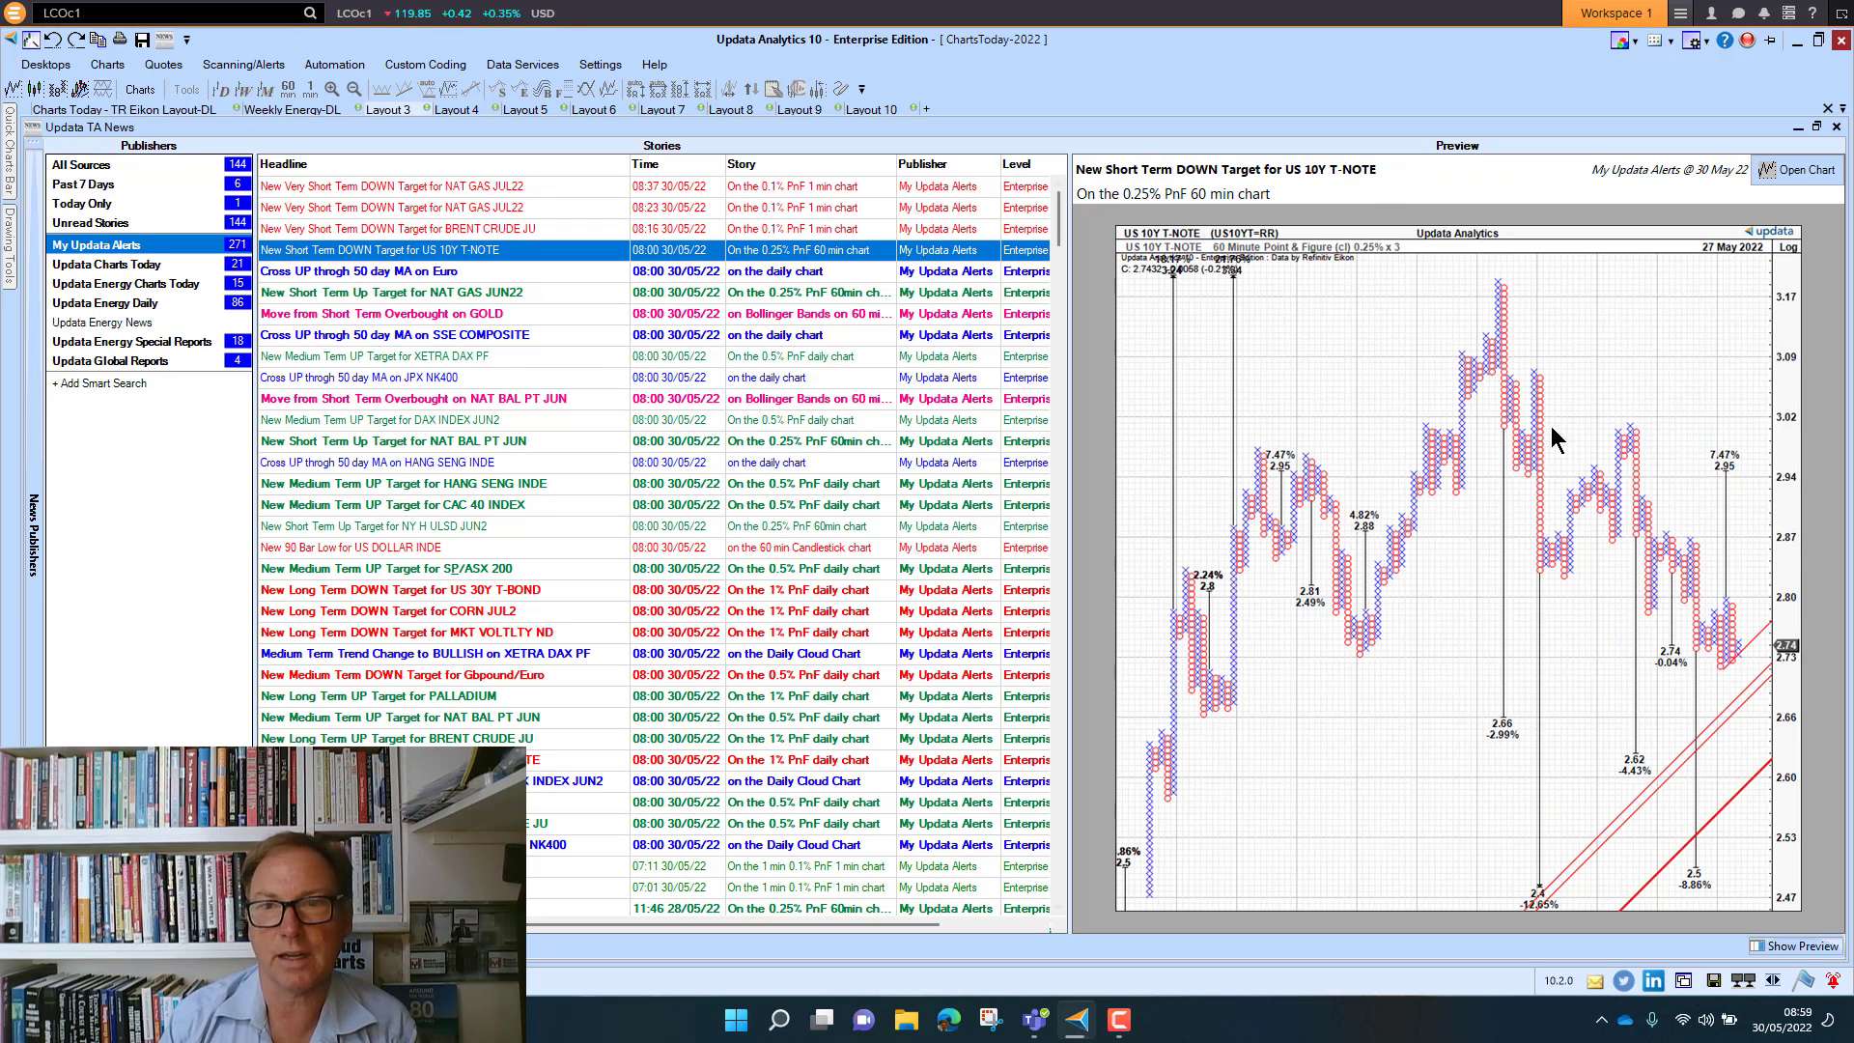
mouse_move(1647, 331)
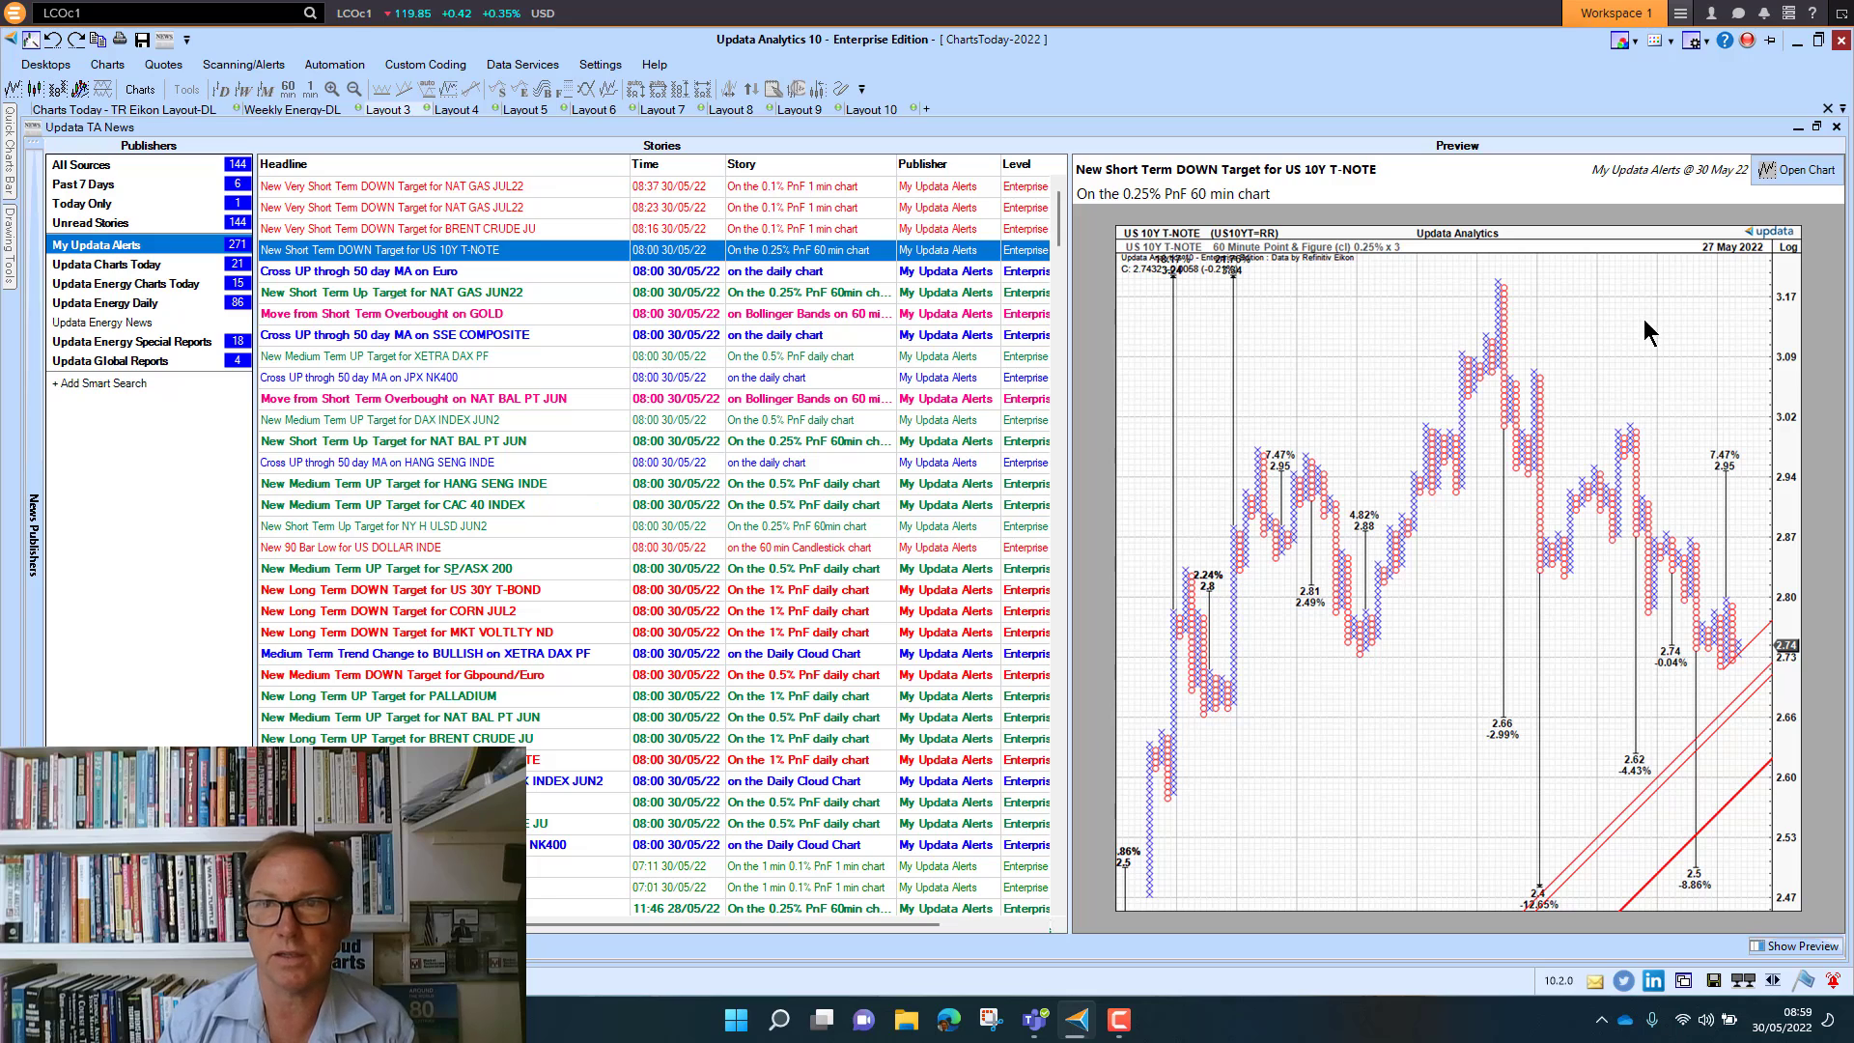
left_click(402, 185)
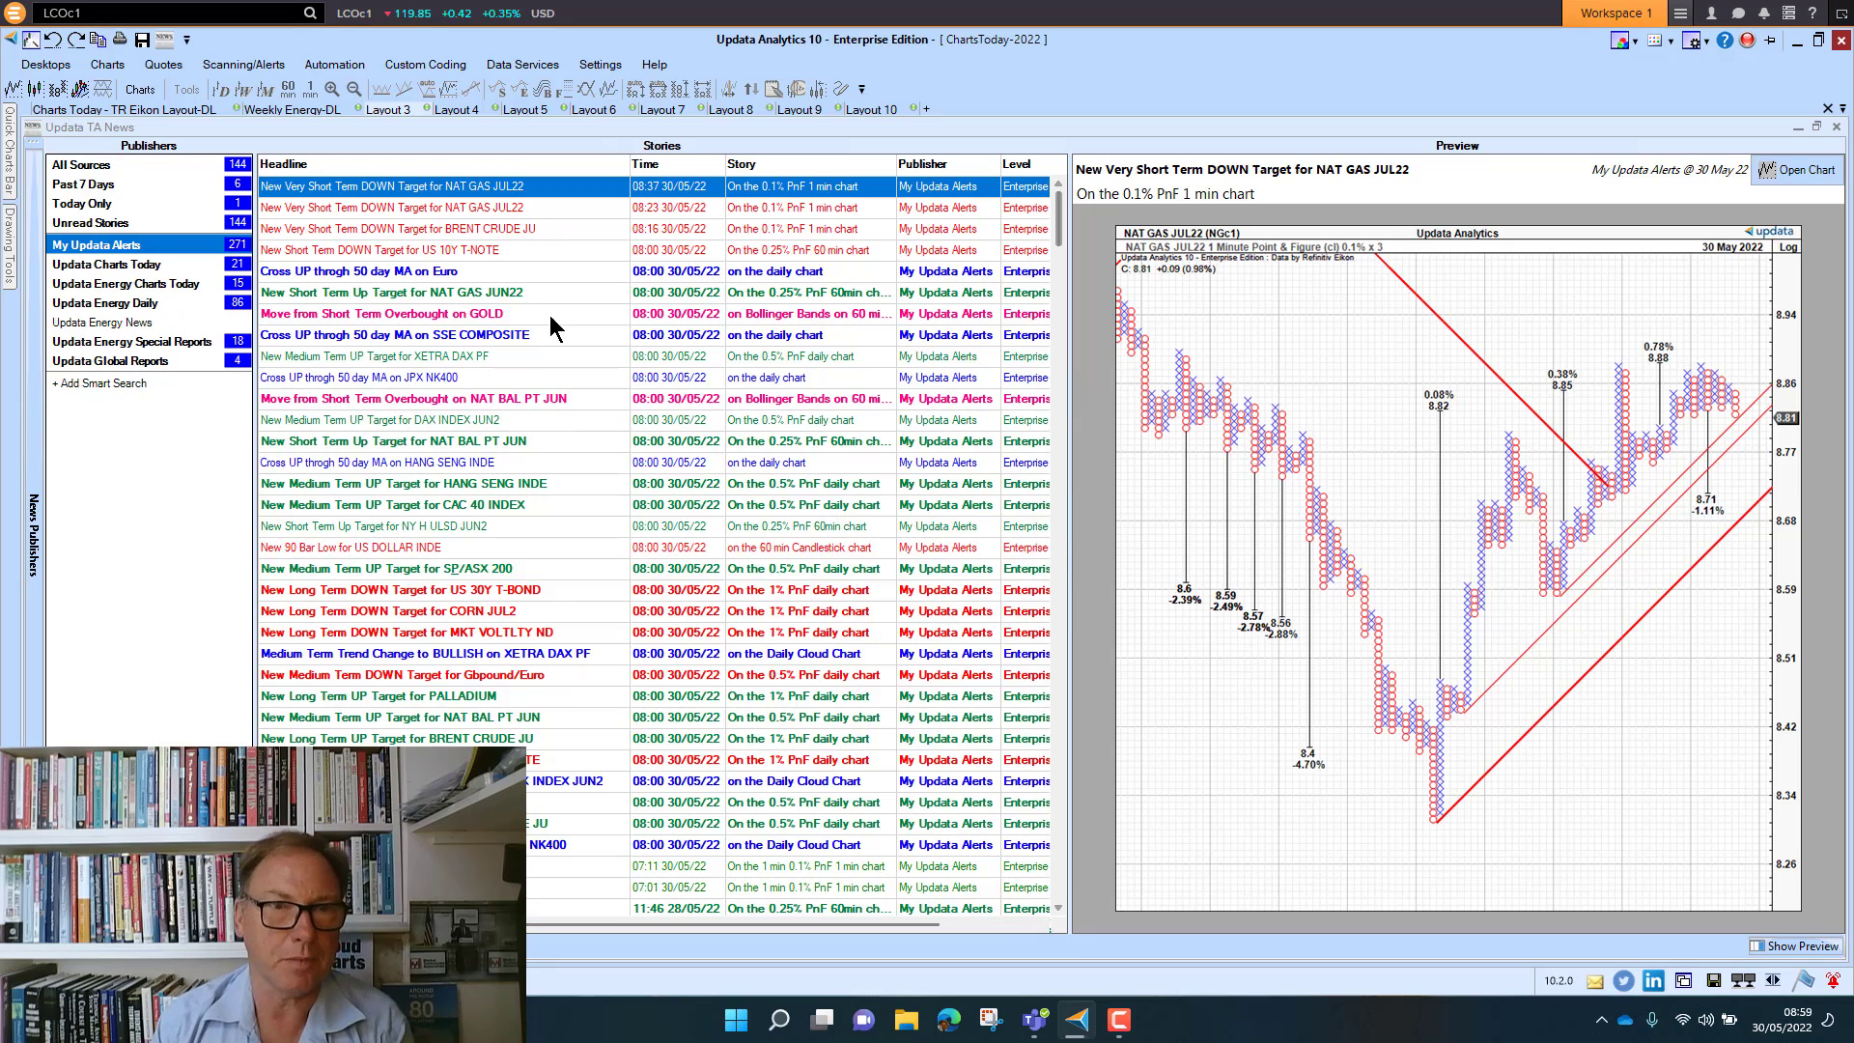
mouse_move(1732, 946)
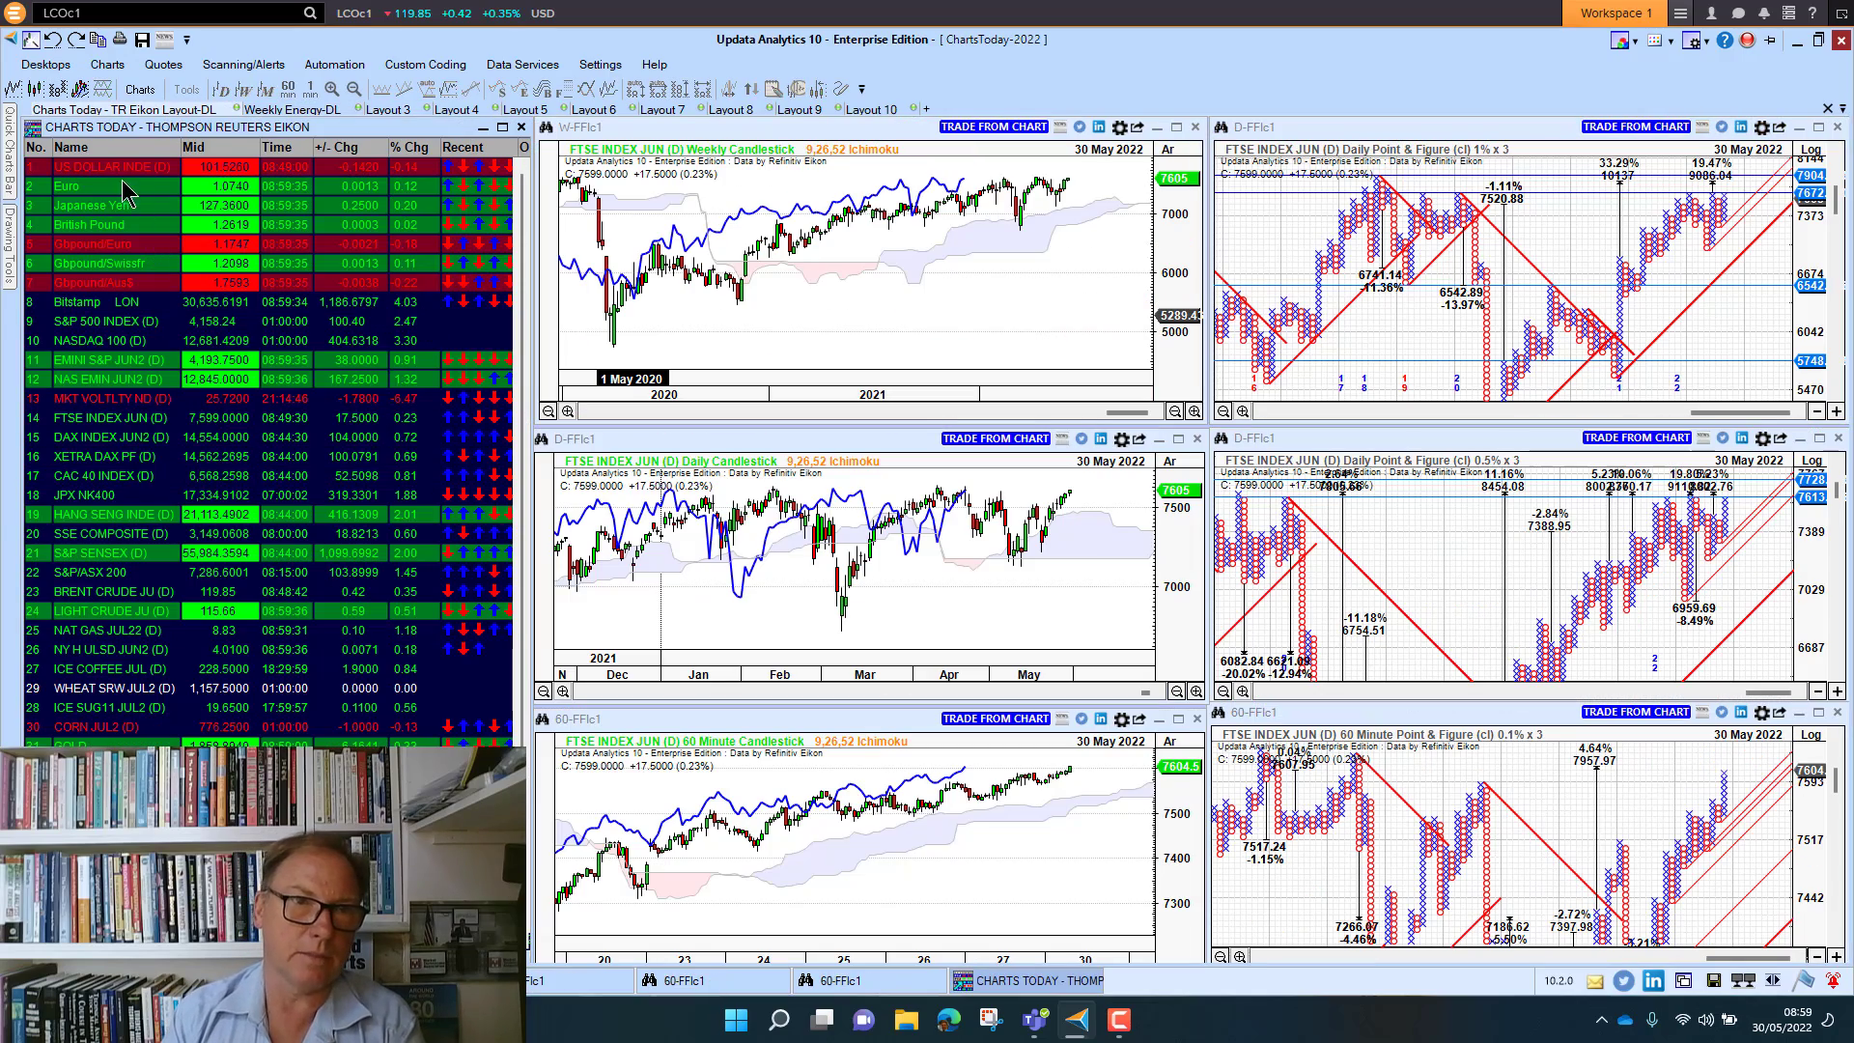
Step: Load the US Dollar index into the Ichimoku and point-and-figure layout, then return to the alerts news
left_click(112, 166)
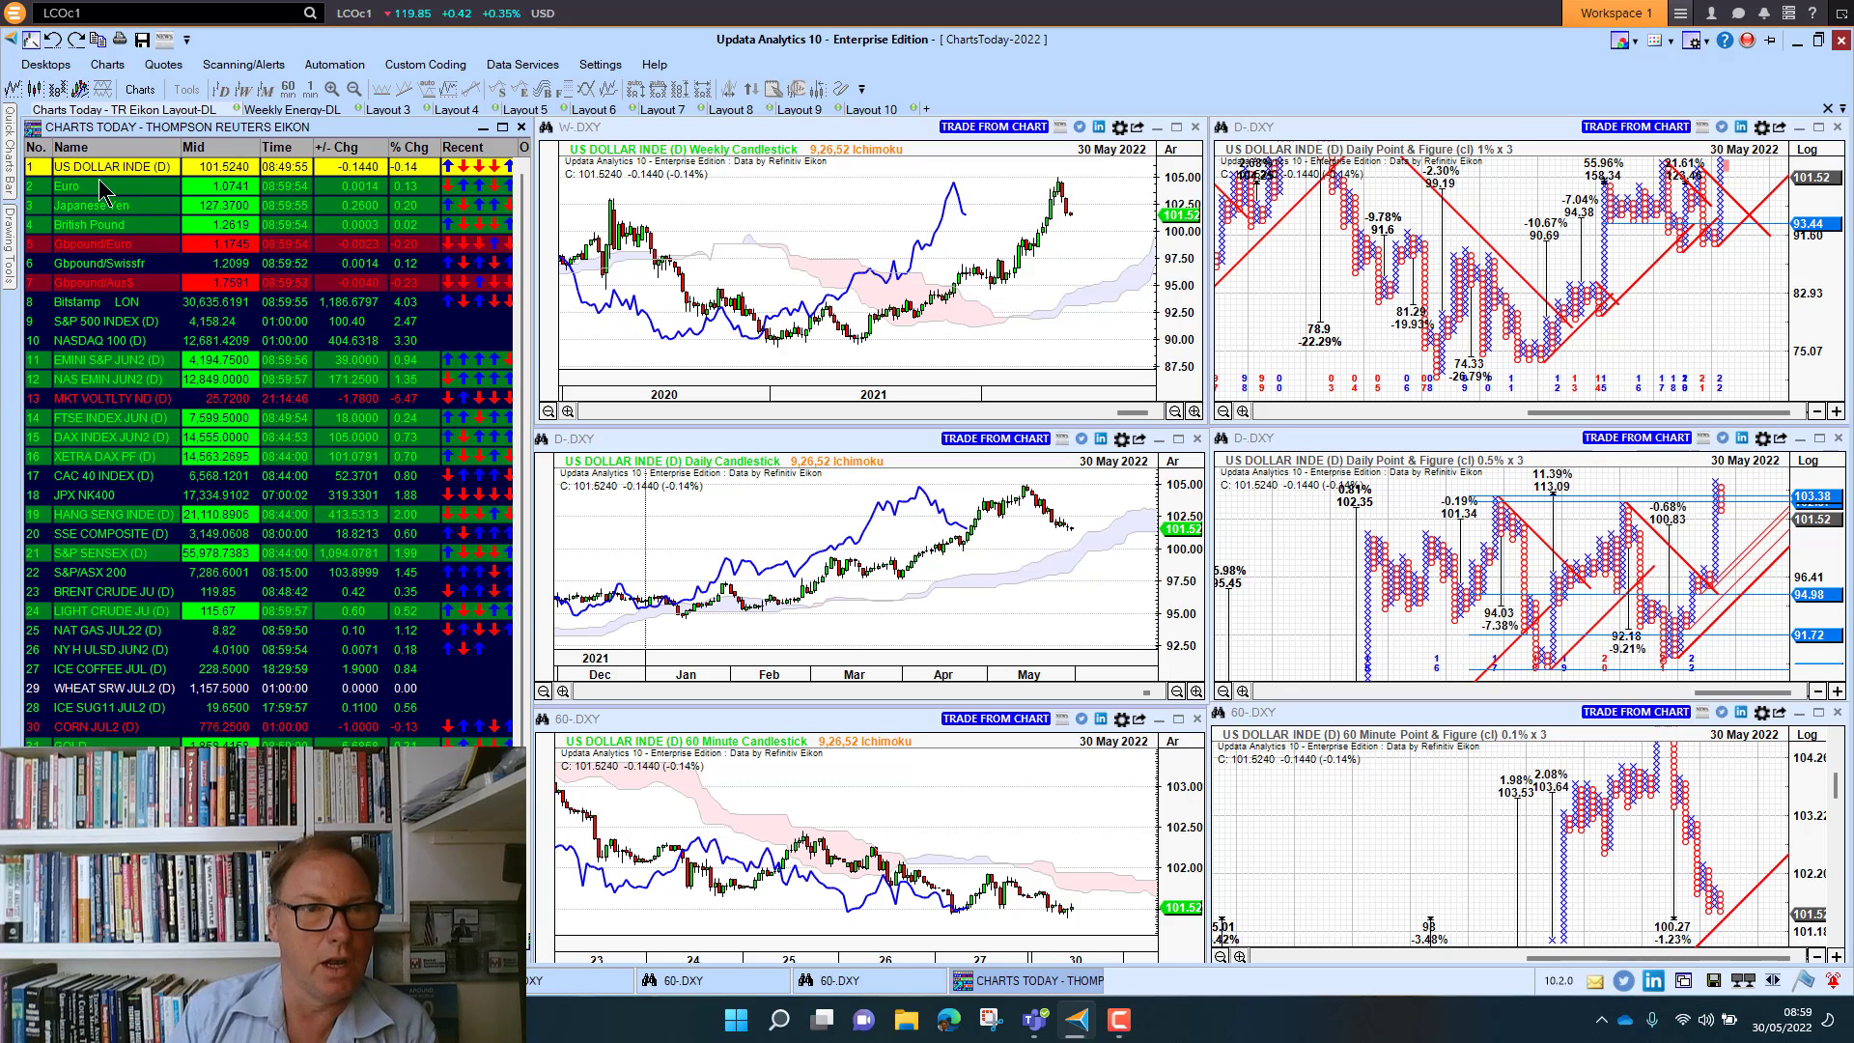
left_click(106, 186)
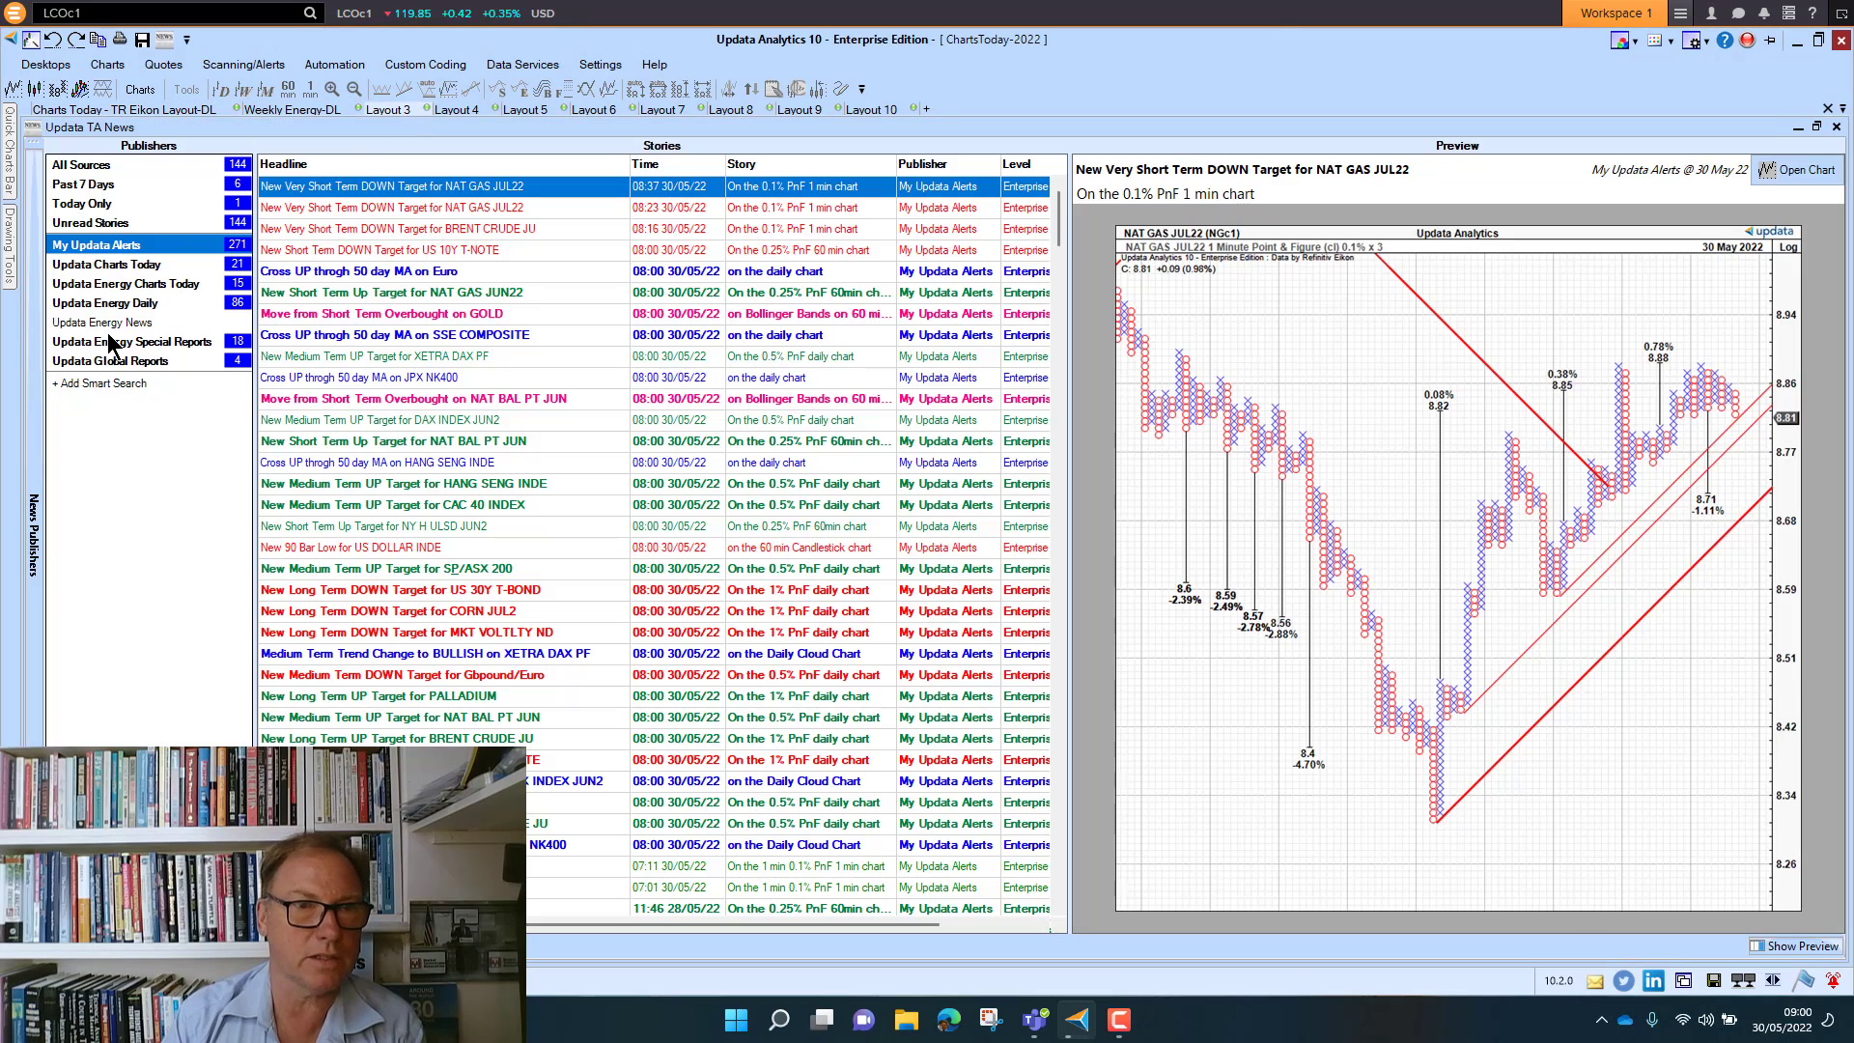
Step: Show the Updata Energy Daily list and preview Today's Targets, then The Week Ahead for 30th May 22
left_click(102, 303)
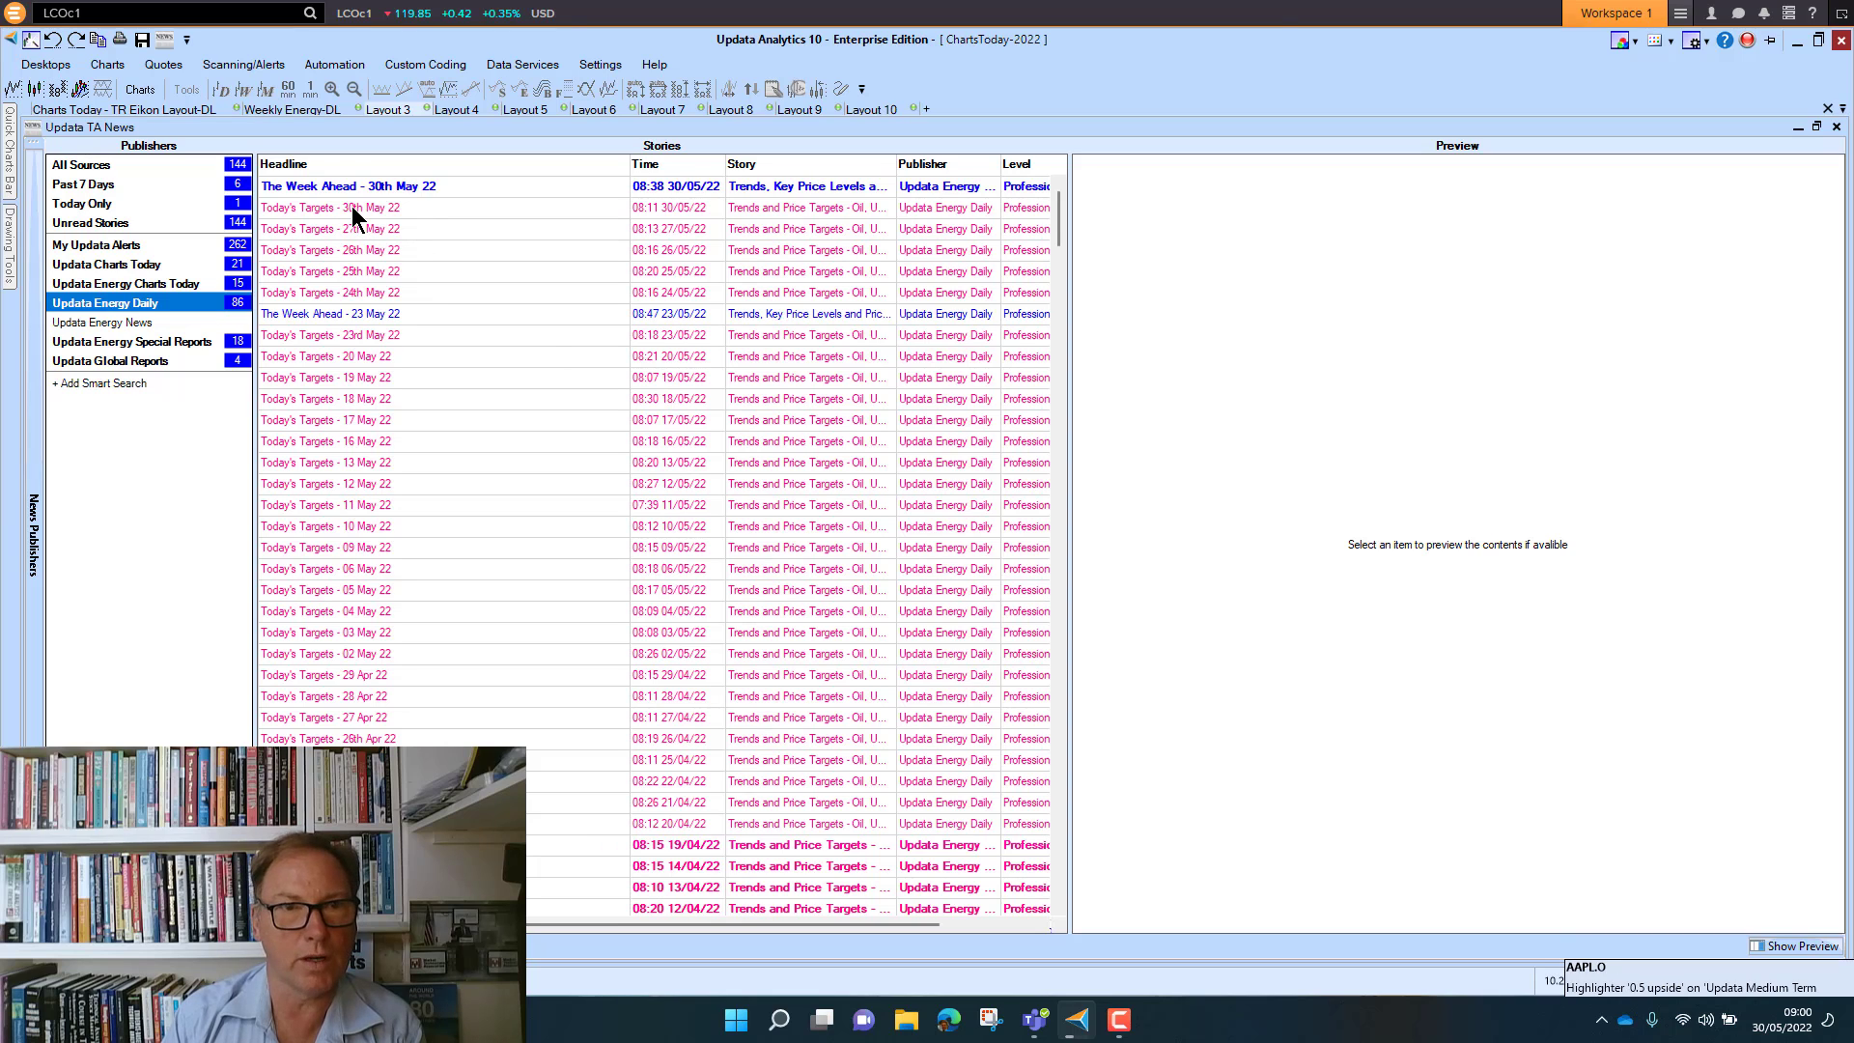
left_click(348, 185)
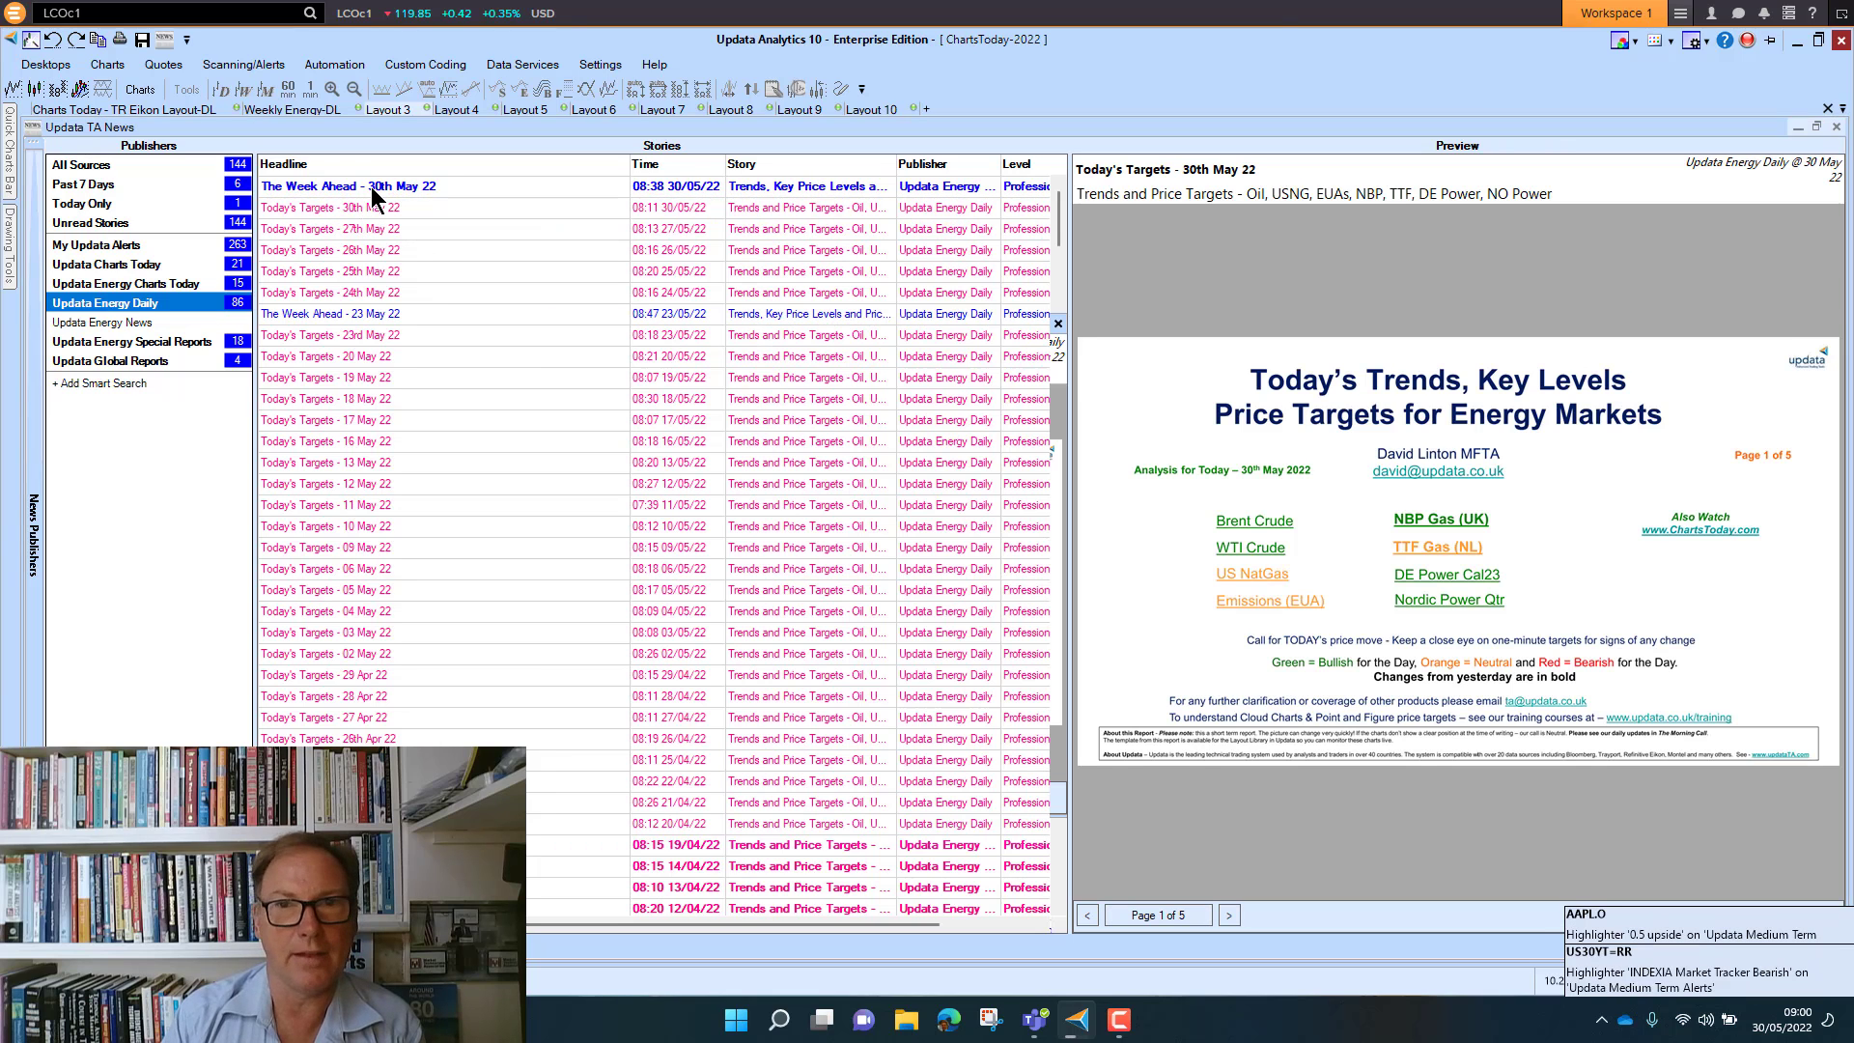
left_click(349, 185)
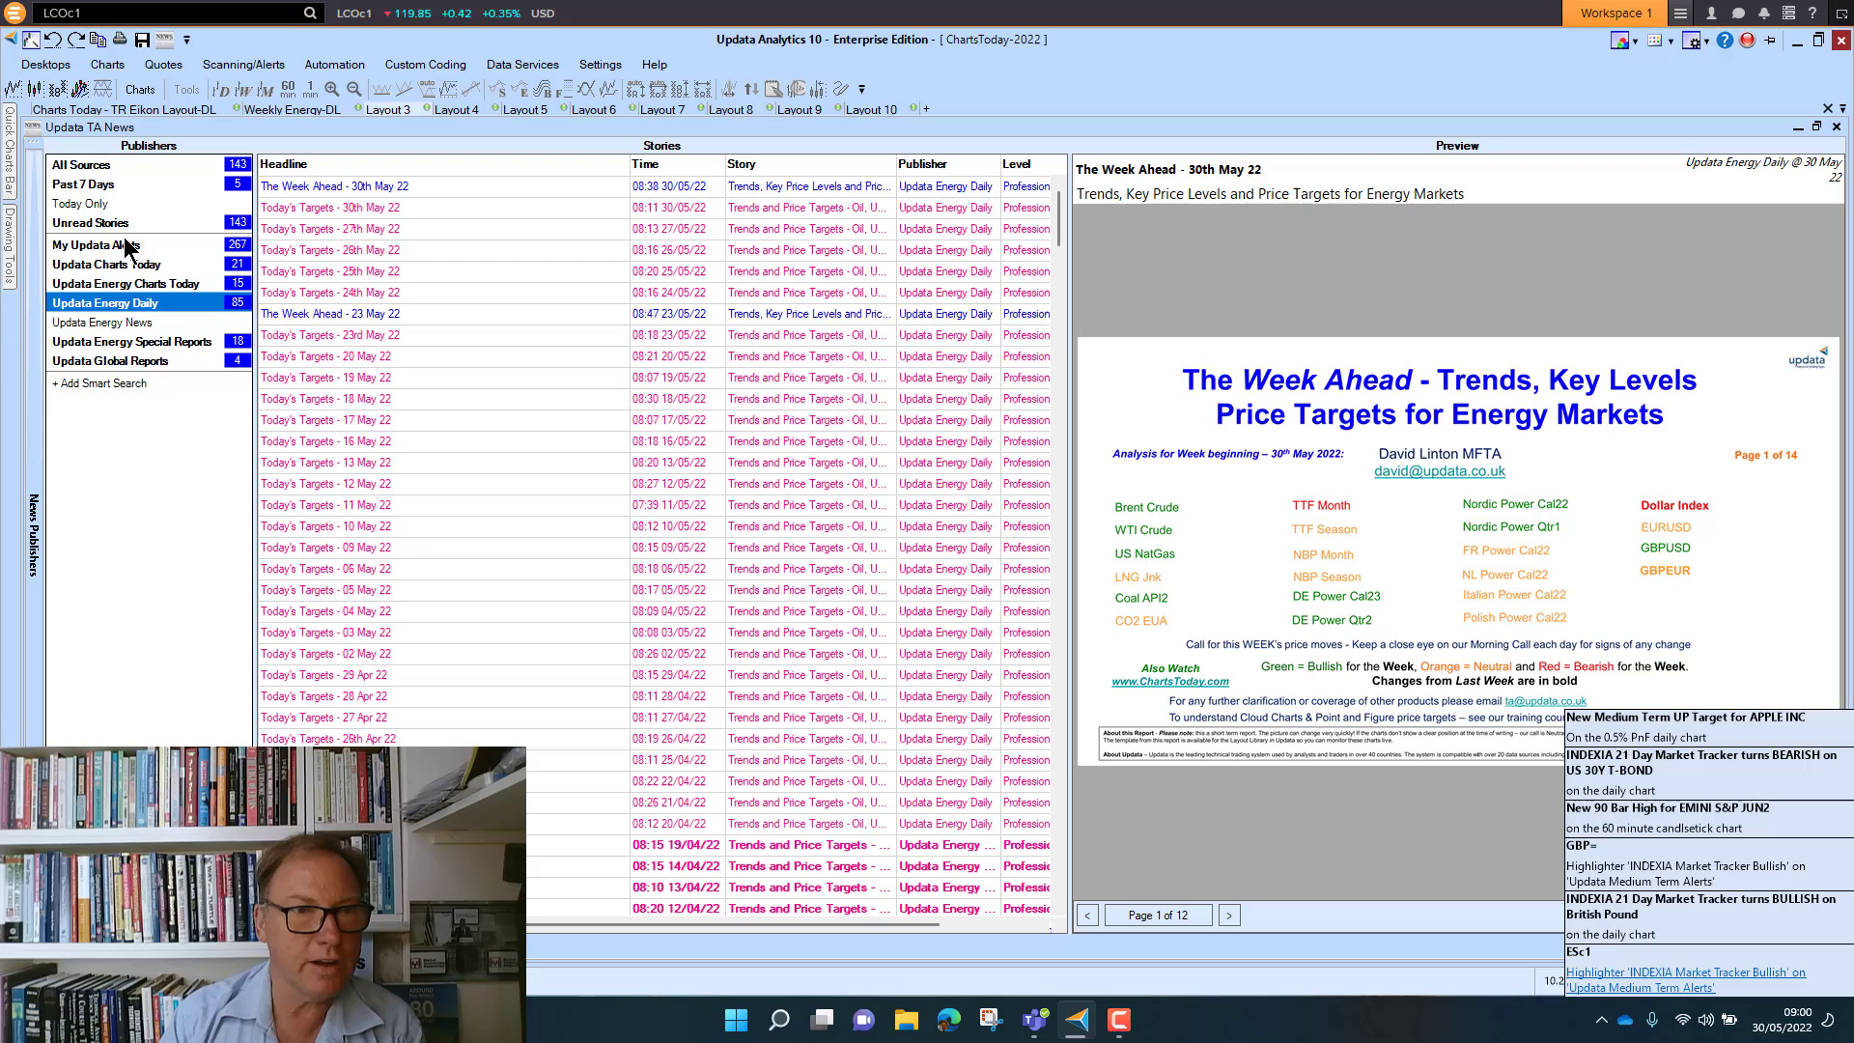
Step: Back on My Updata Alerts, preview the SP SENSEX, Apple, US 30Y T-Bond and British Pound alerts
left_click(99, 246)
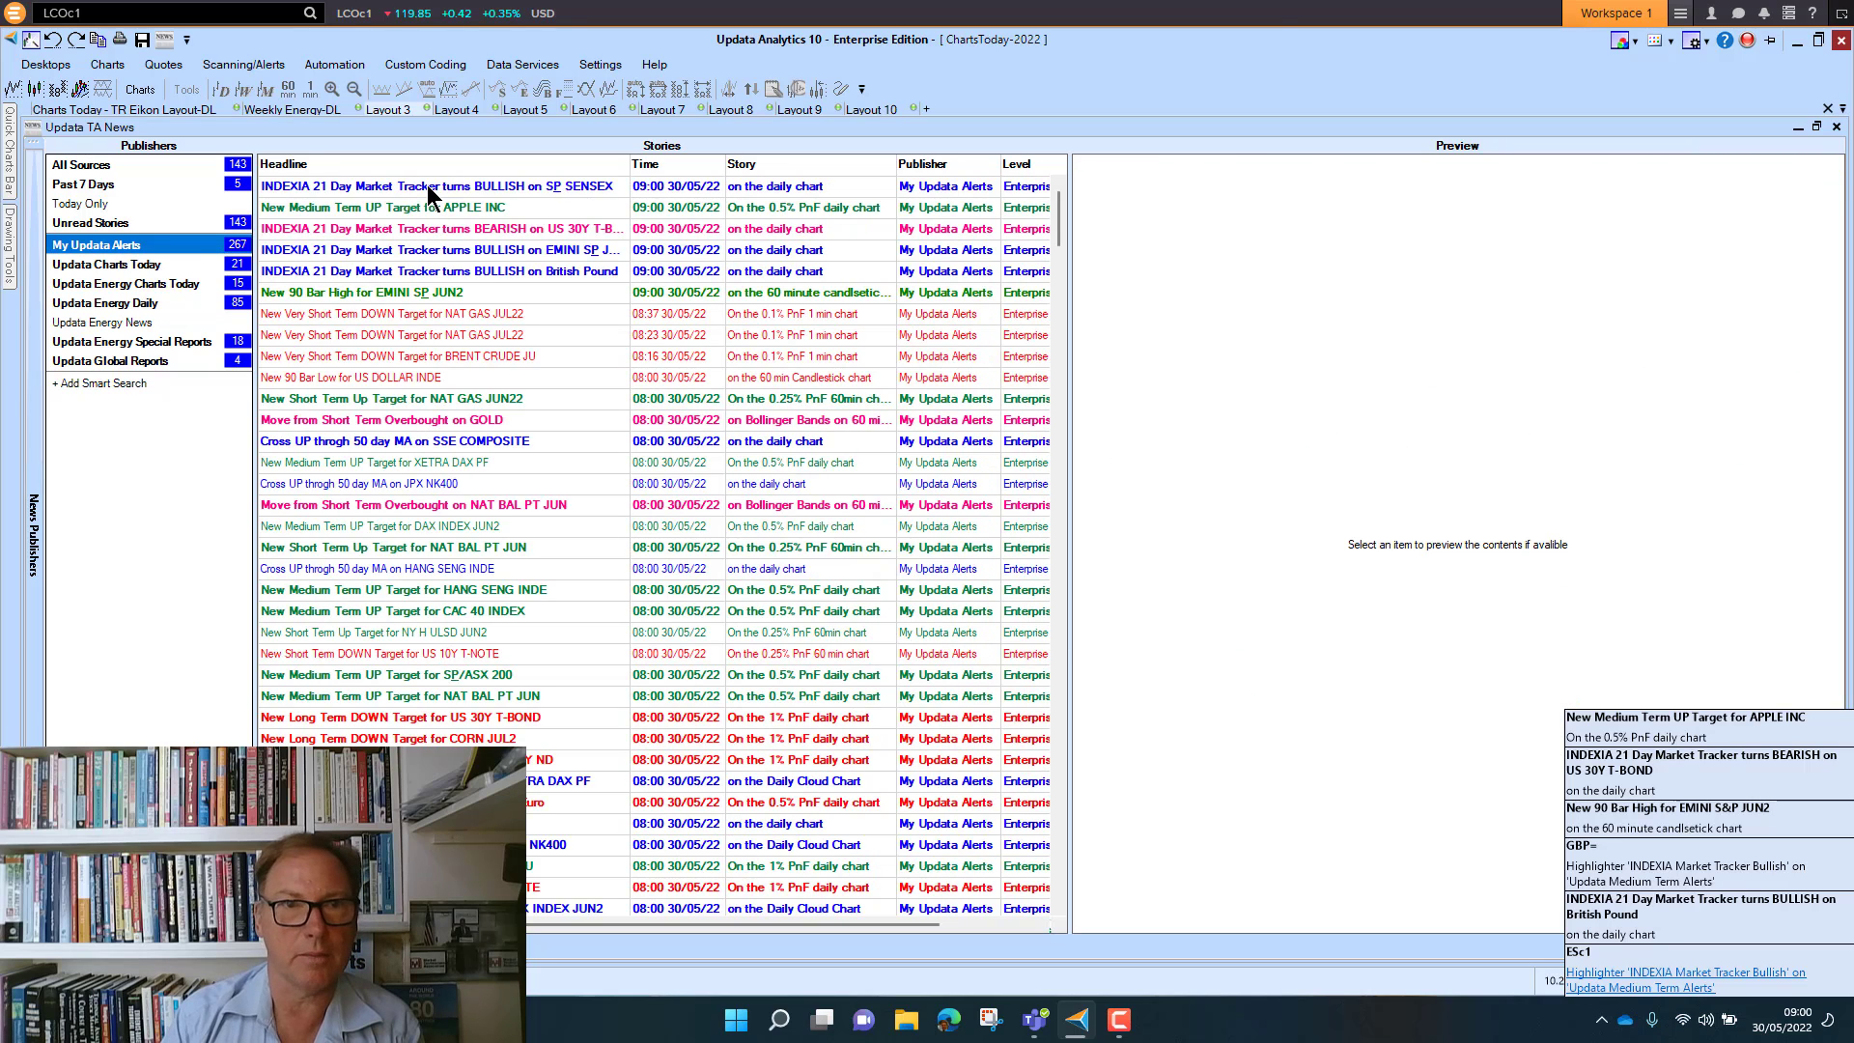
left_click(438, 185)
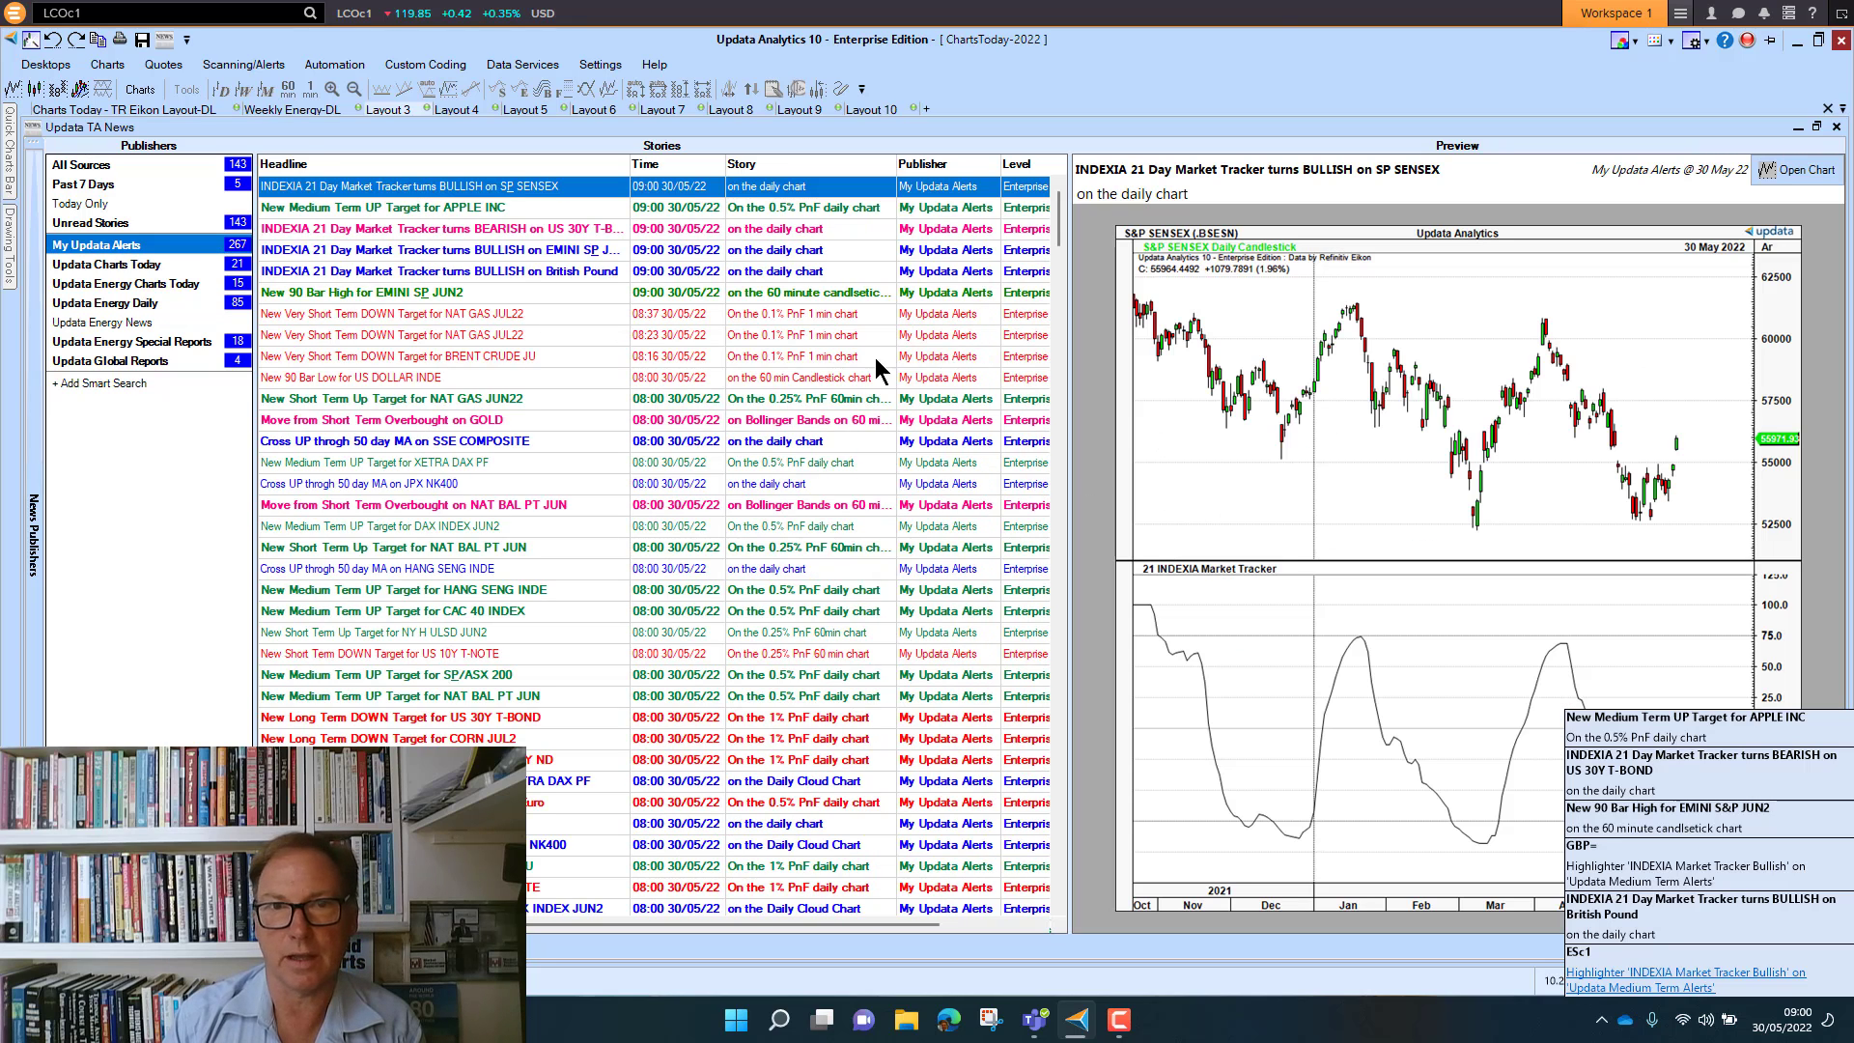
left_click(378, 209)
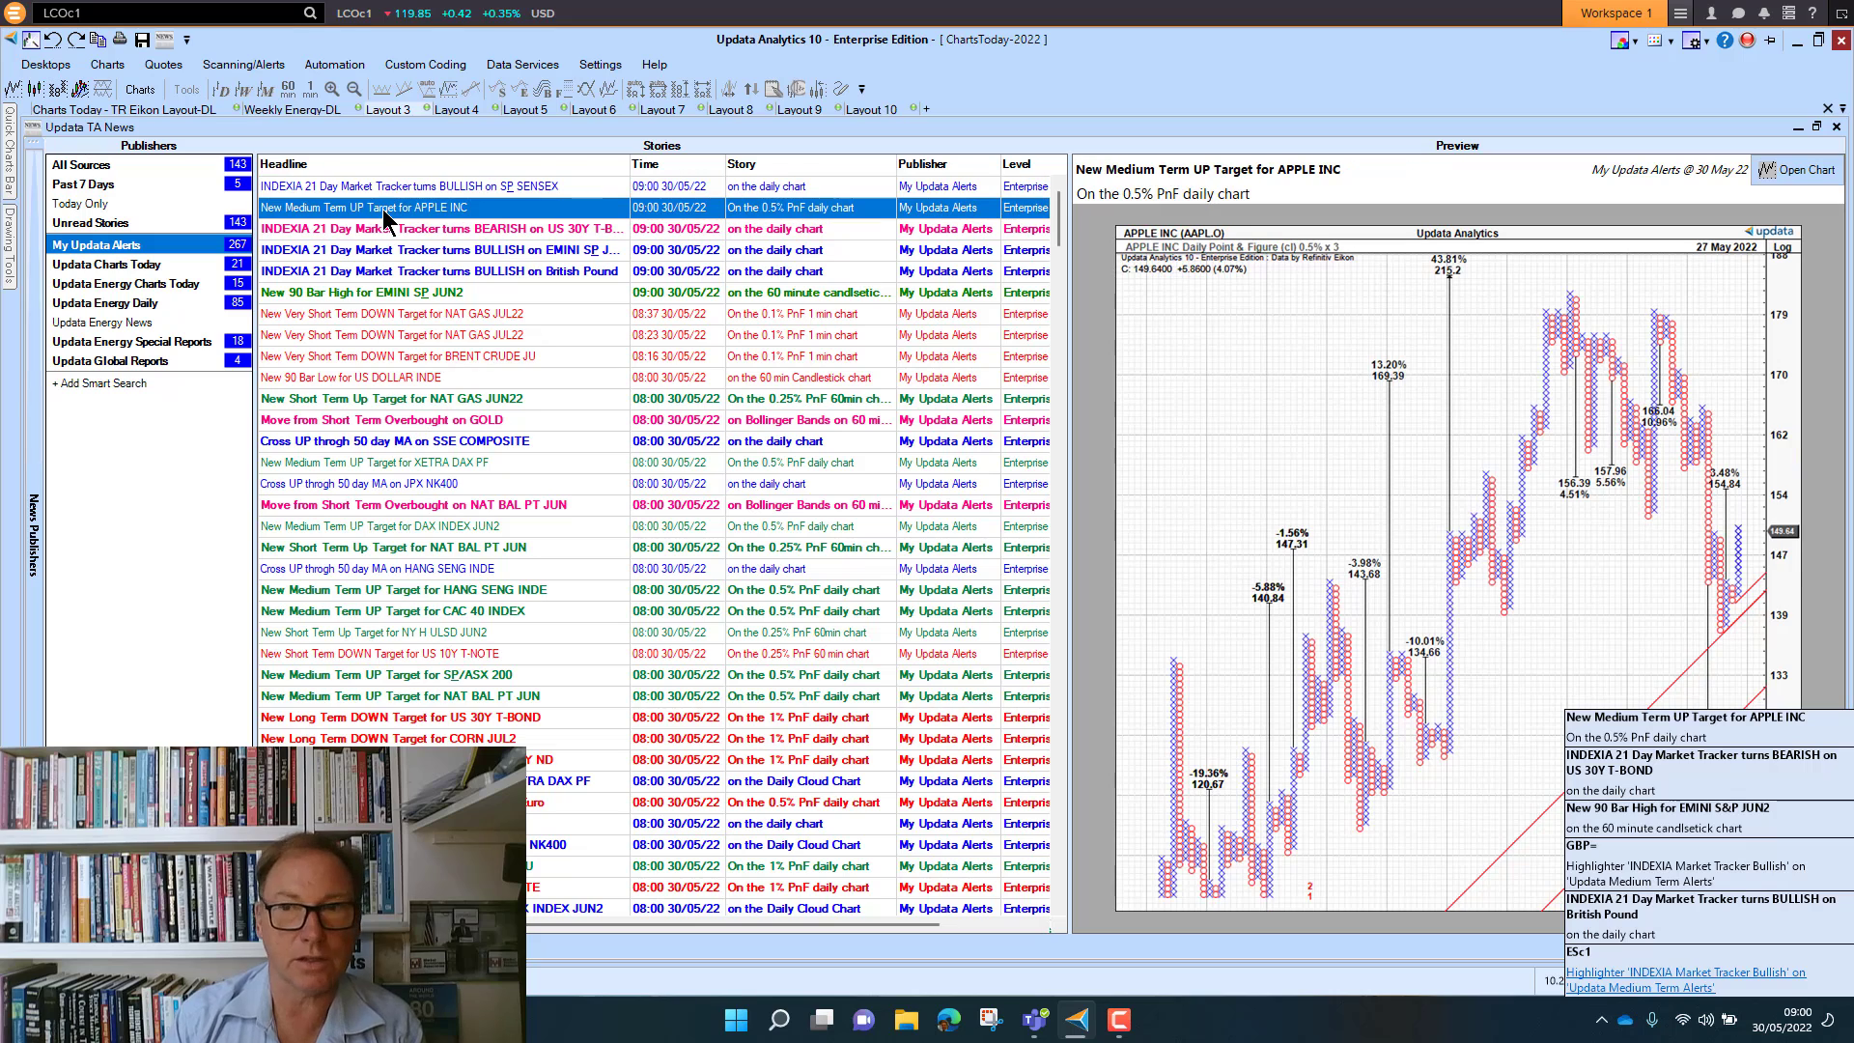
mouse_move(340, 240)
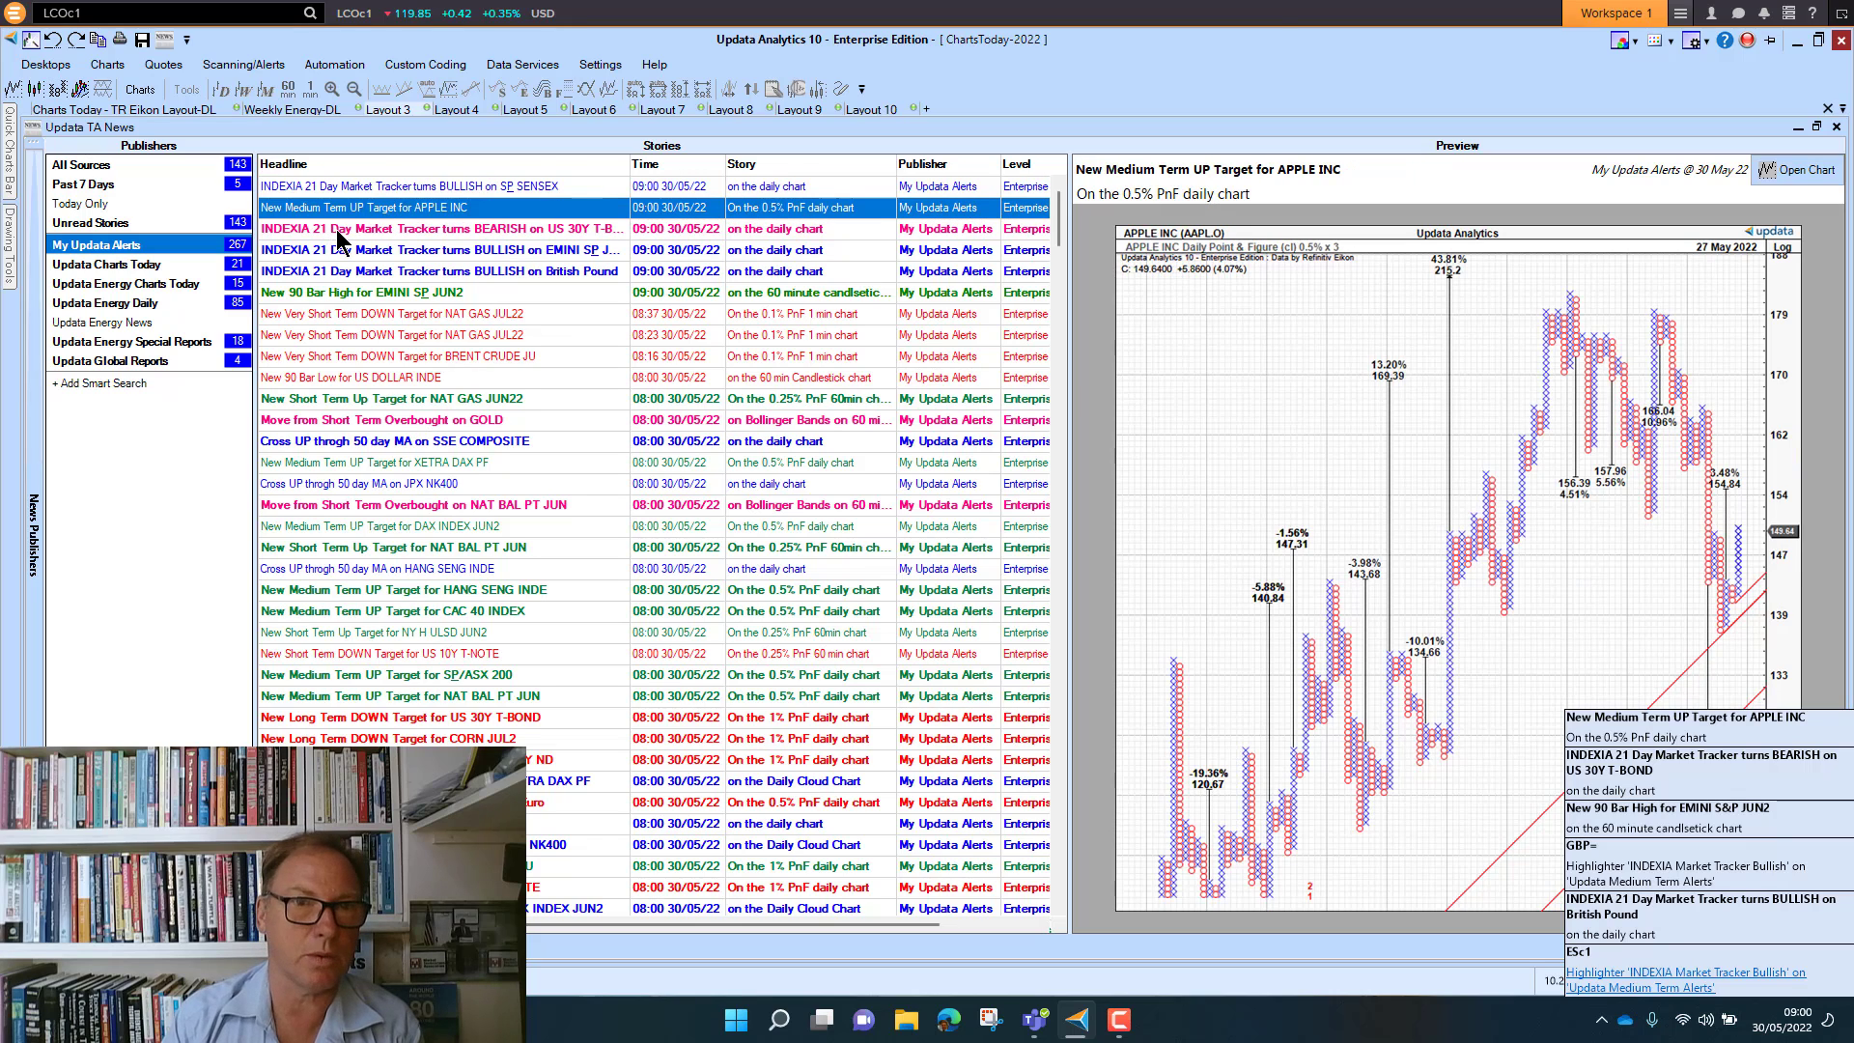
left_click(444, 228)
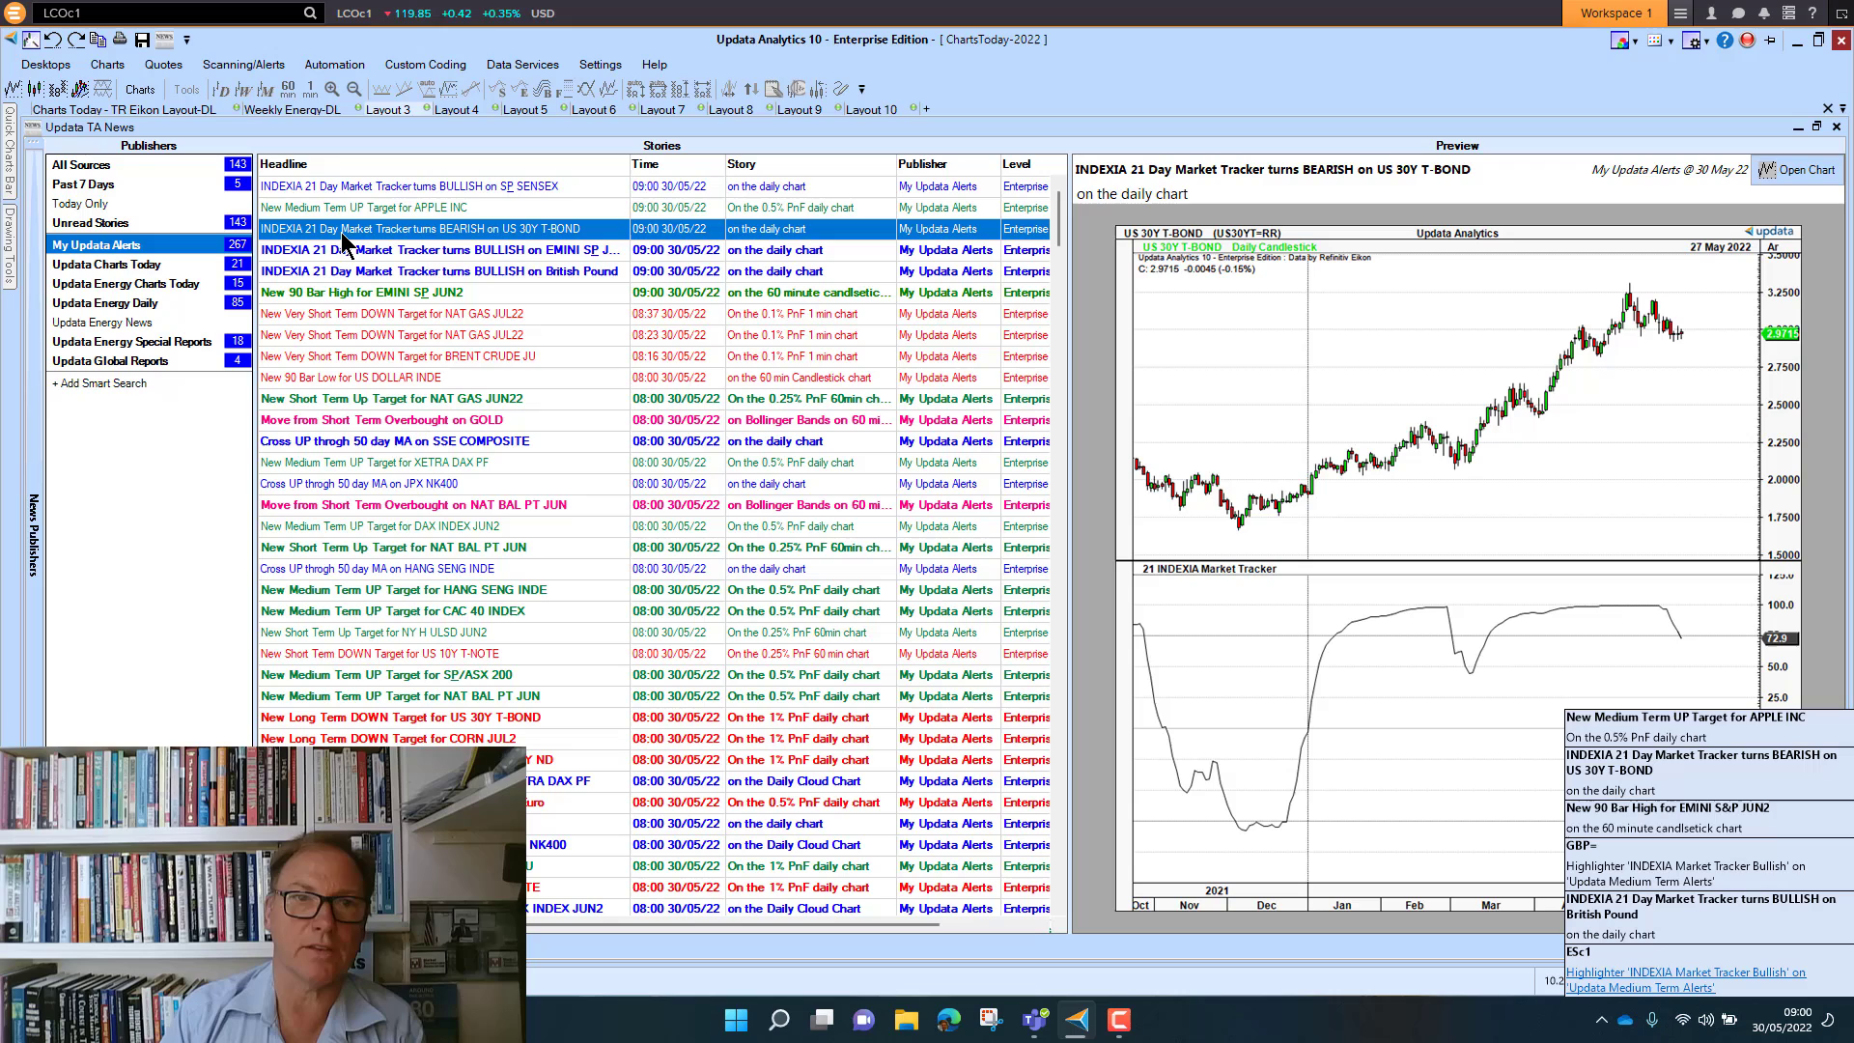
mouse_move(405, 273)
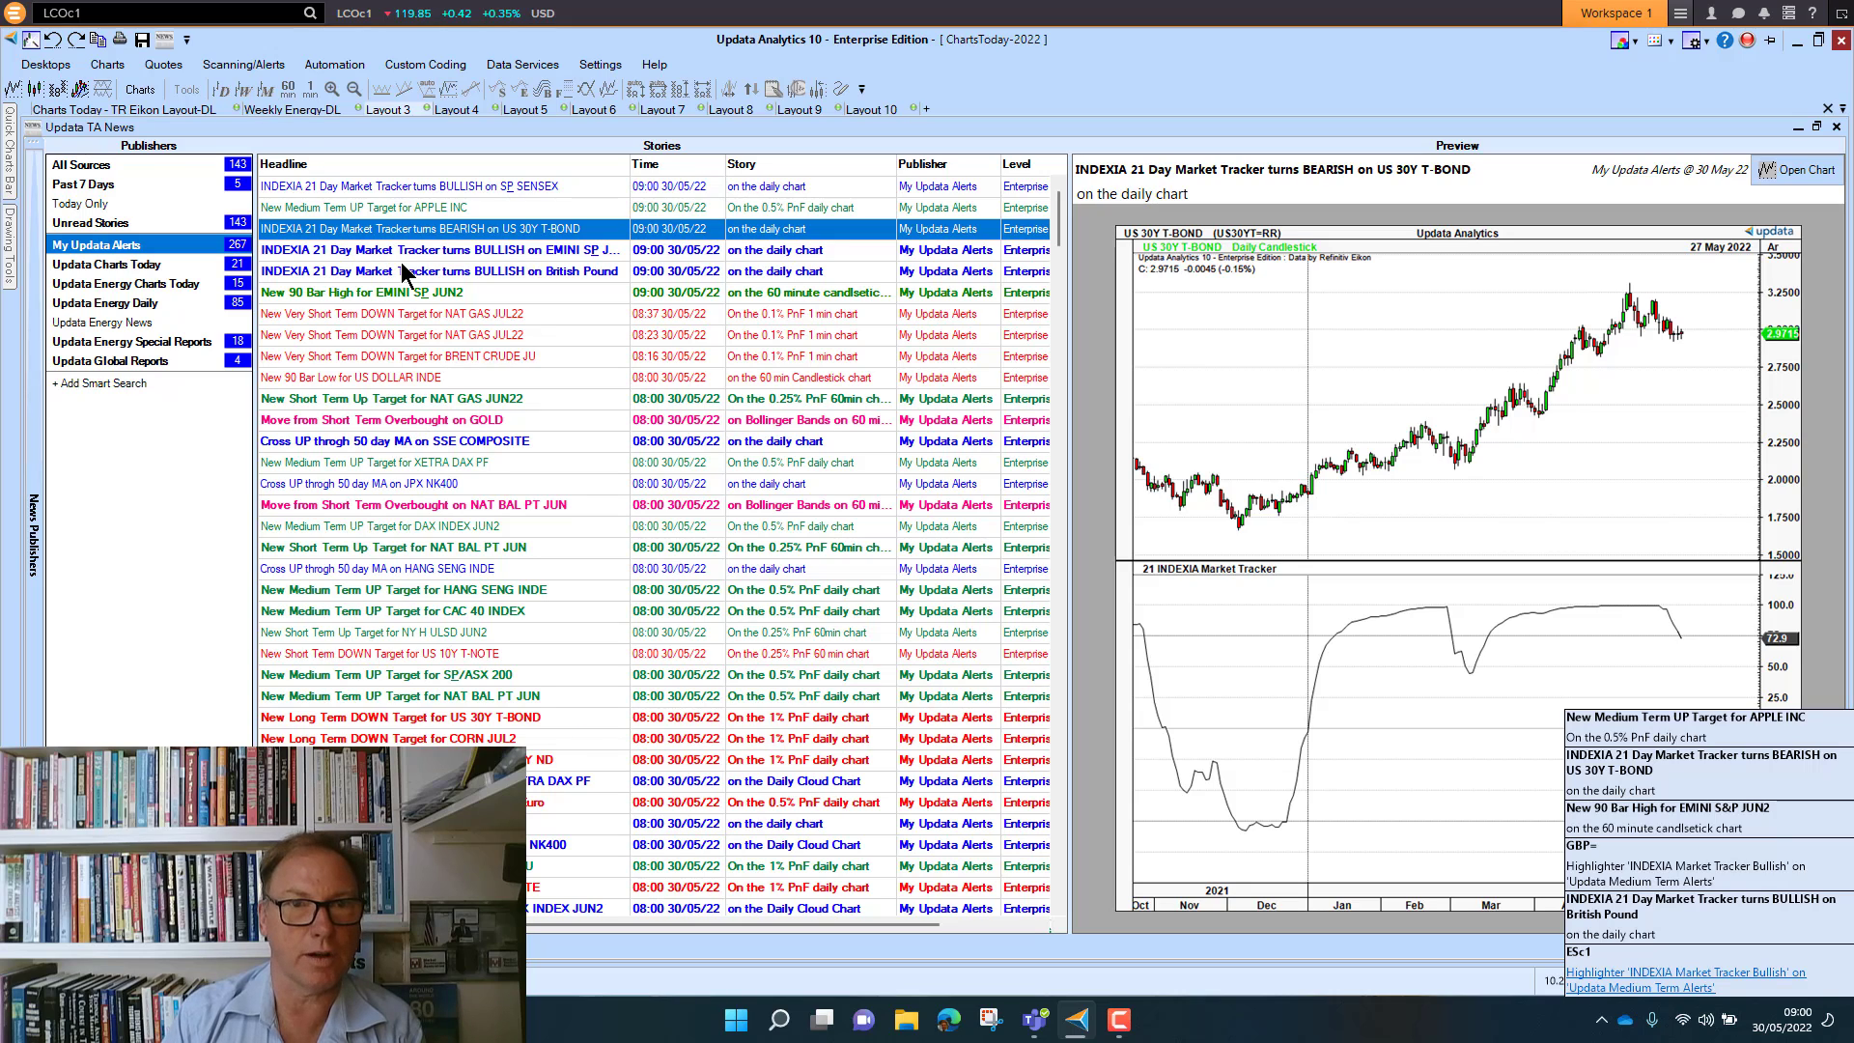
left_click(439, 270)
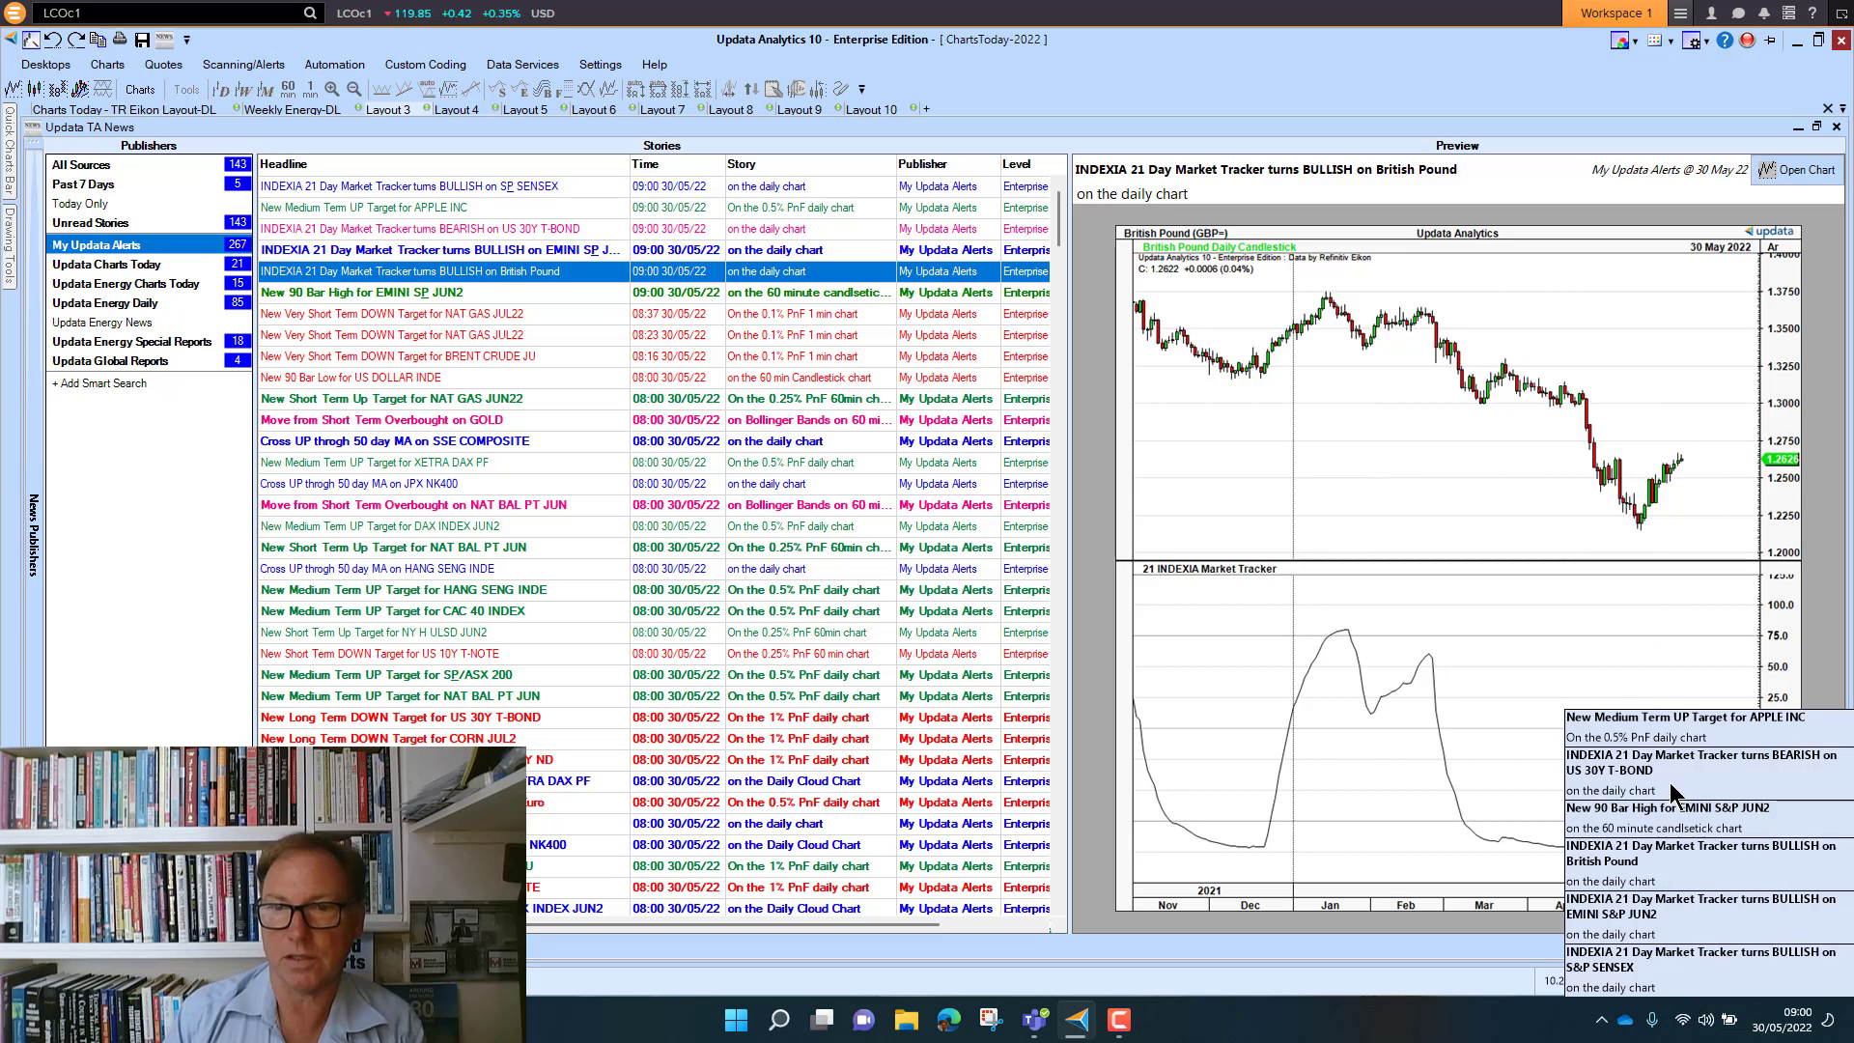
mouse_move(1389, 657)
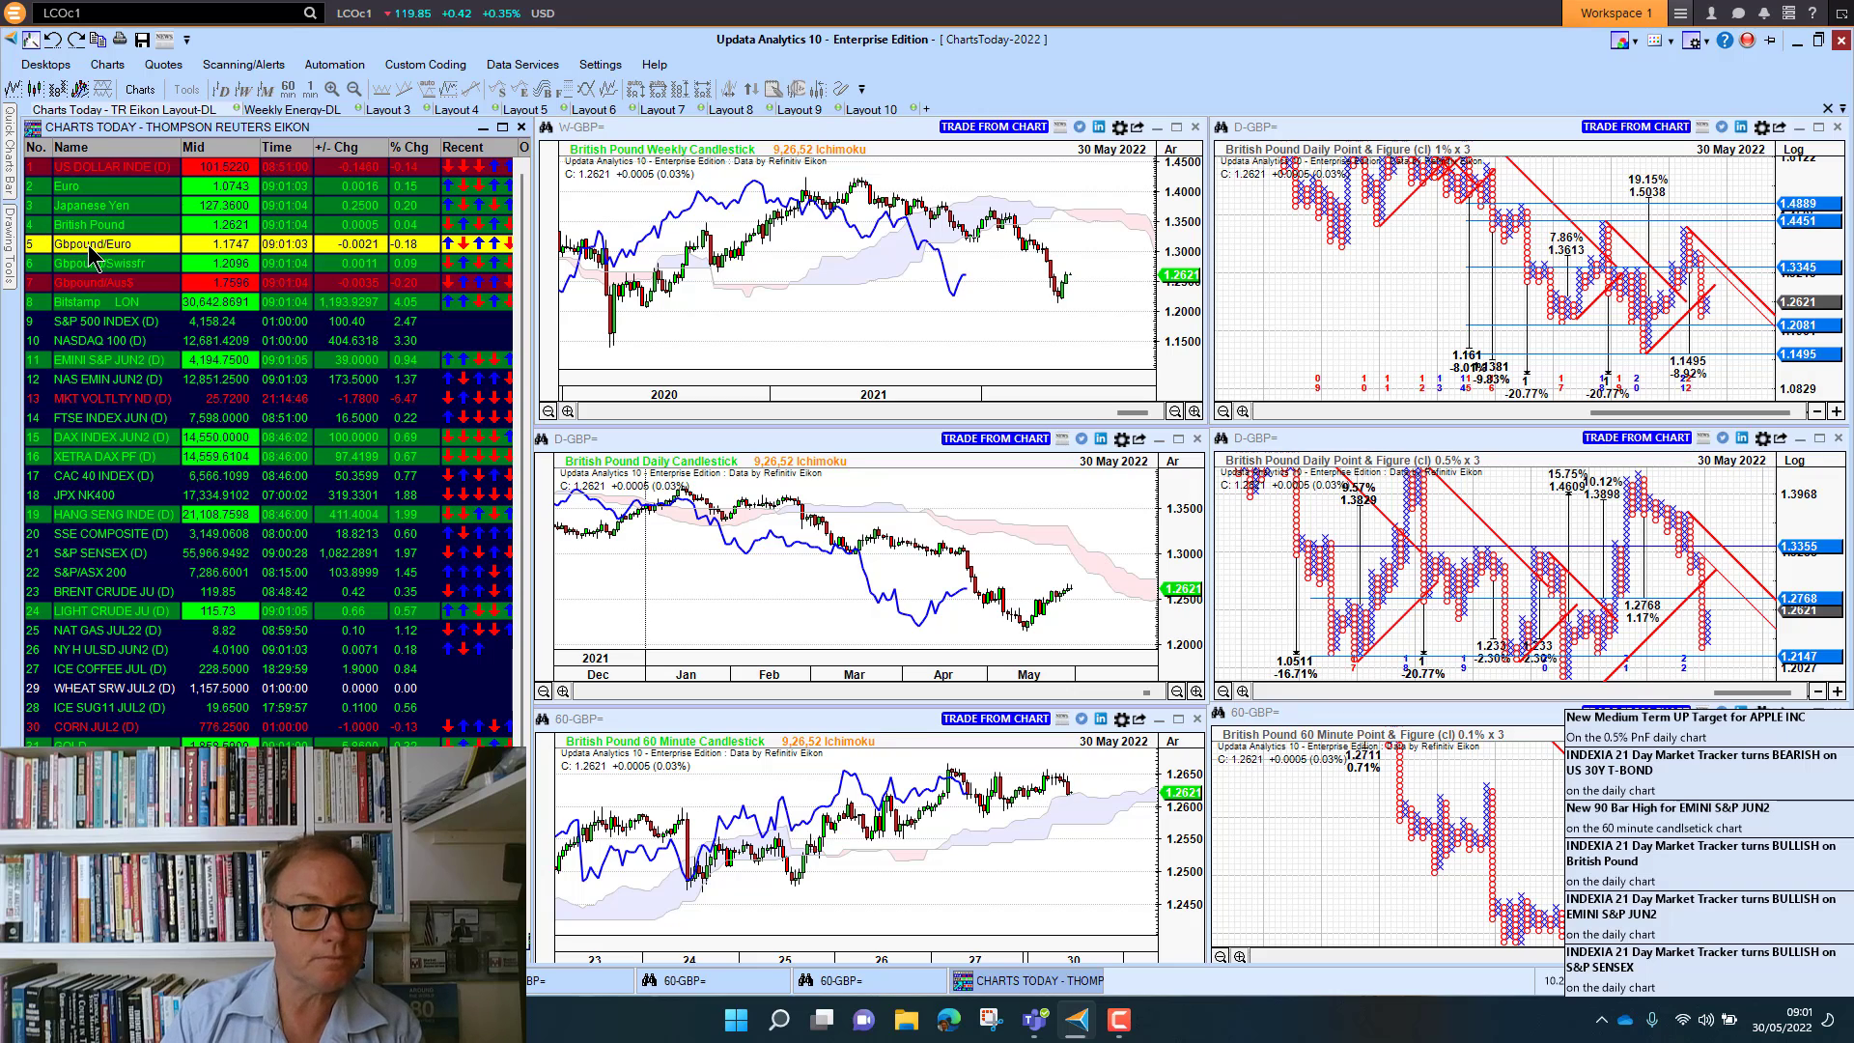
Step: Step the multi-timeframe layout through Gbpound/Euro, an index row and the Hang Seng charts
left_click(100, 243)
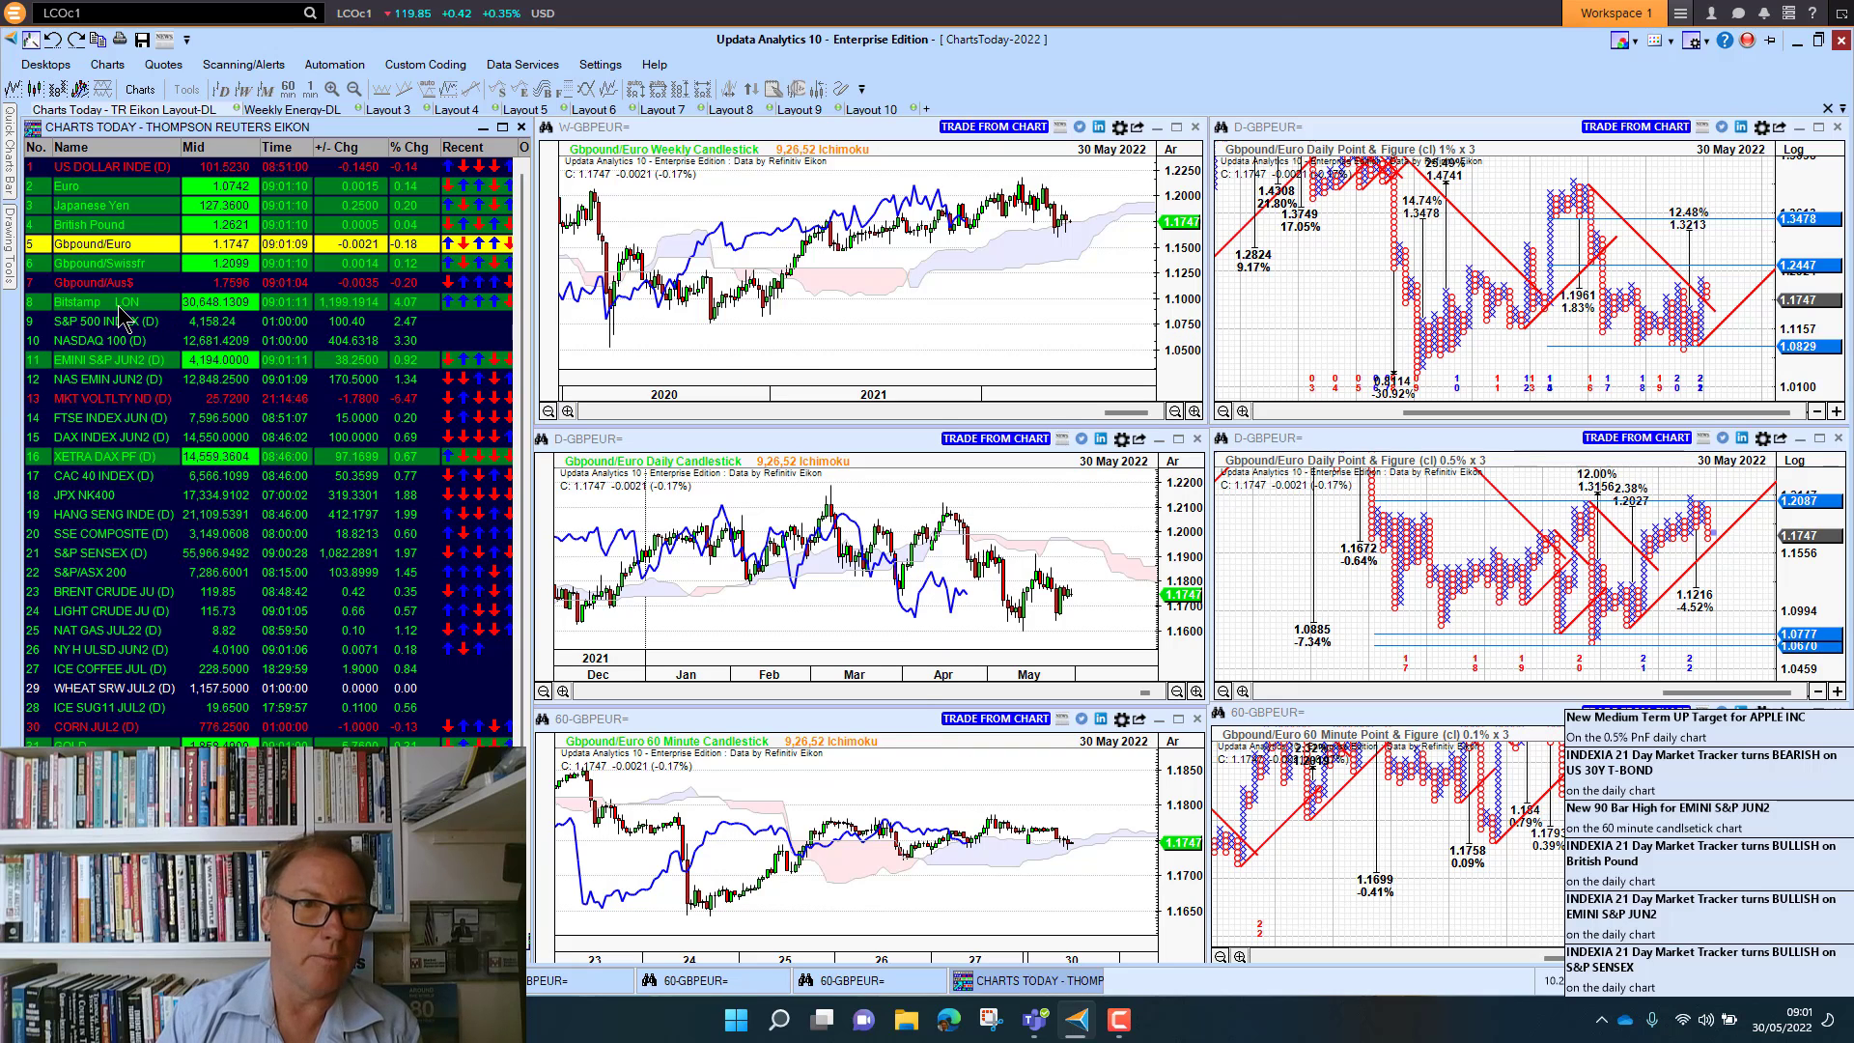
left_click(77, 302)
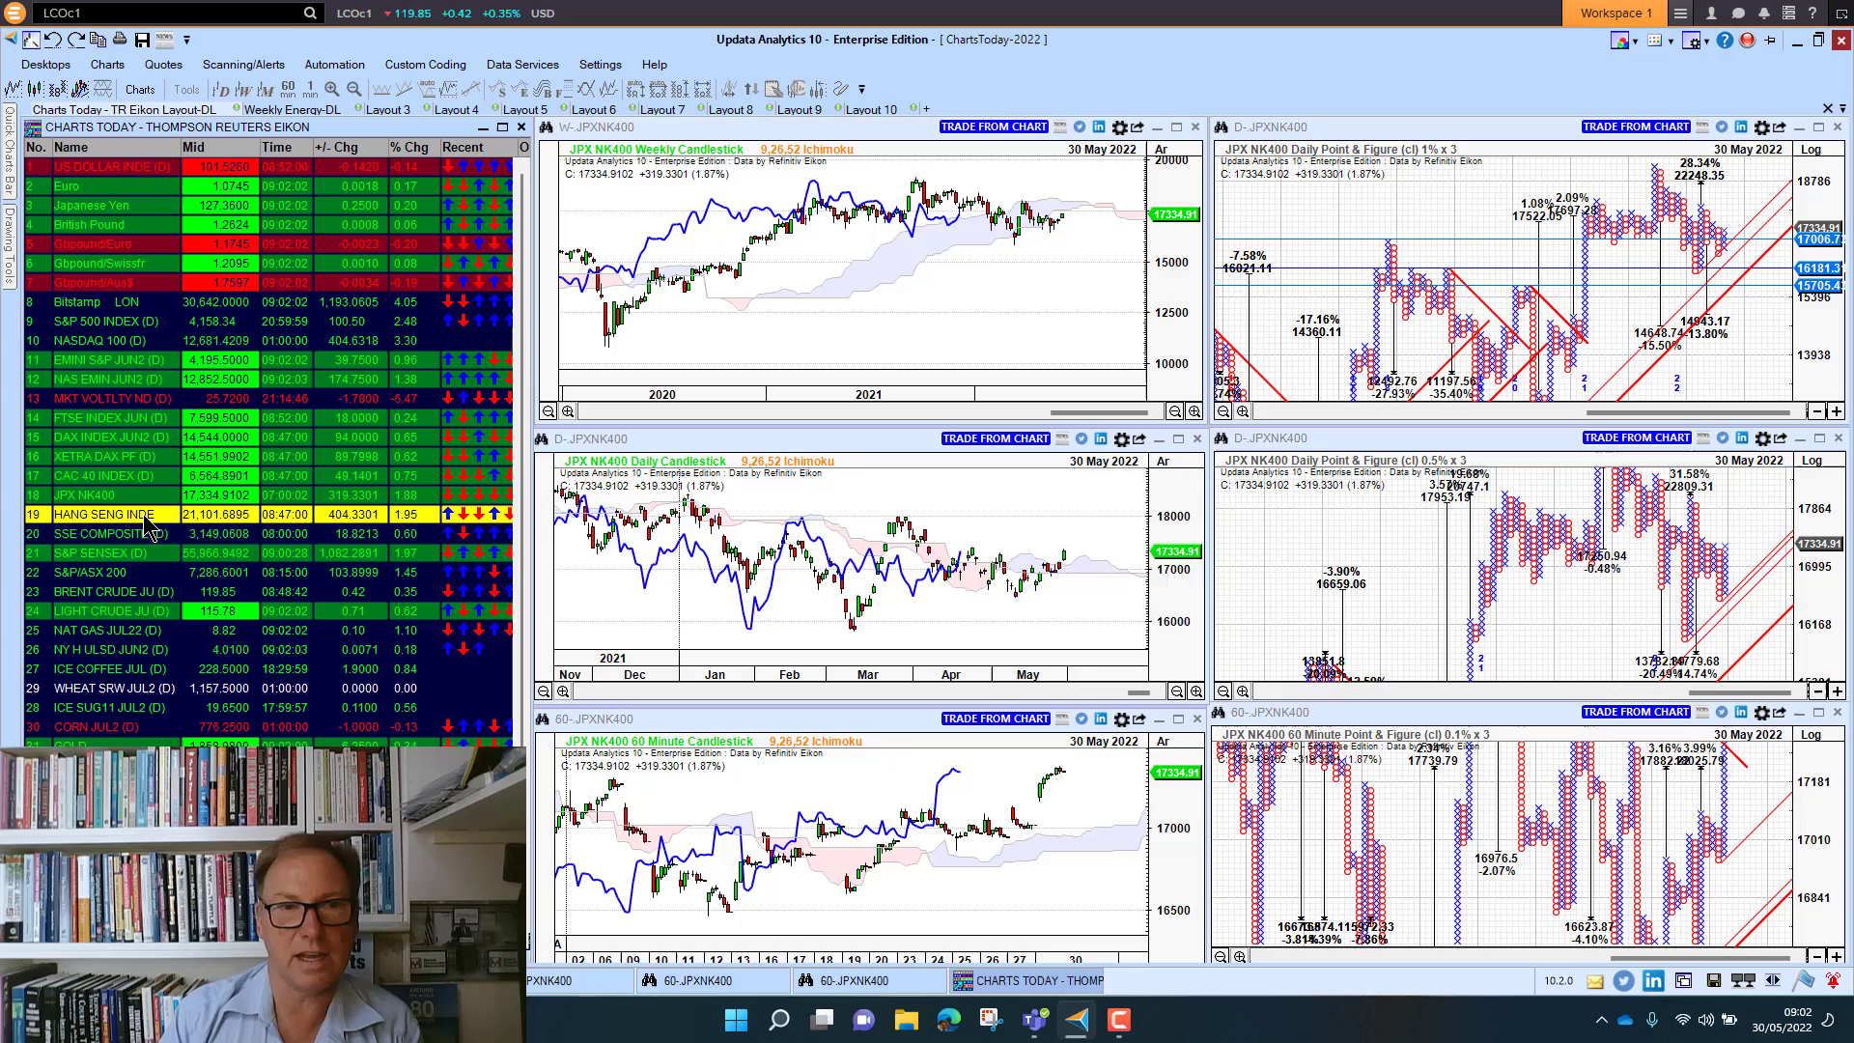
left_click(112, 514)
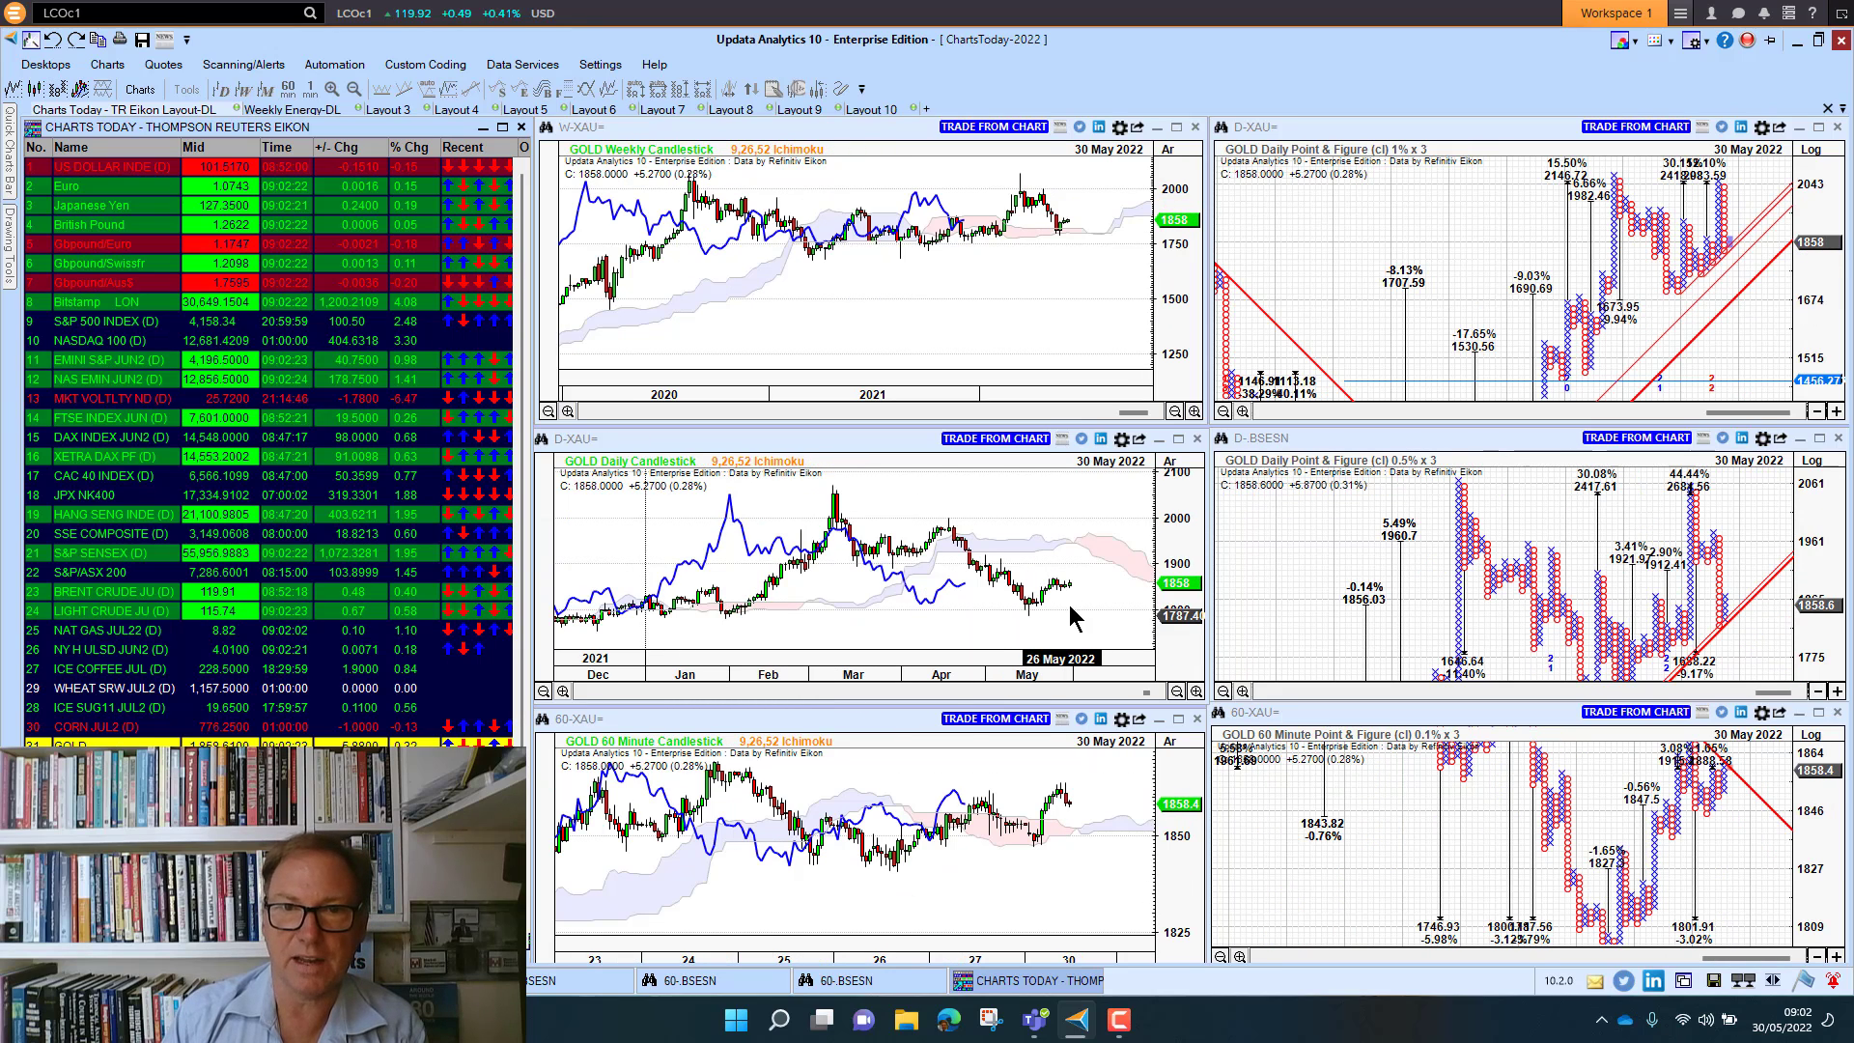
mouse_move(1097, 304)
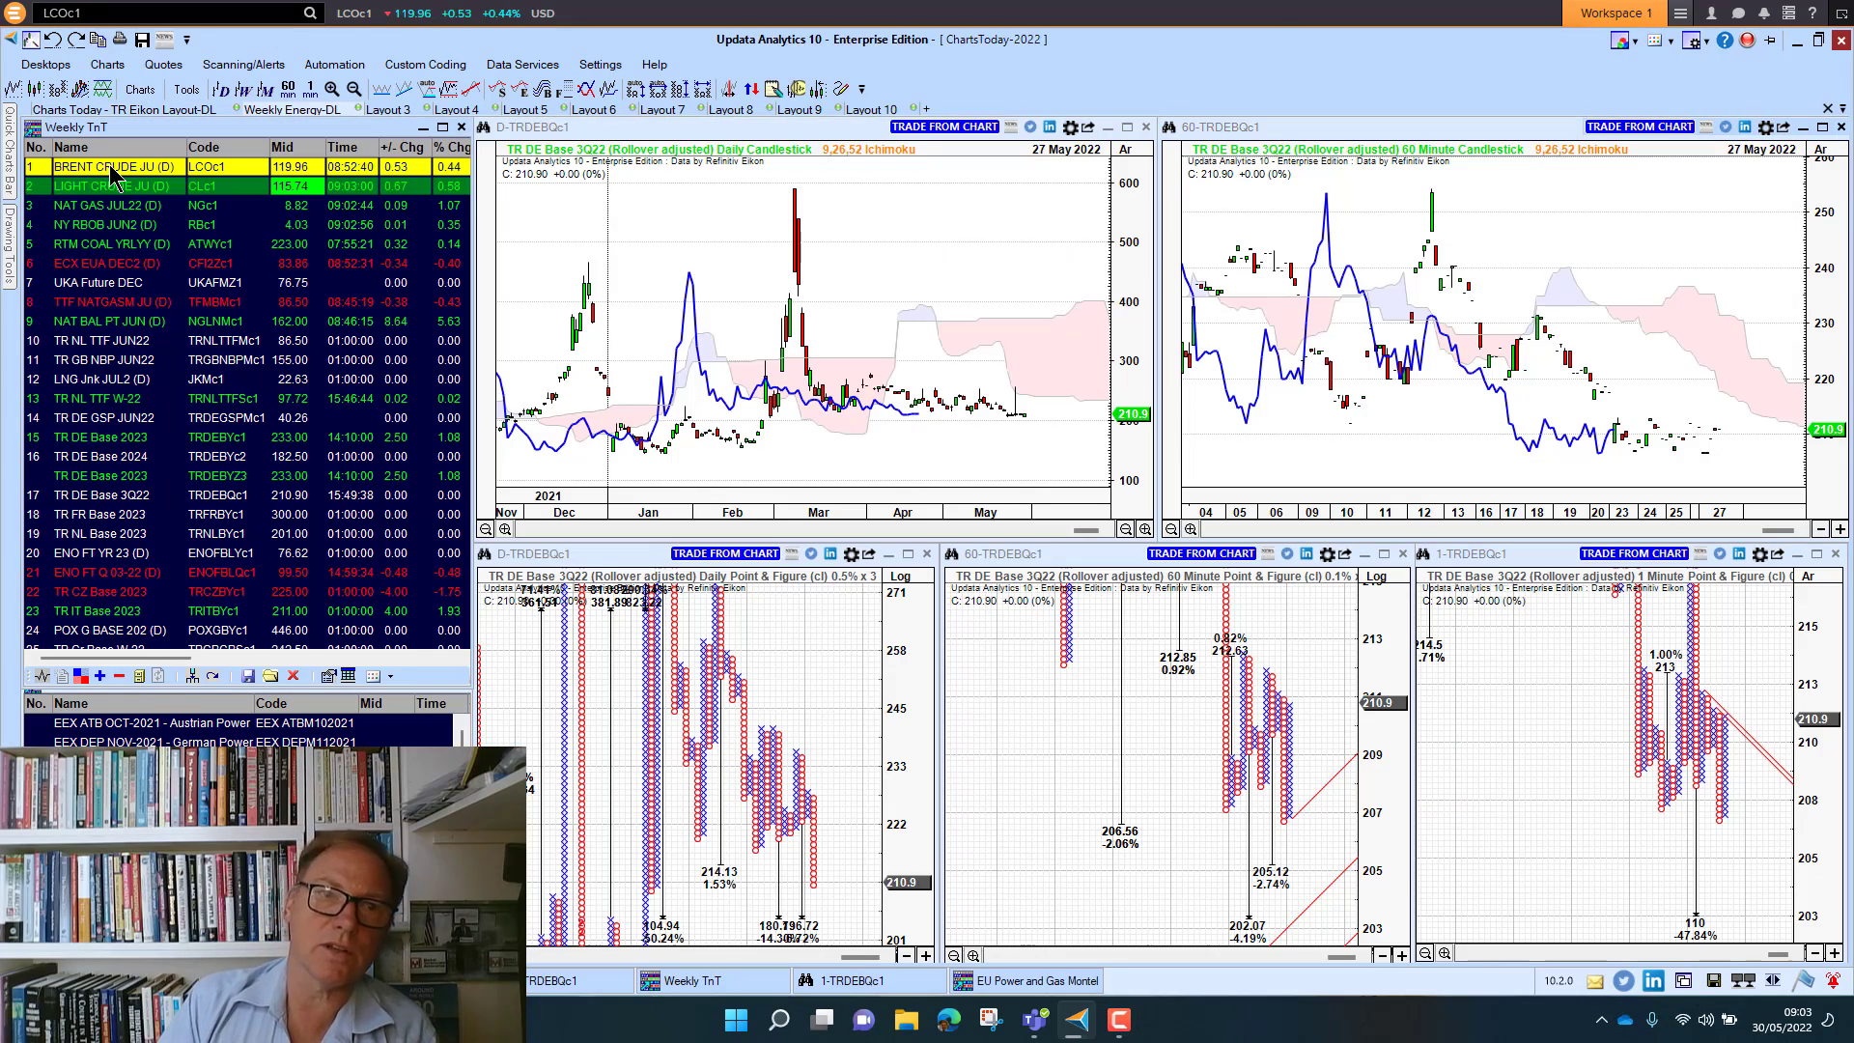
Step: Load Brent crude across the timeframes, then go back to the news alerts page
left_click(112, 166)
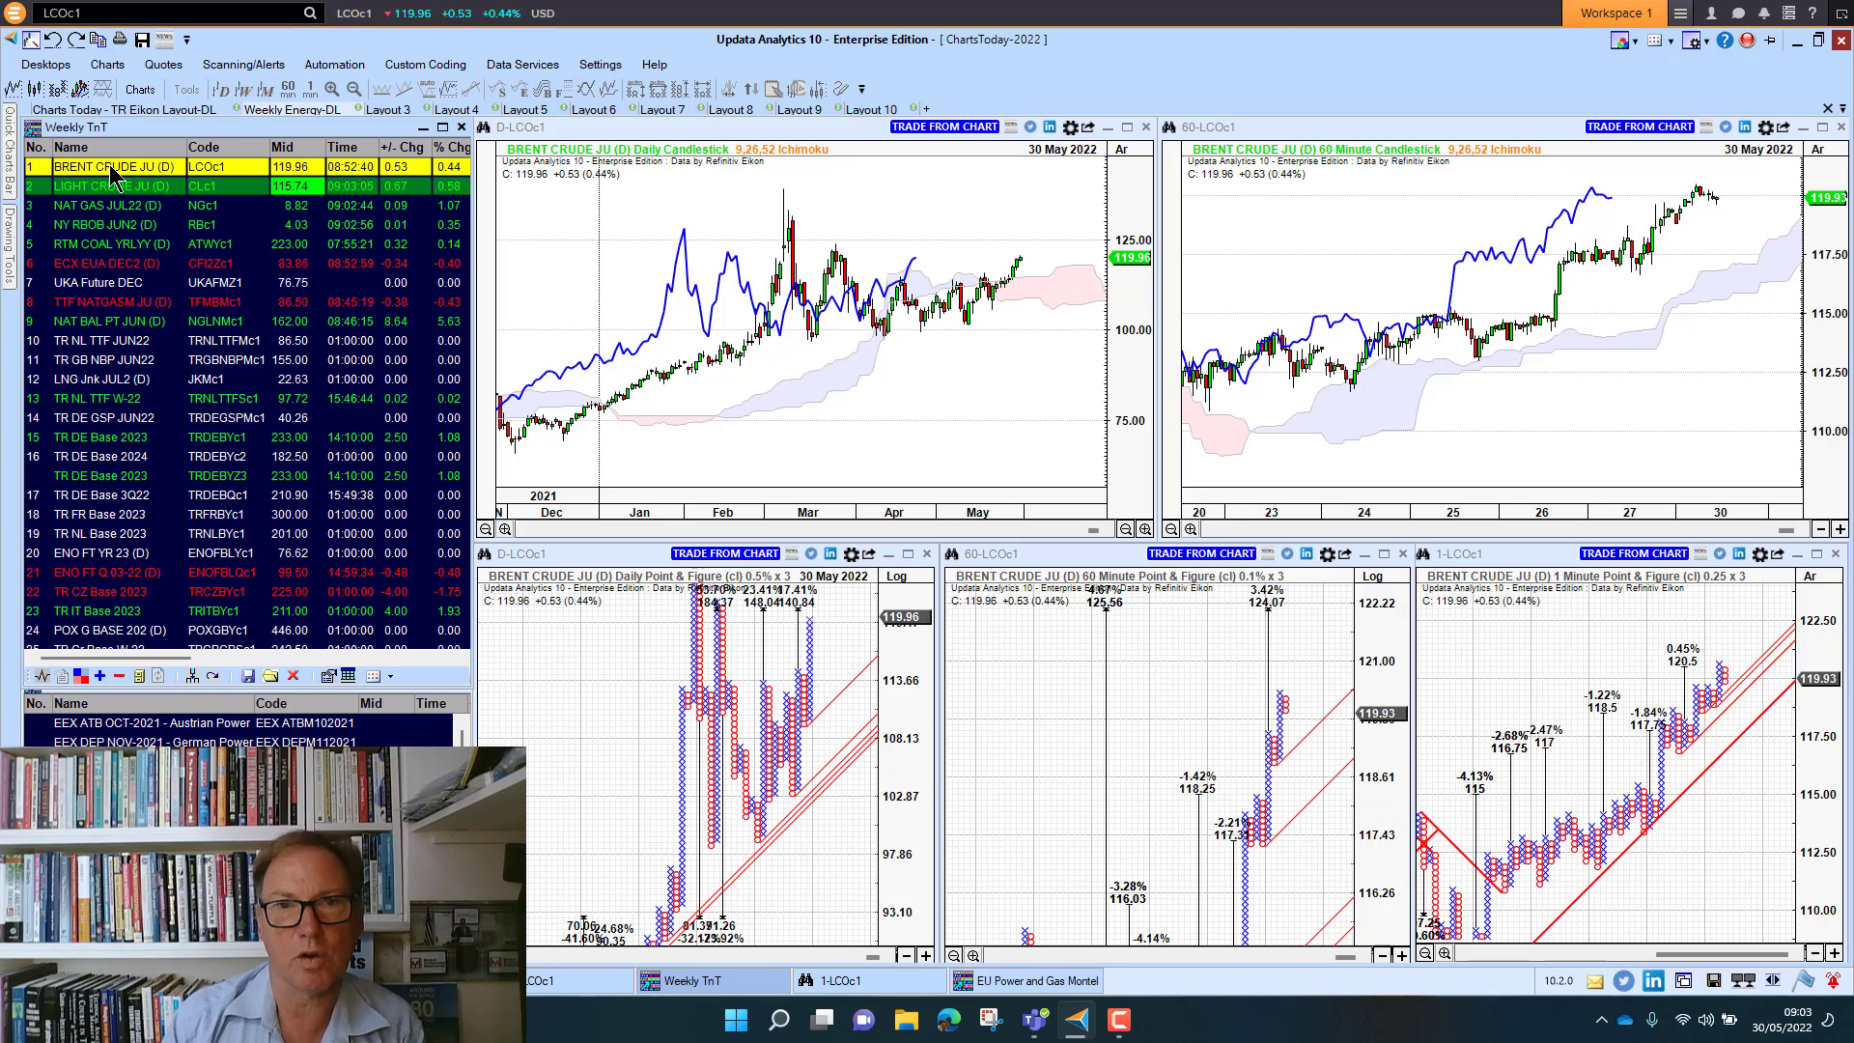
mouse_move(753, 224)
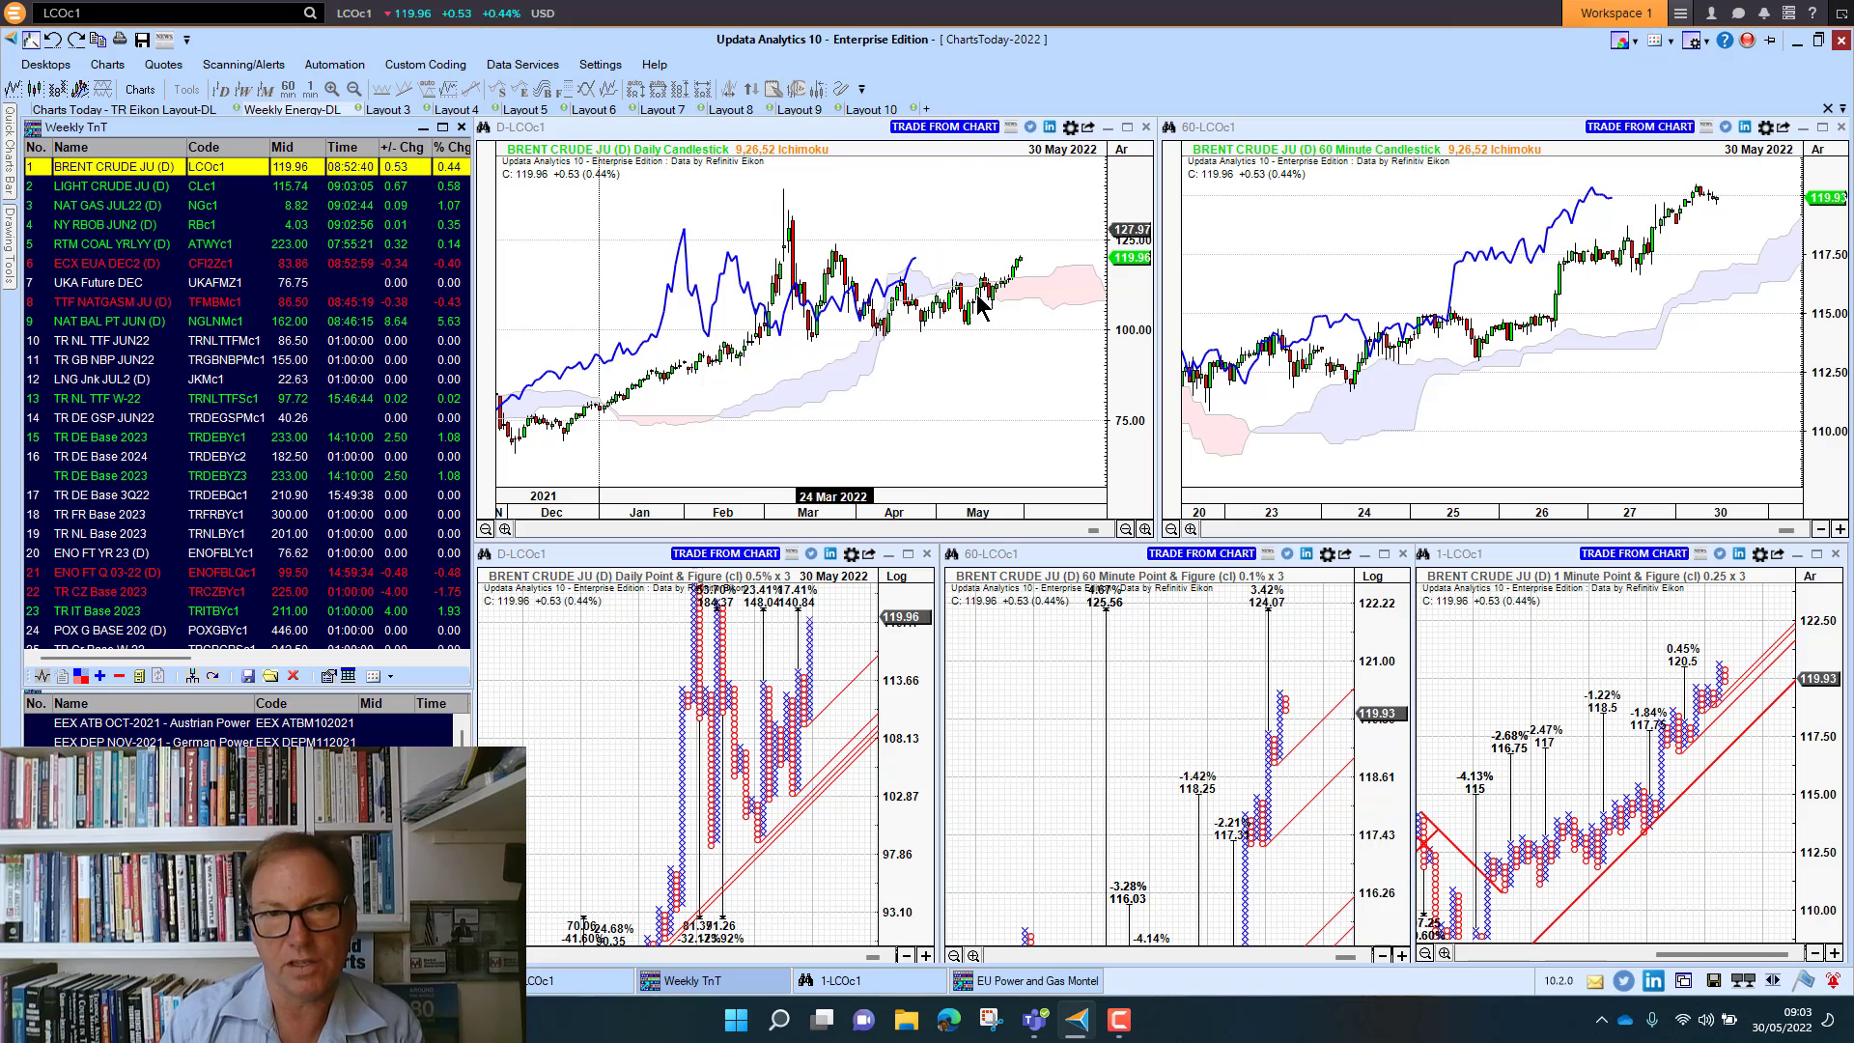
mouse_move(1046, 199)
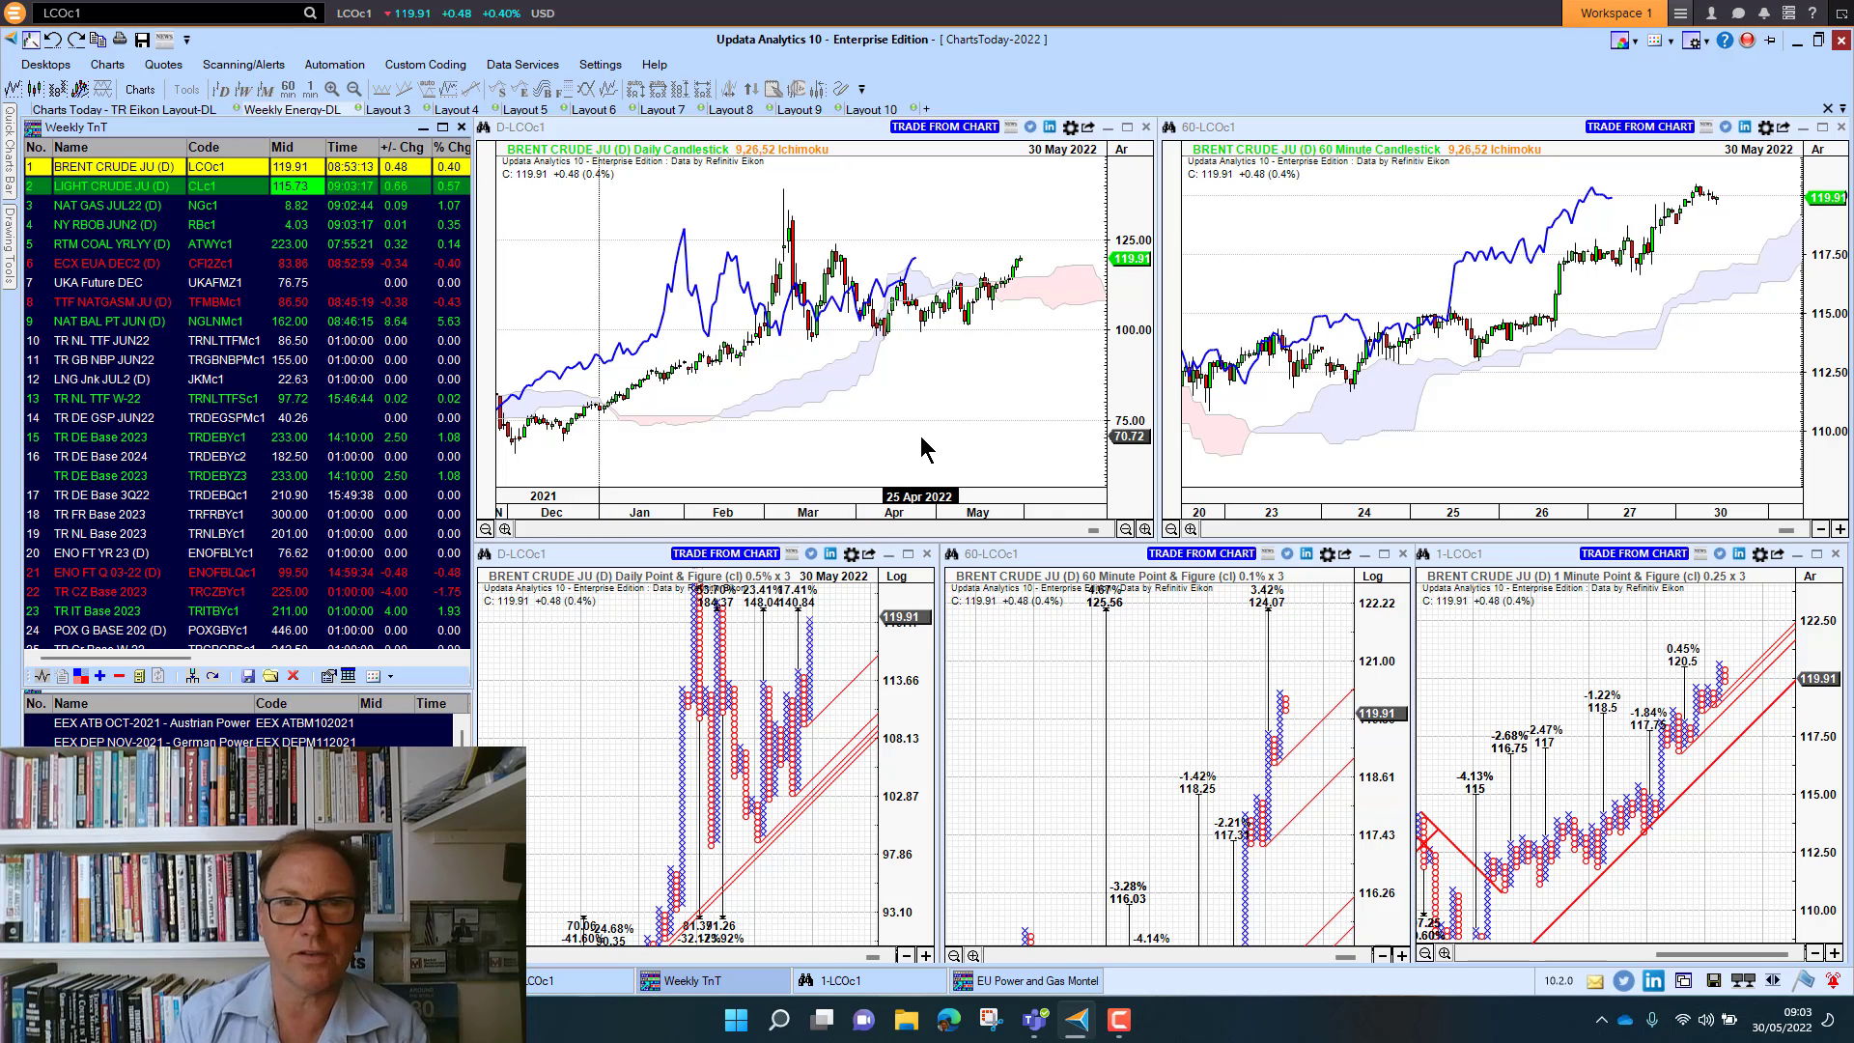
mouse_move(898, 446)
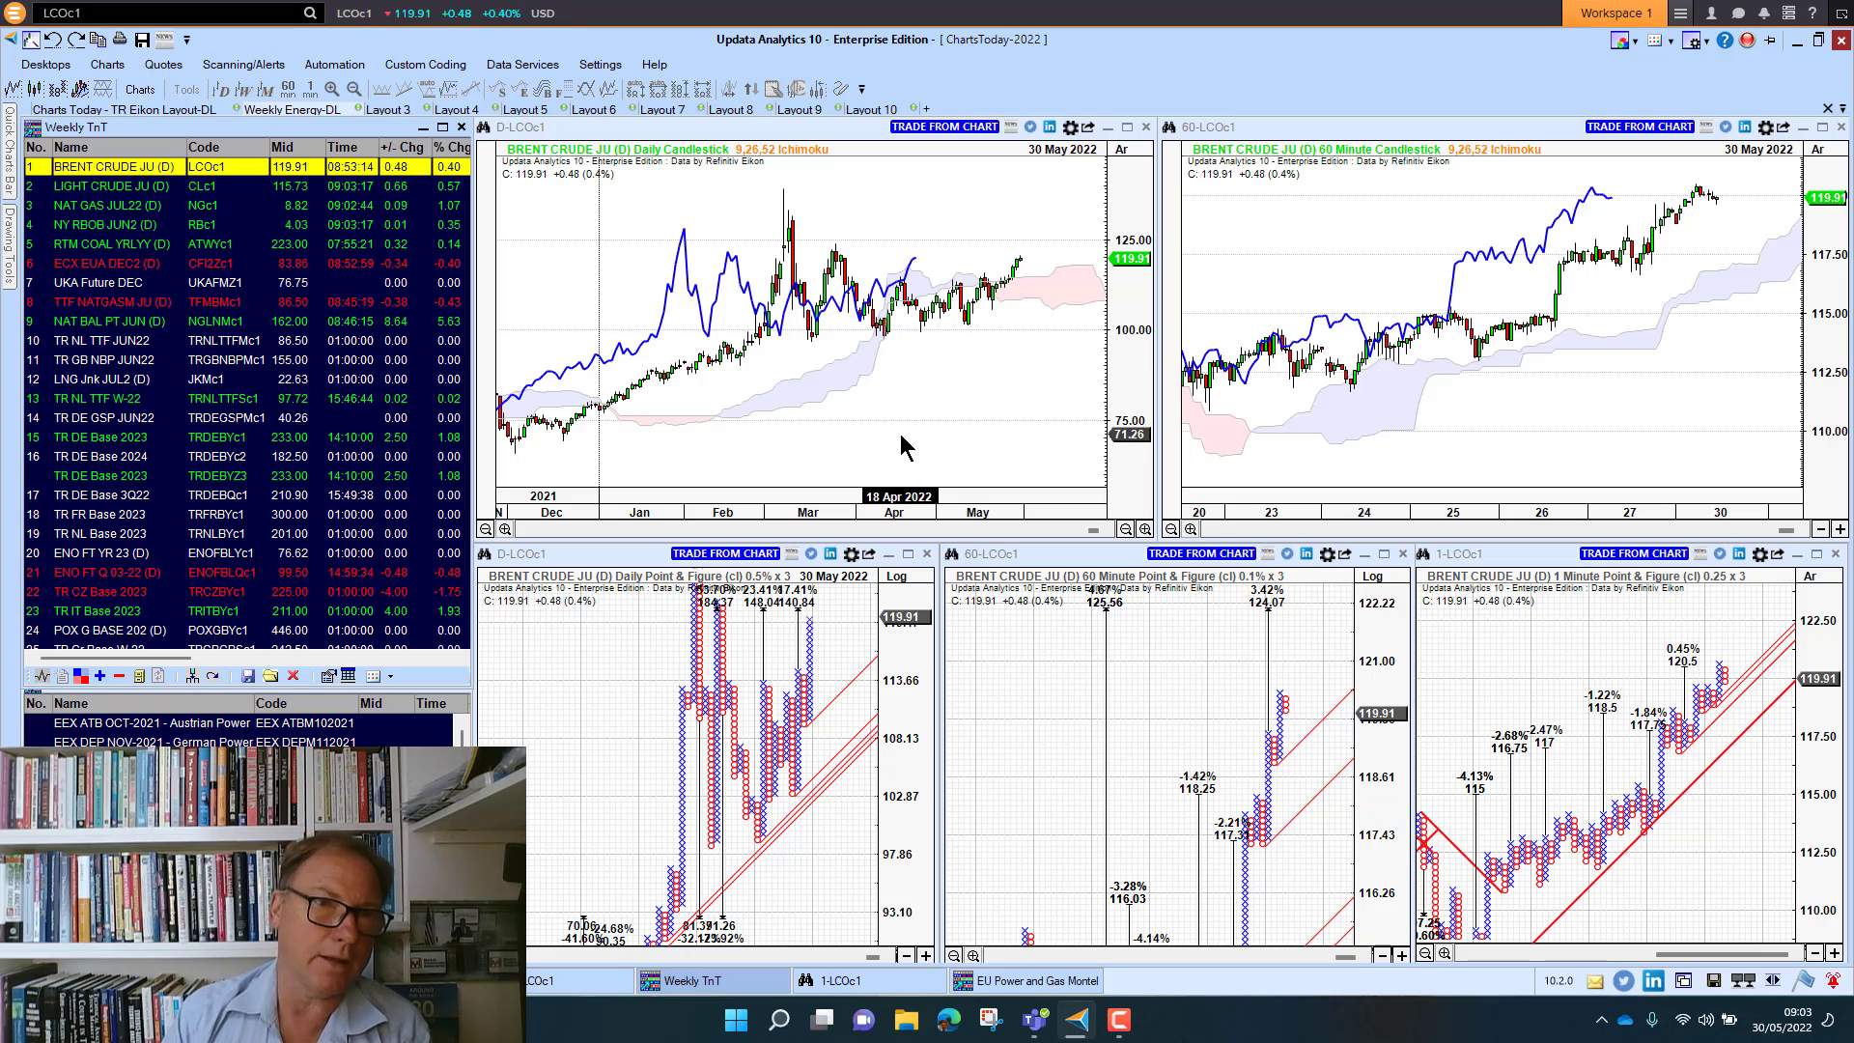
mouse_move(608, 417)
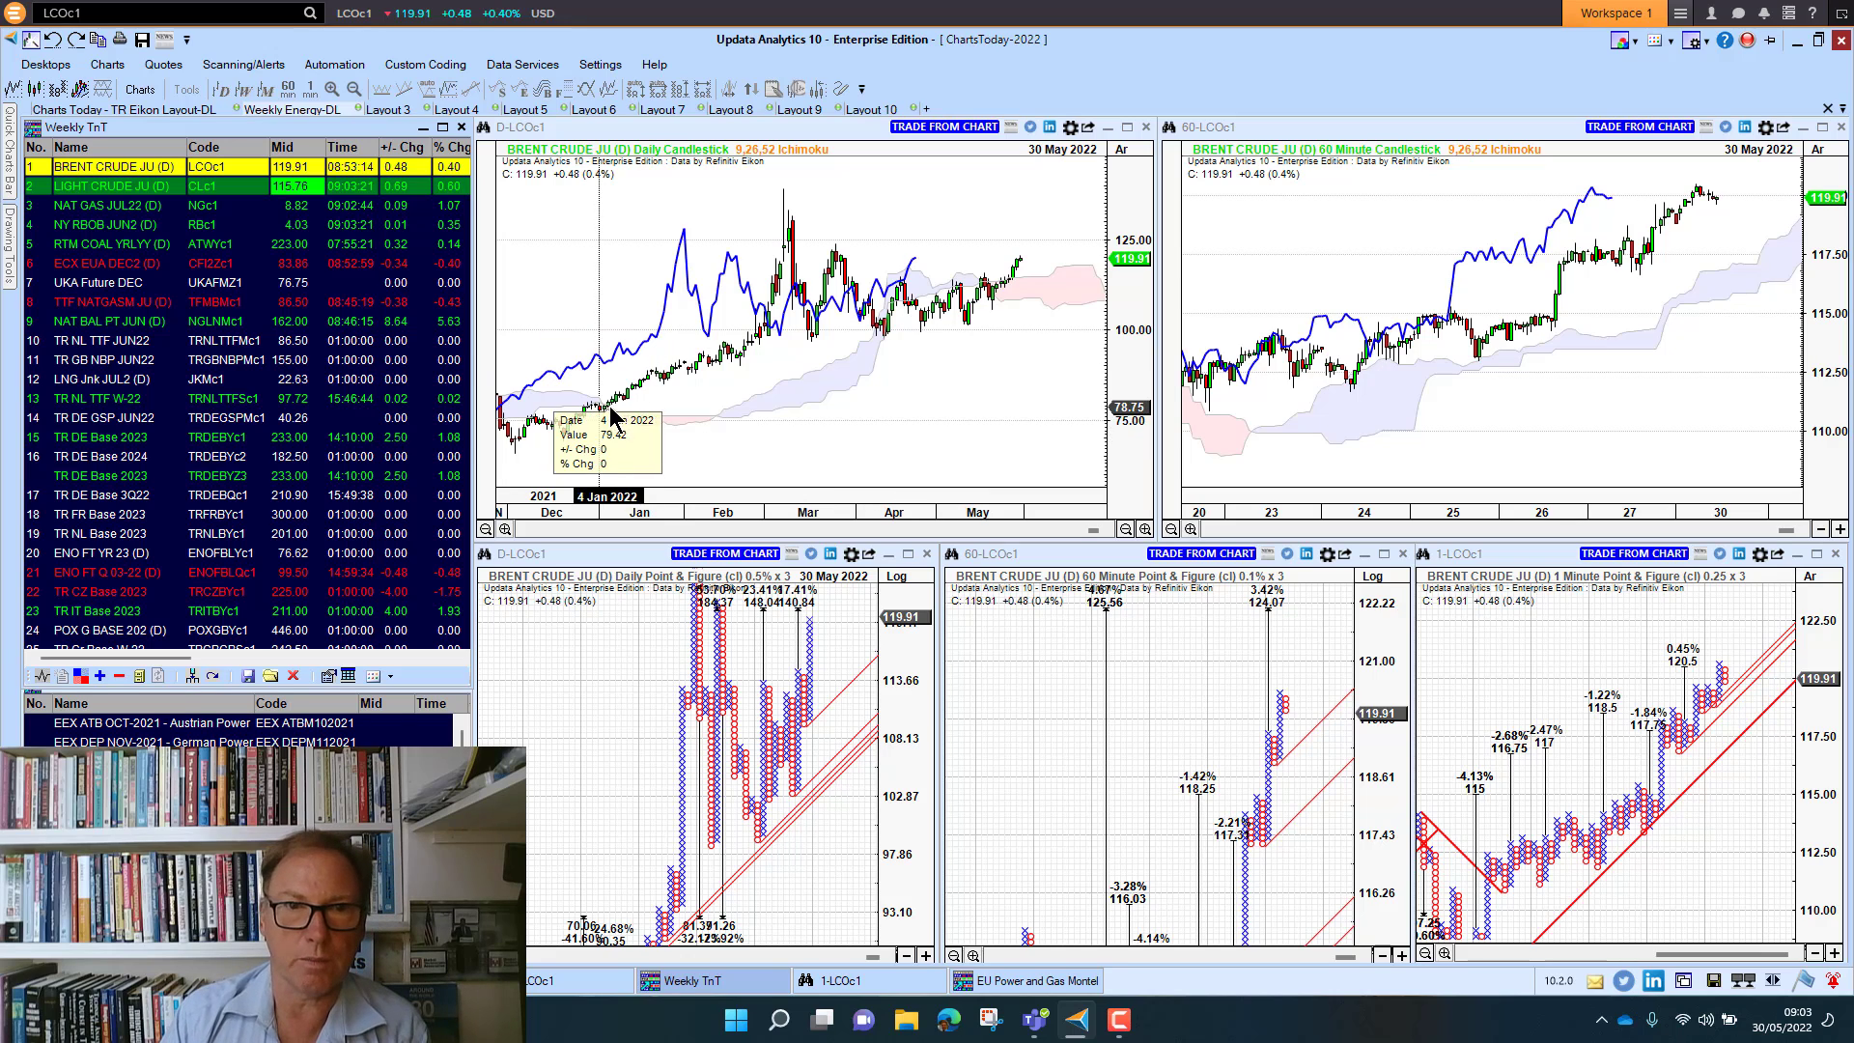
mouse_move(1076, 212)
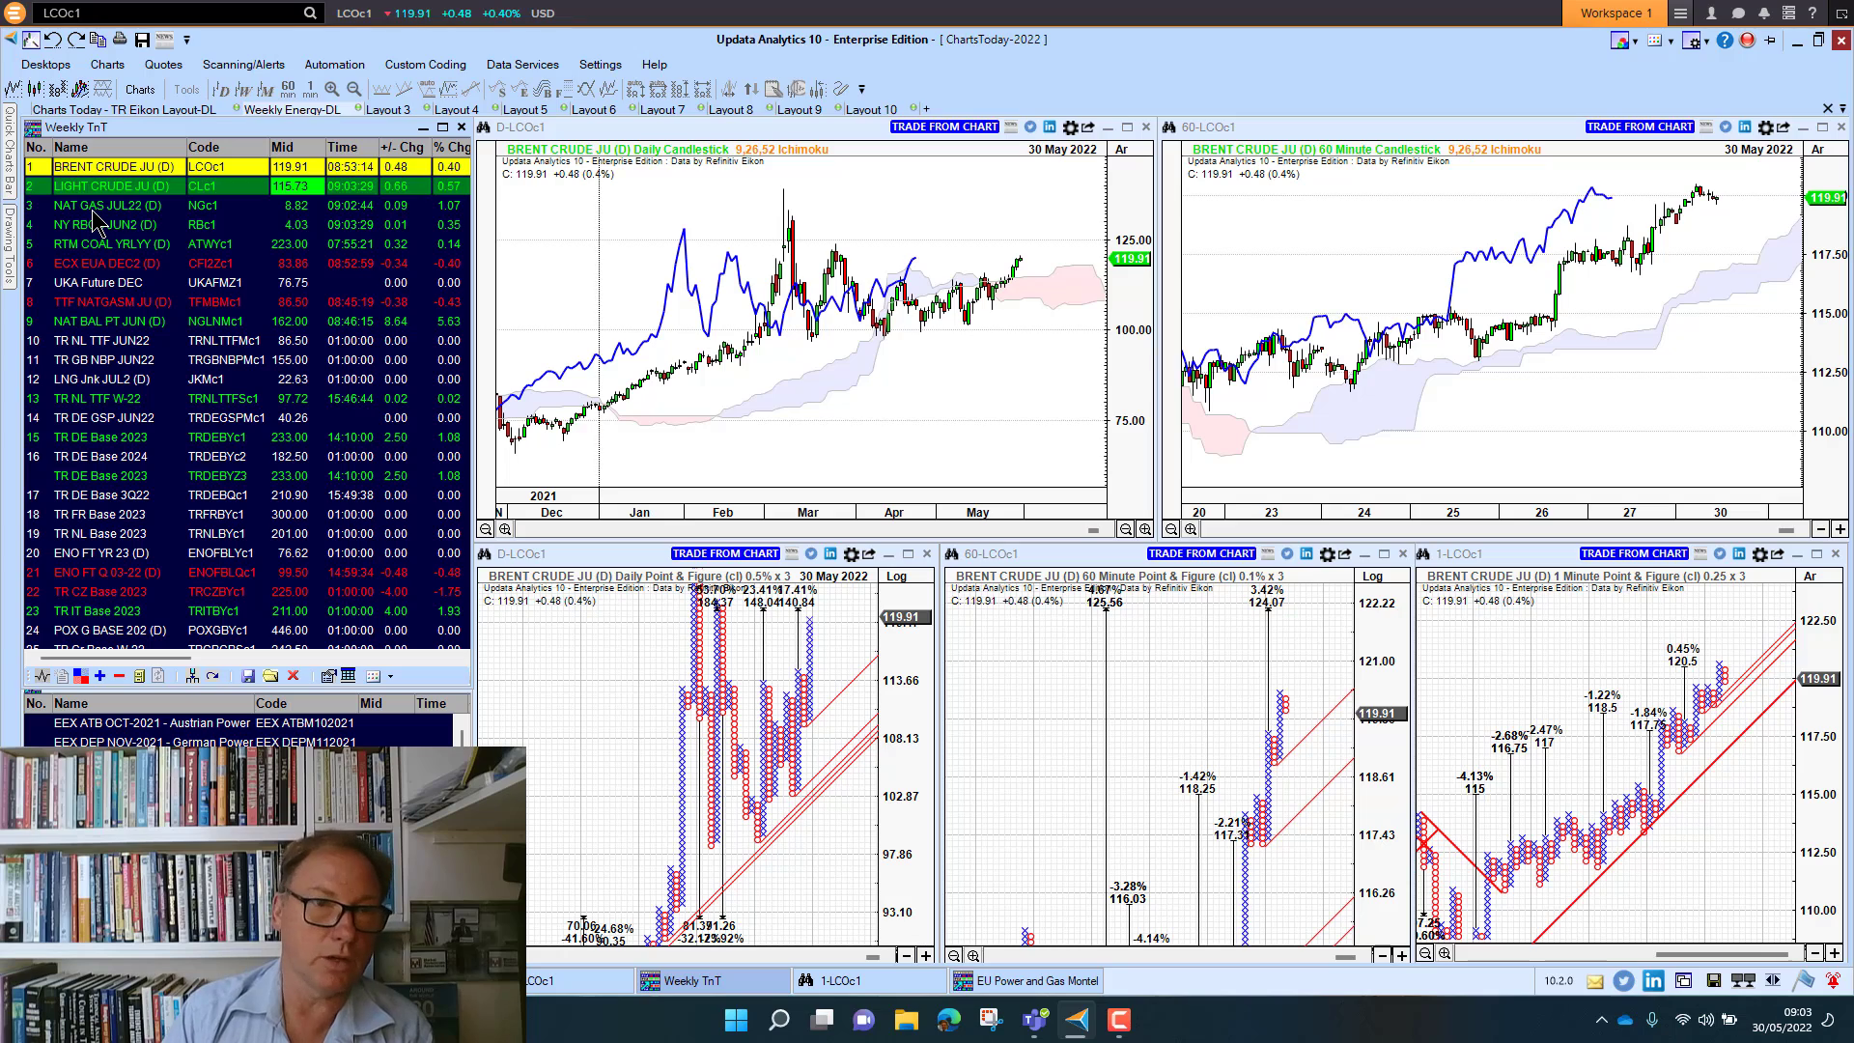
left_click(106, 205)
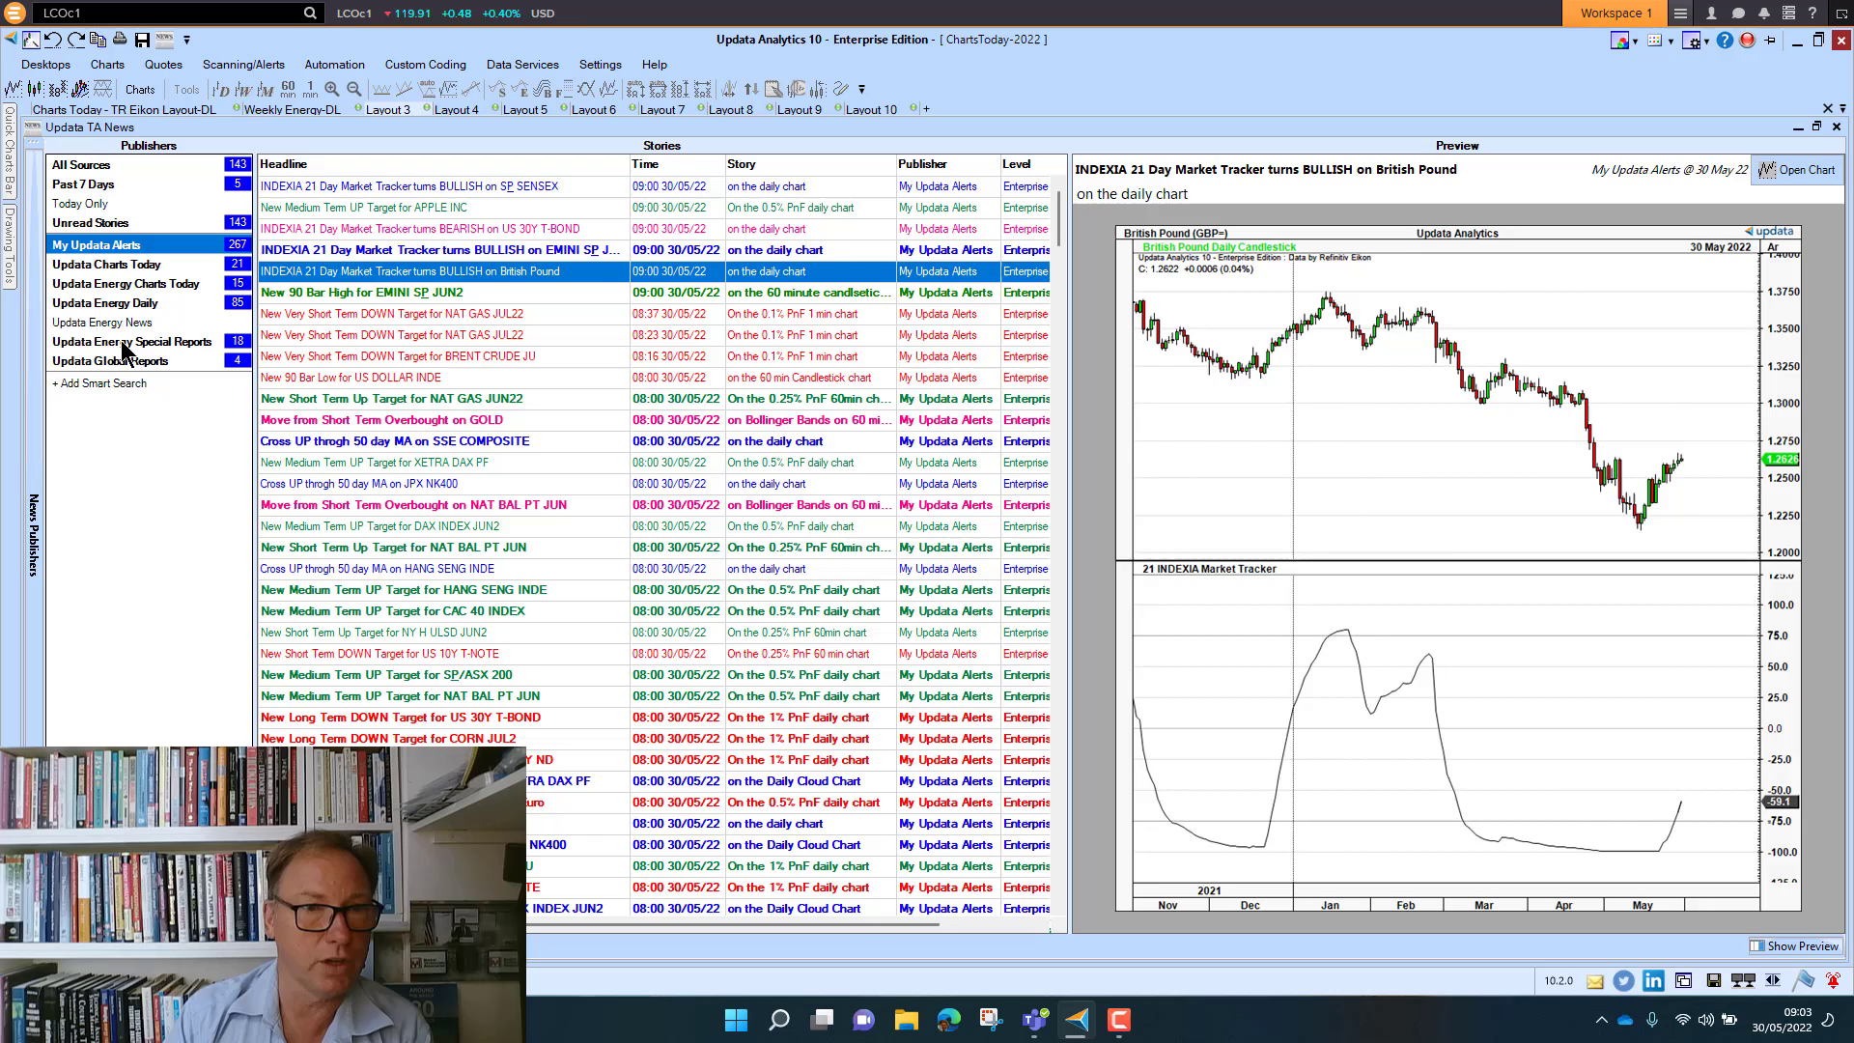
Step: Preview the 'Will Europe run out of Gas?' special report, then return to the energy charts layout
left_click(133, 341)
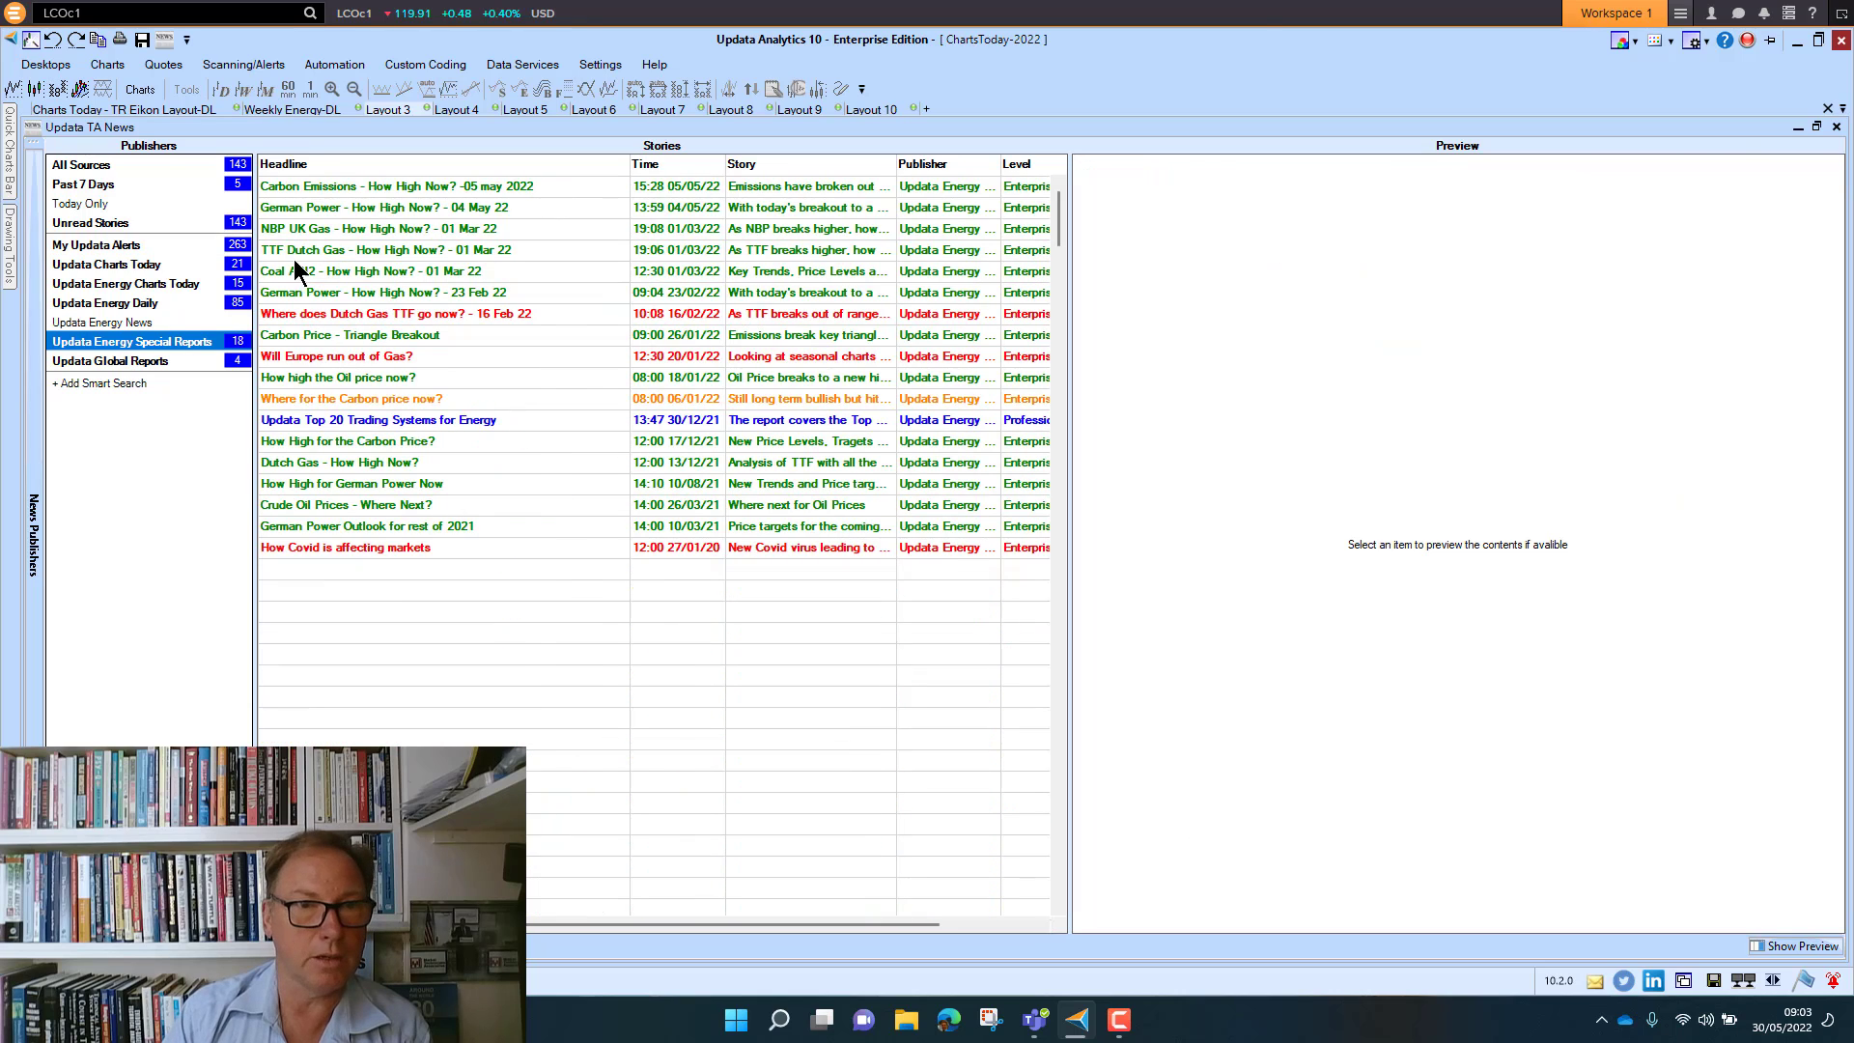
left_click(336, 355)
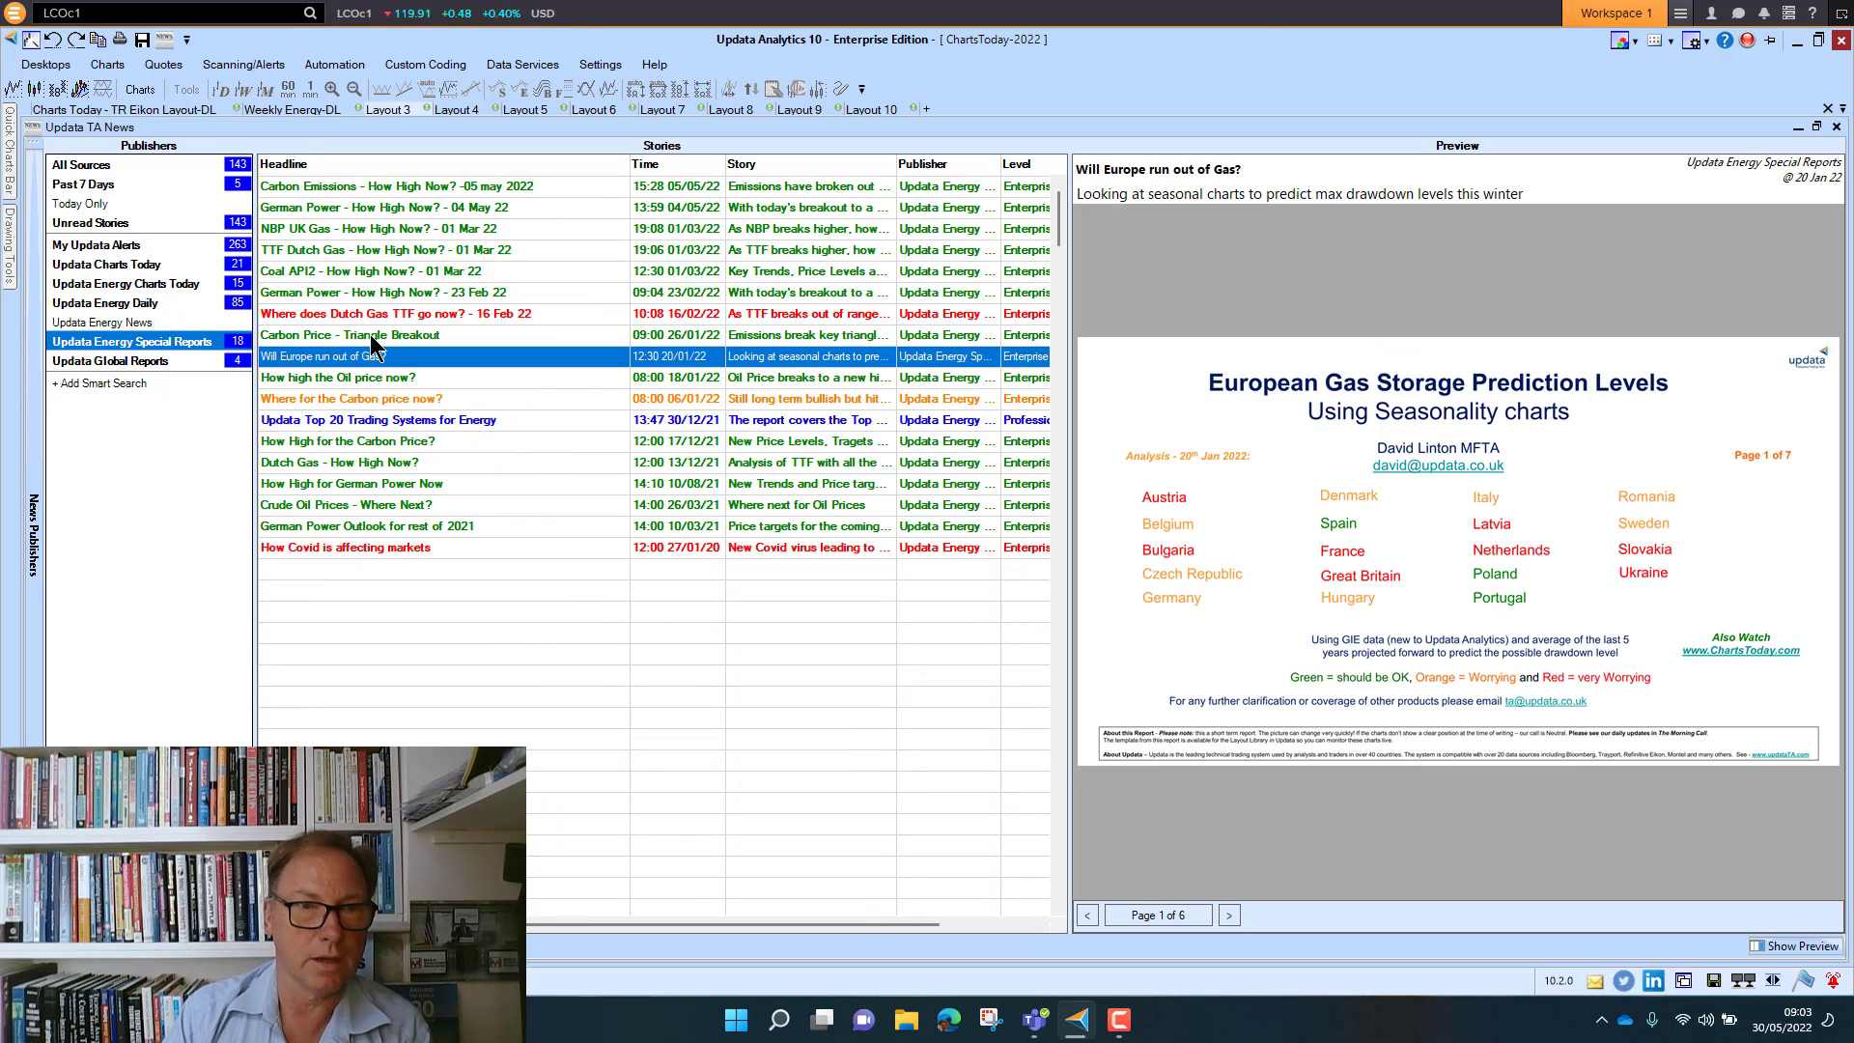
left_click(355, 335)
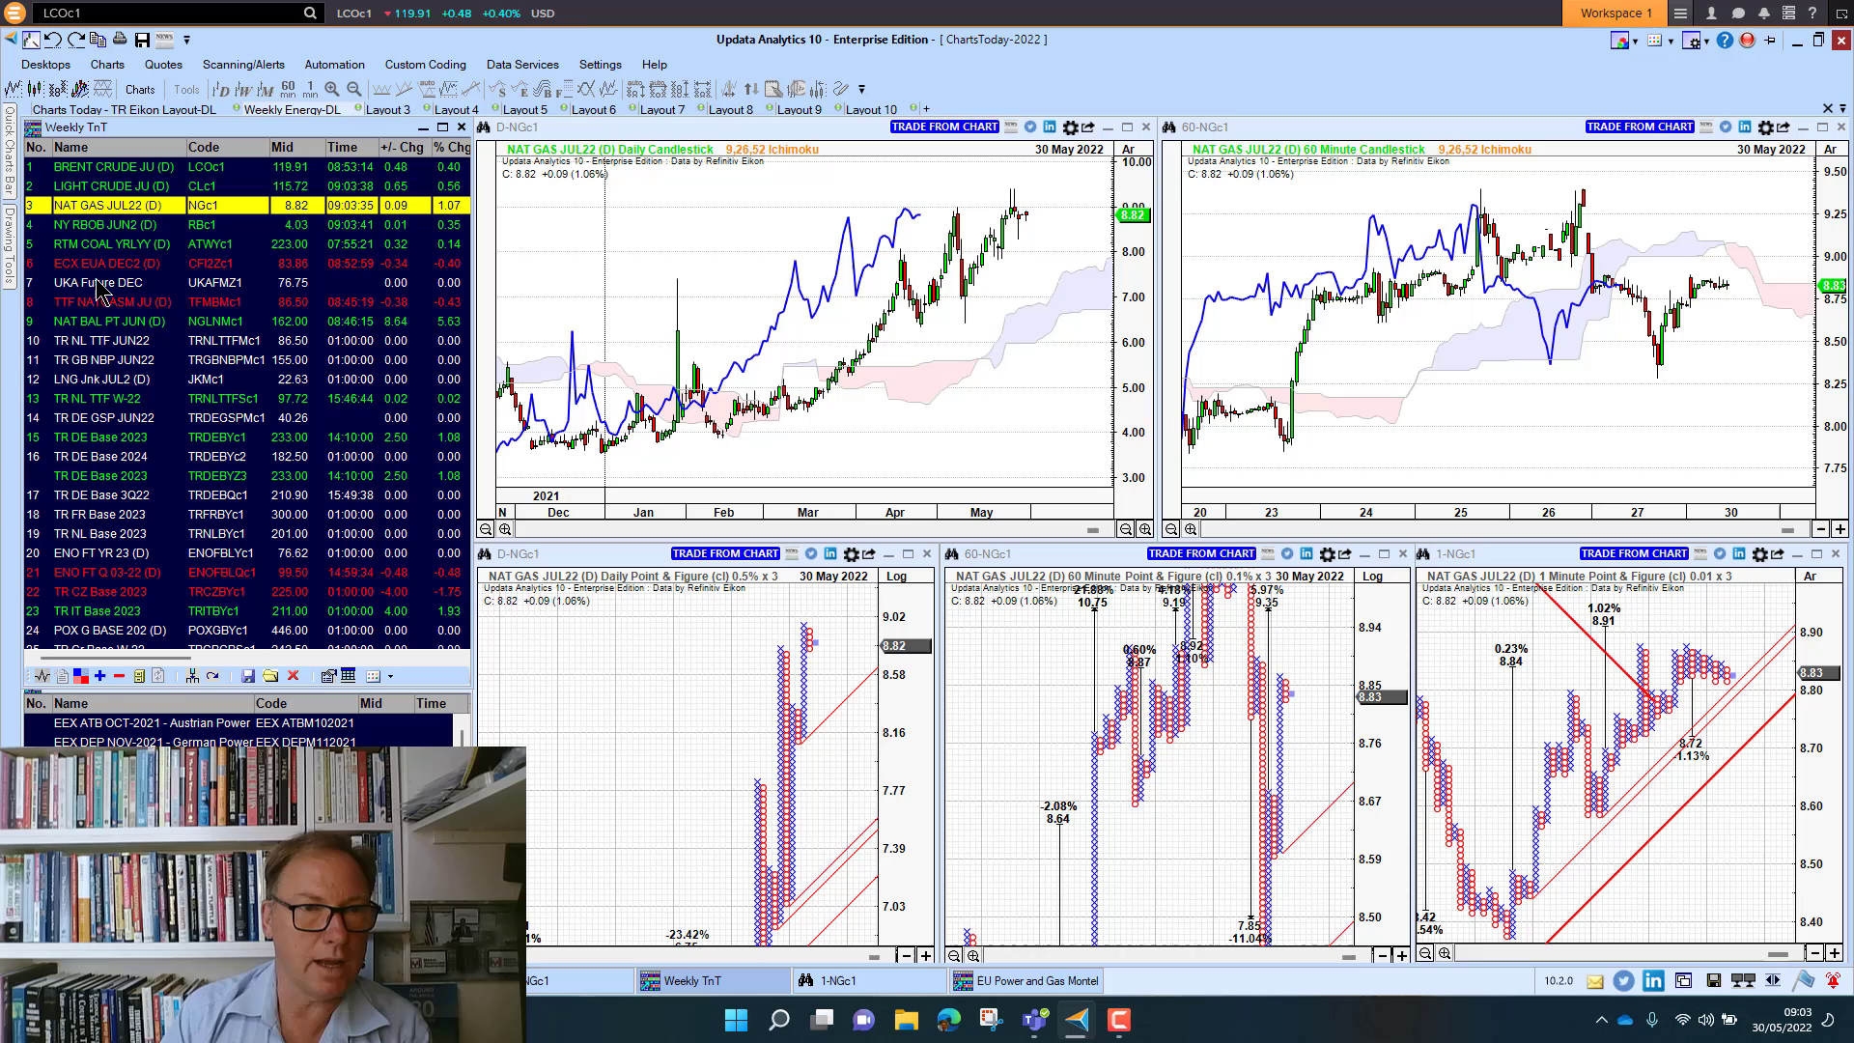
Step: Step the layout through RTM coal, ECX EUA DEC2, TTF Dutch gas, NAT BAL PT JUN and TR DE Base 2023
left_click(106, 244)
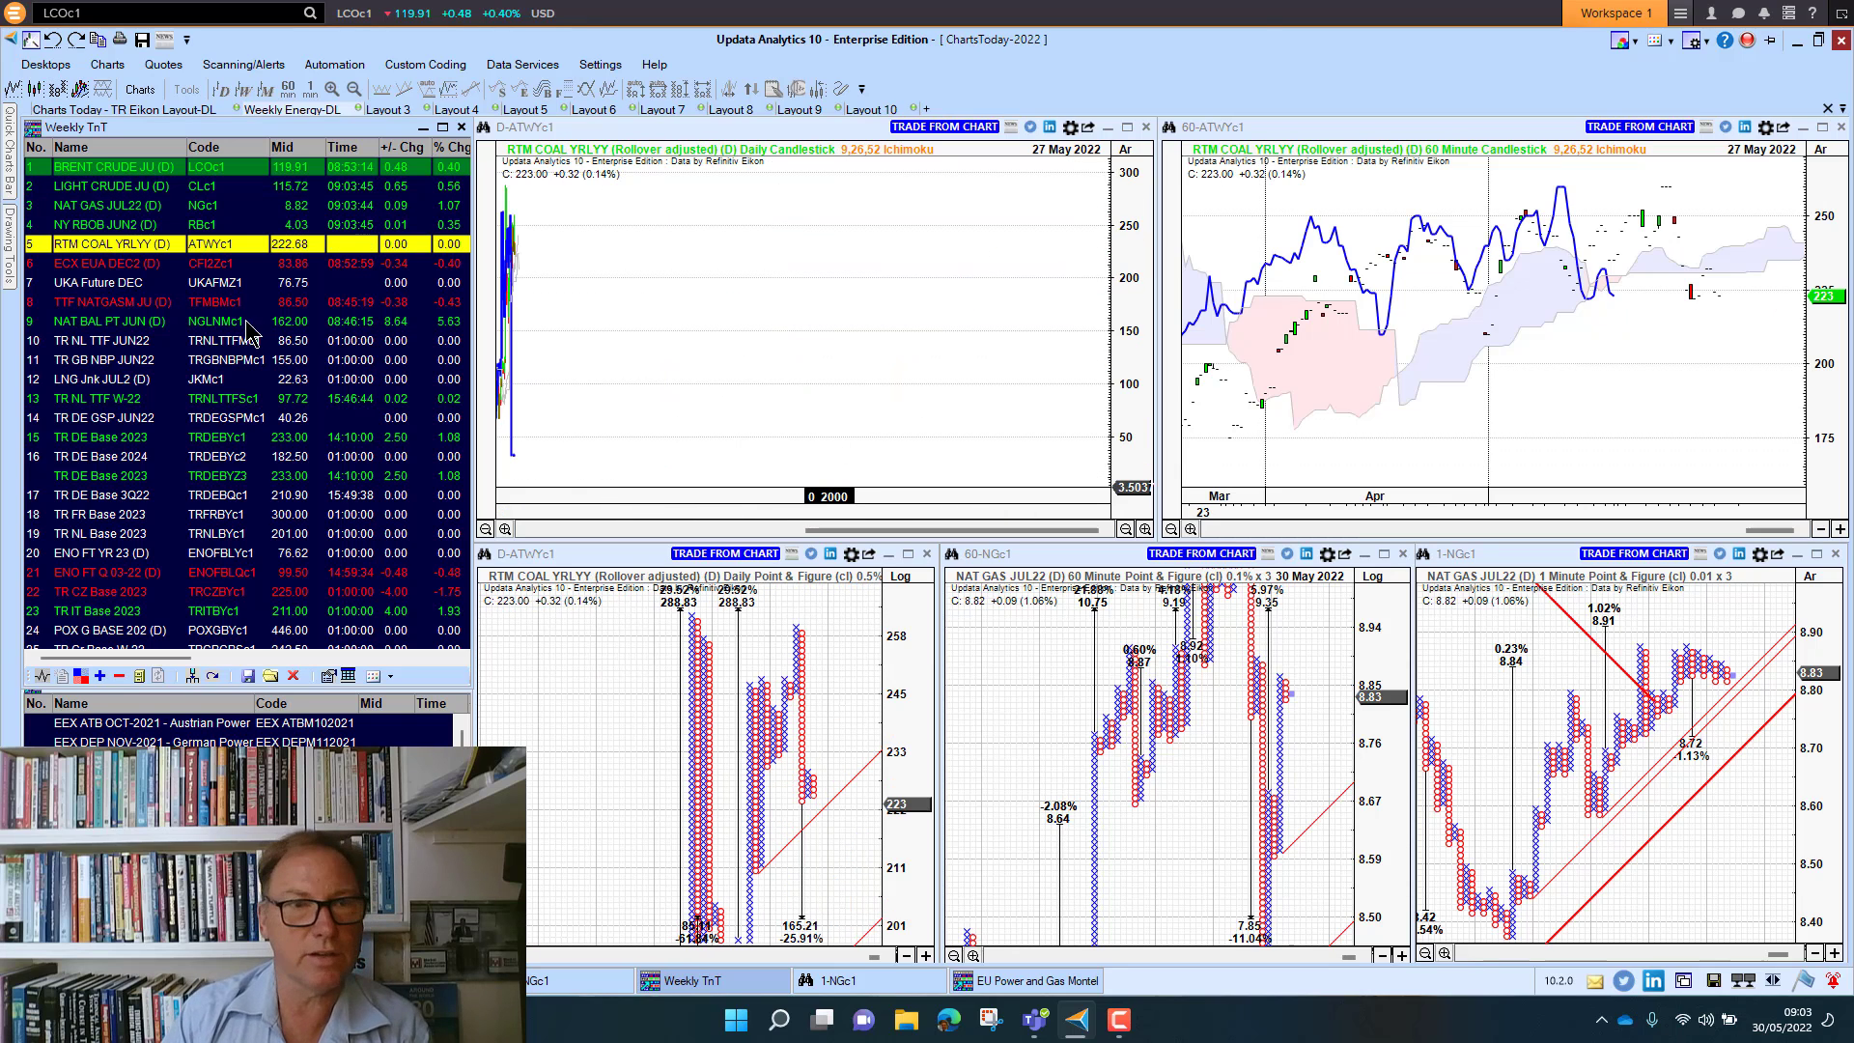
left_click(107, 263)
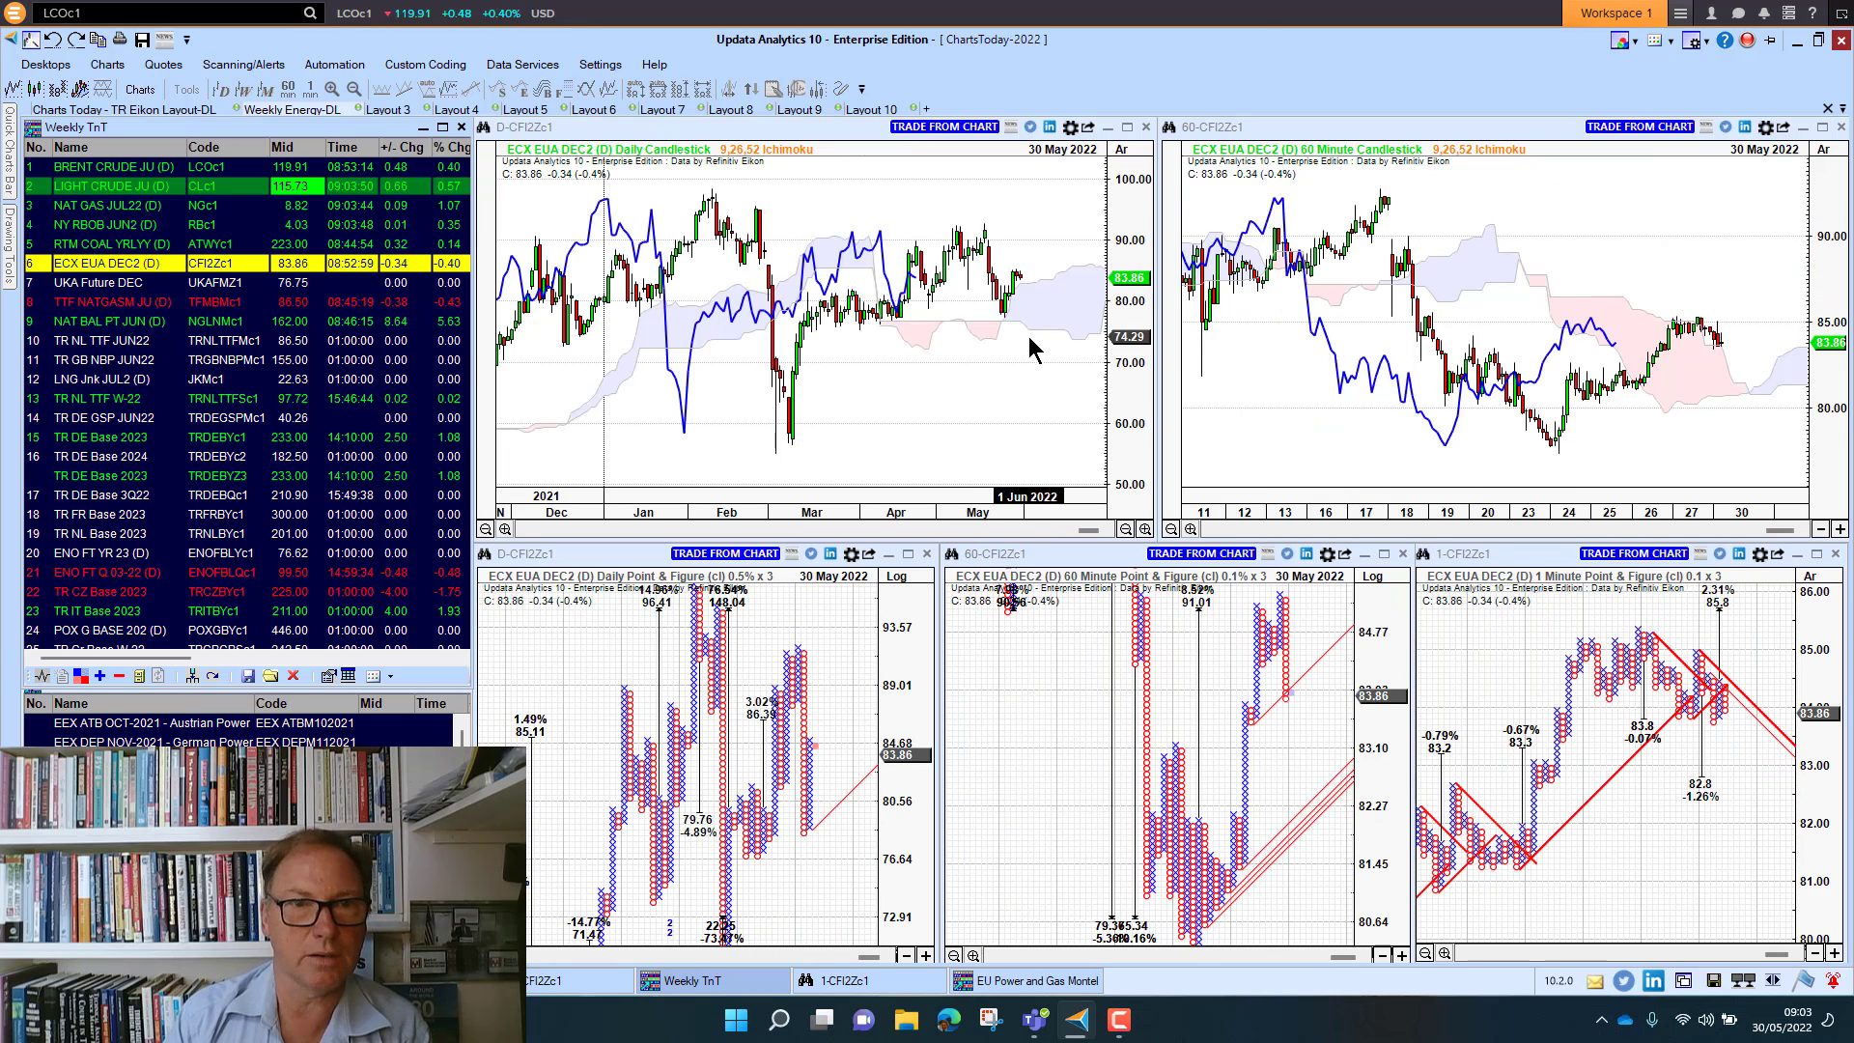
mouse_move(1713, 352)
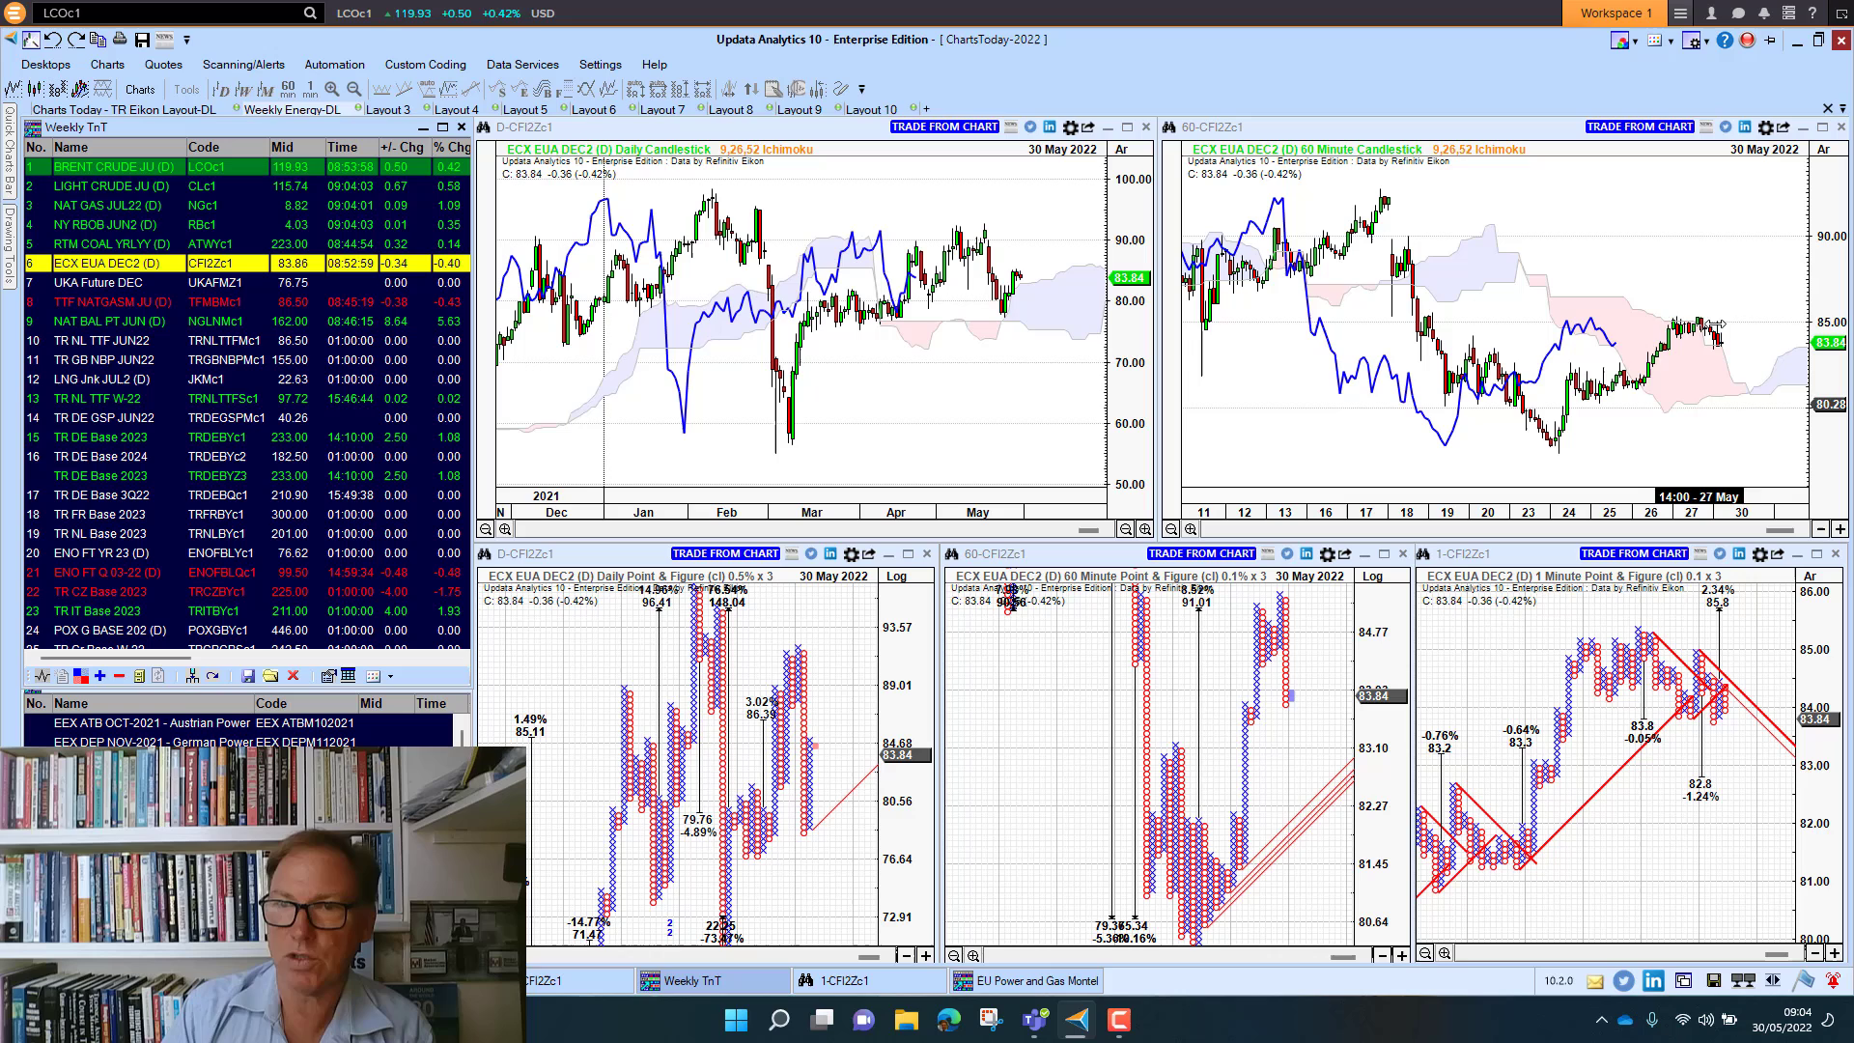
mouse_move(1261, 446)
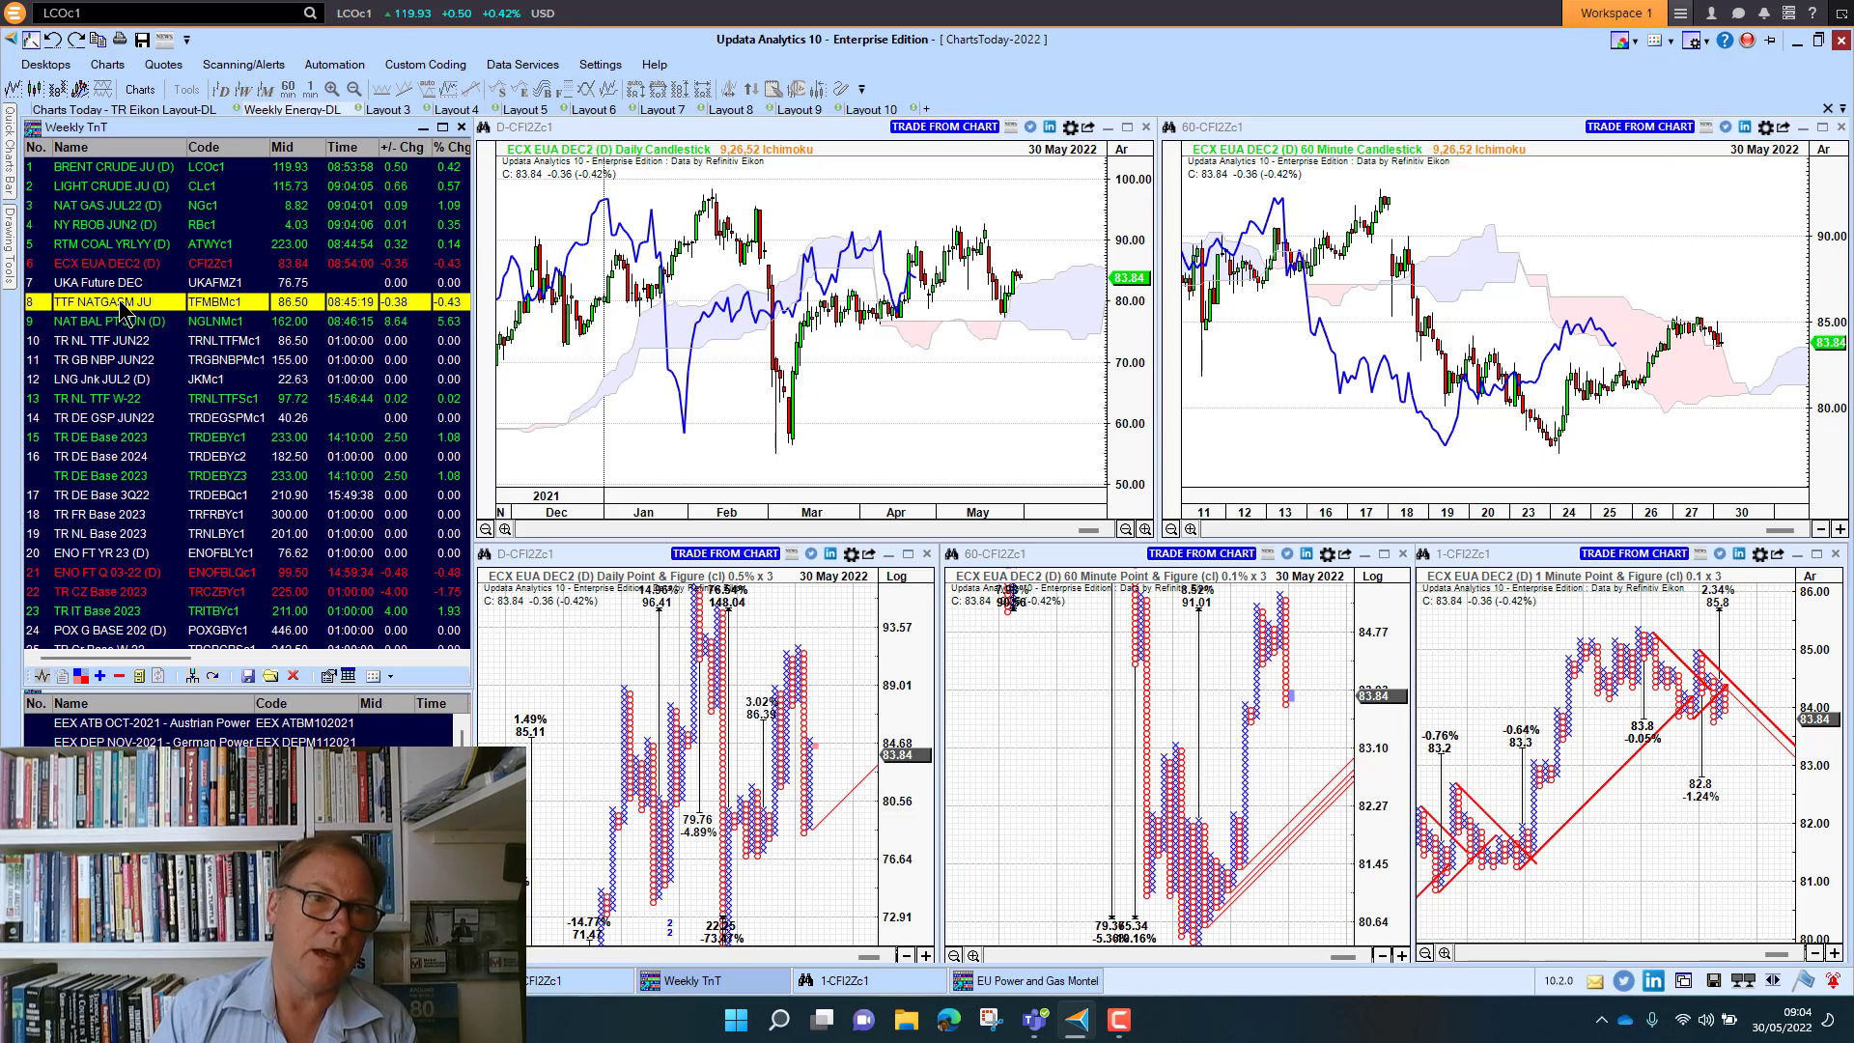
left_click(106, 302)
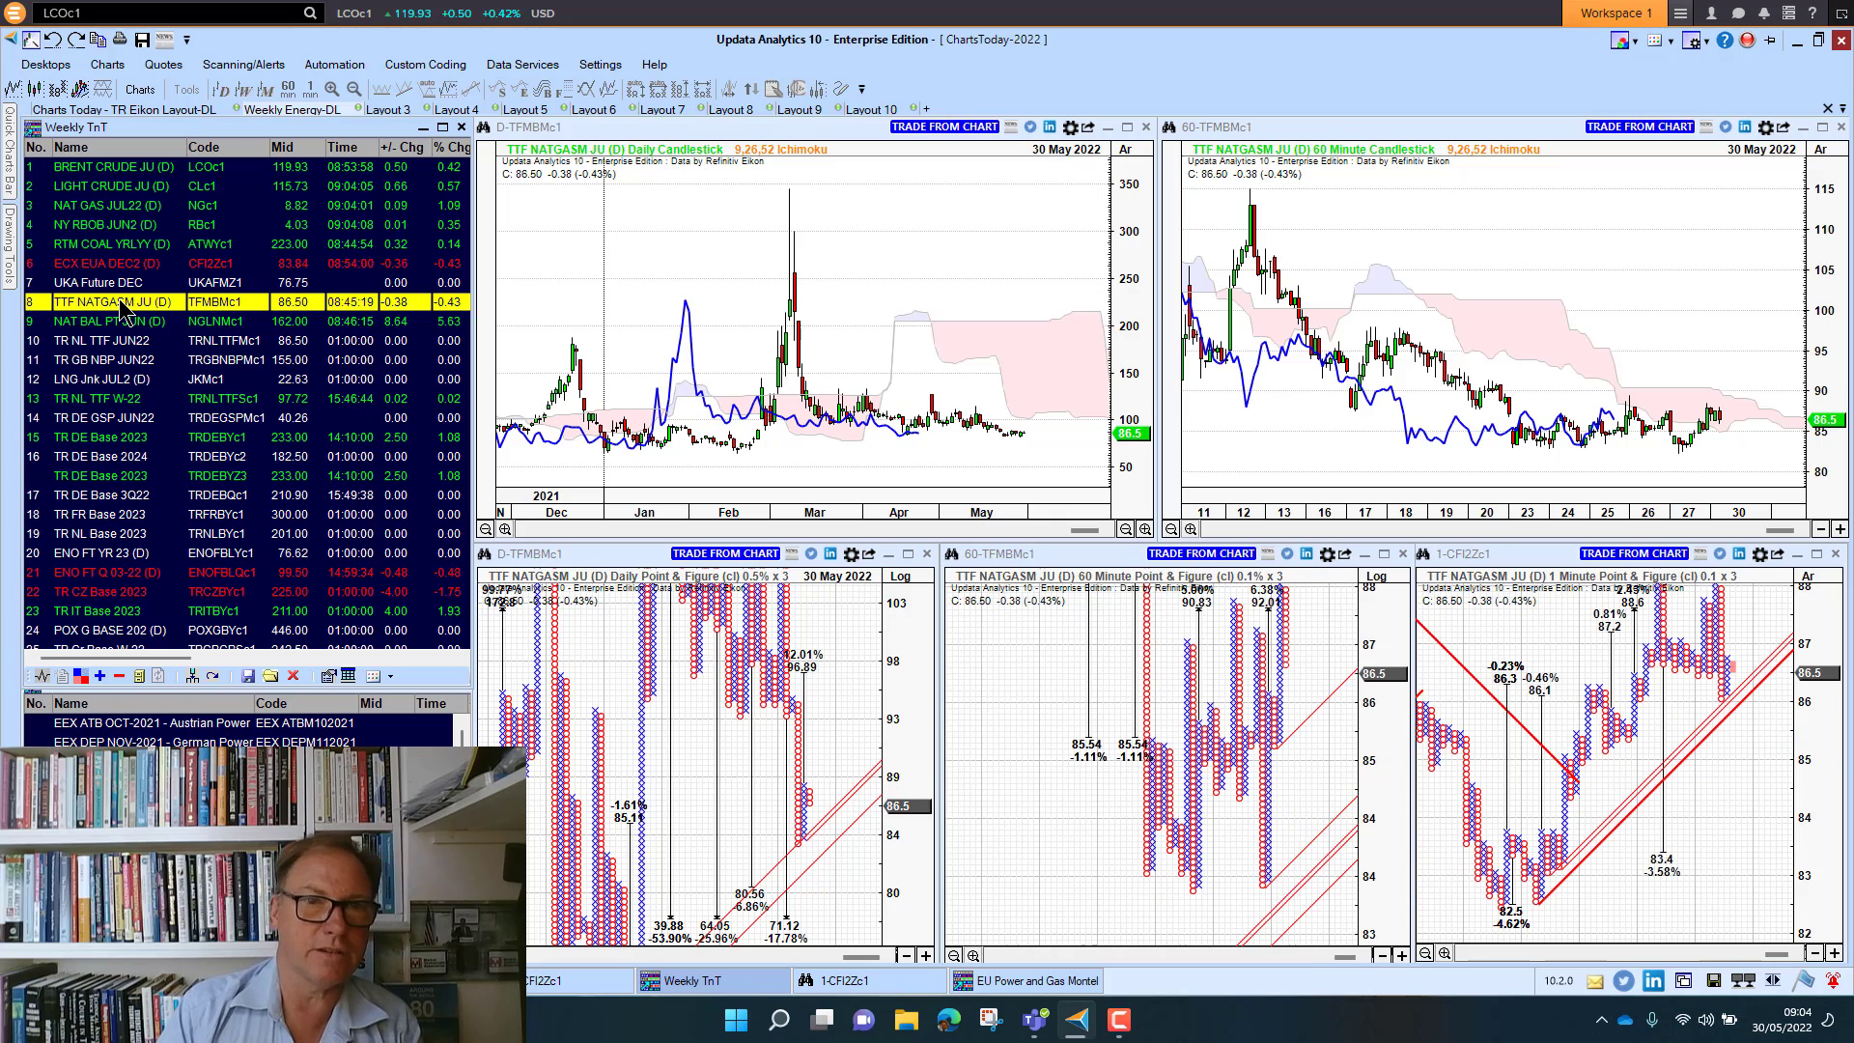
left_click(106, 320)
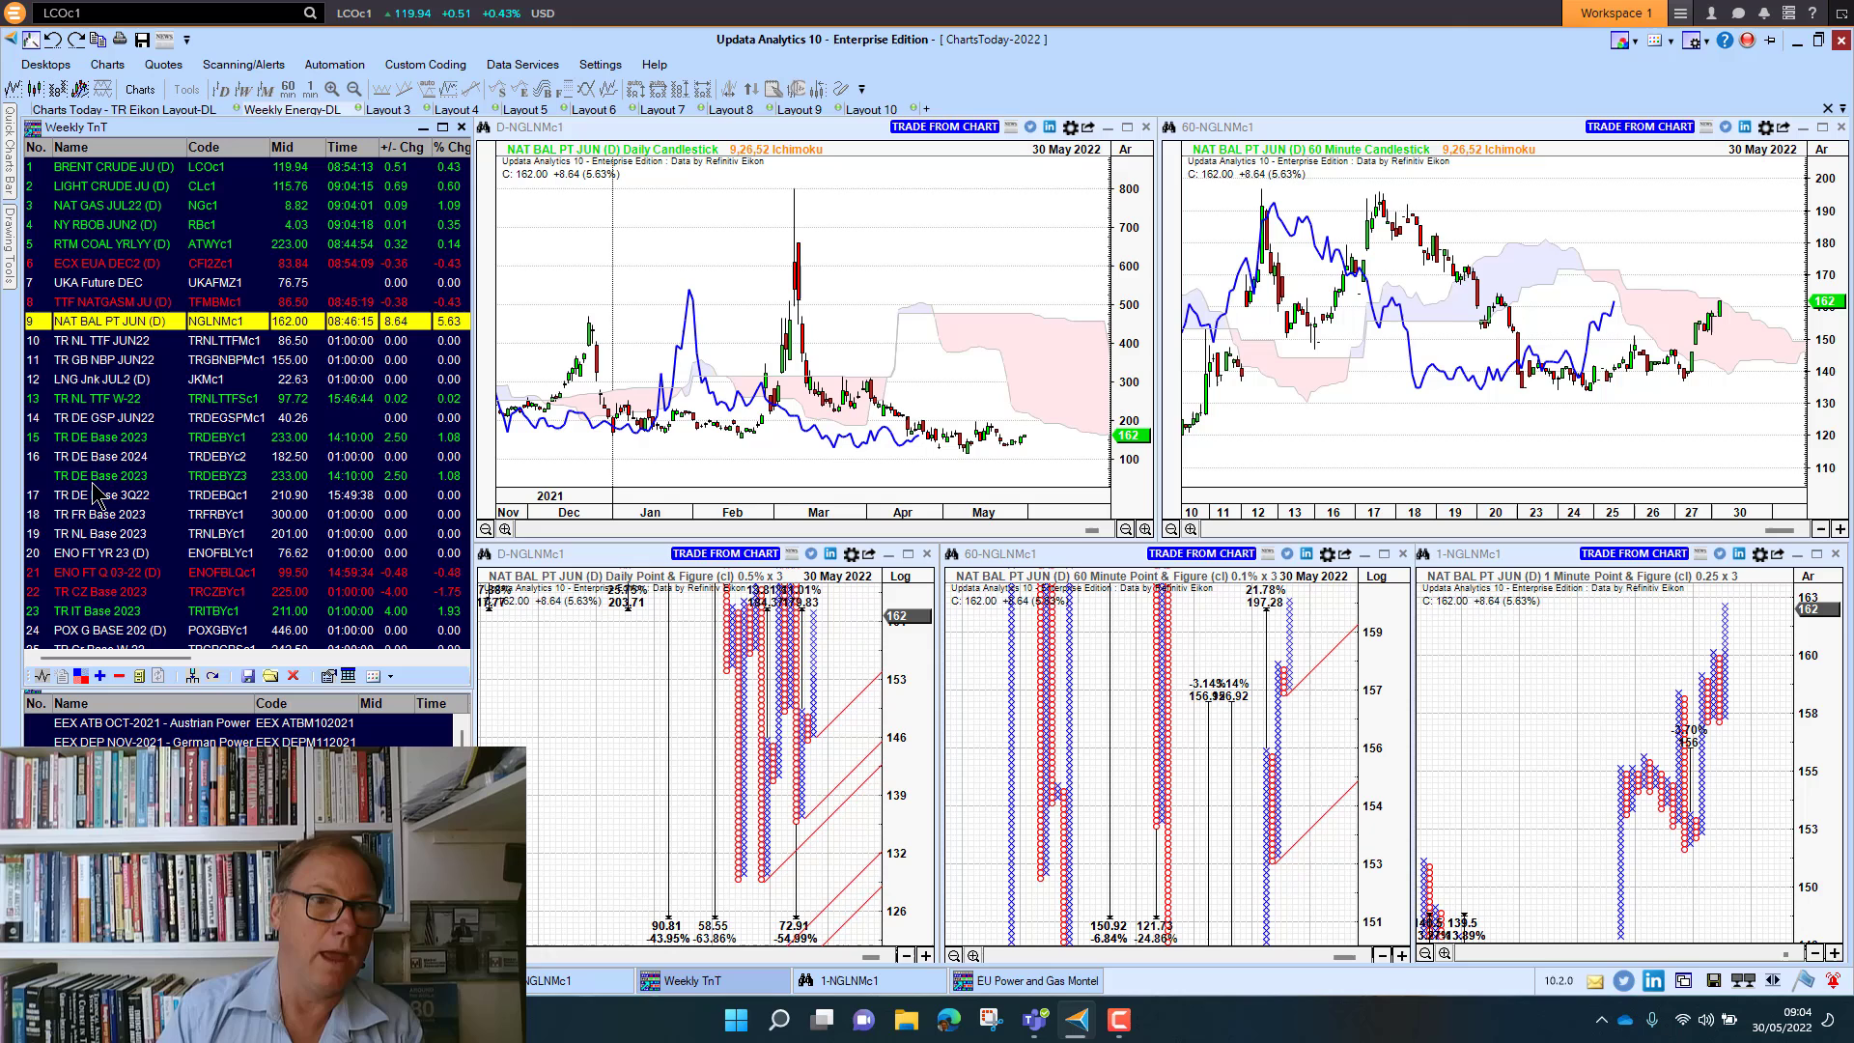
left_click(100, 475)
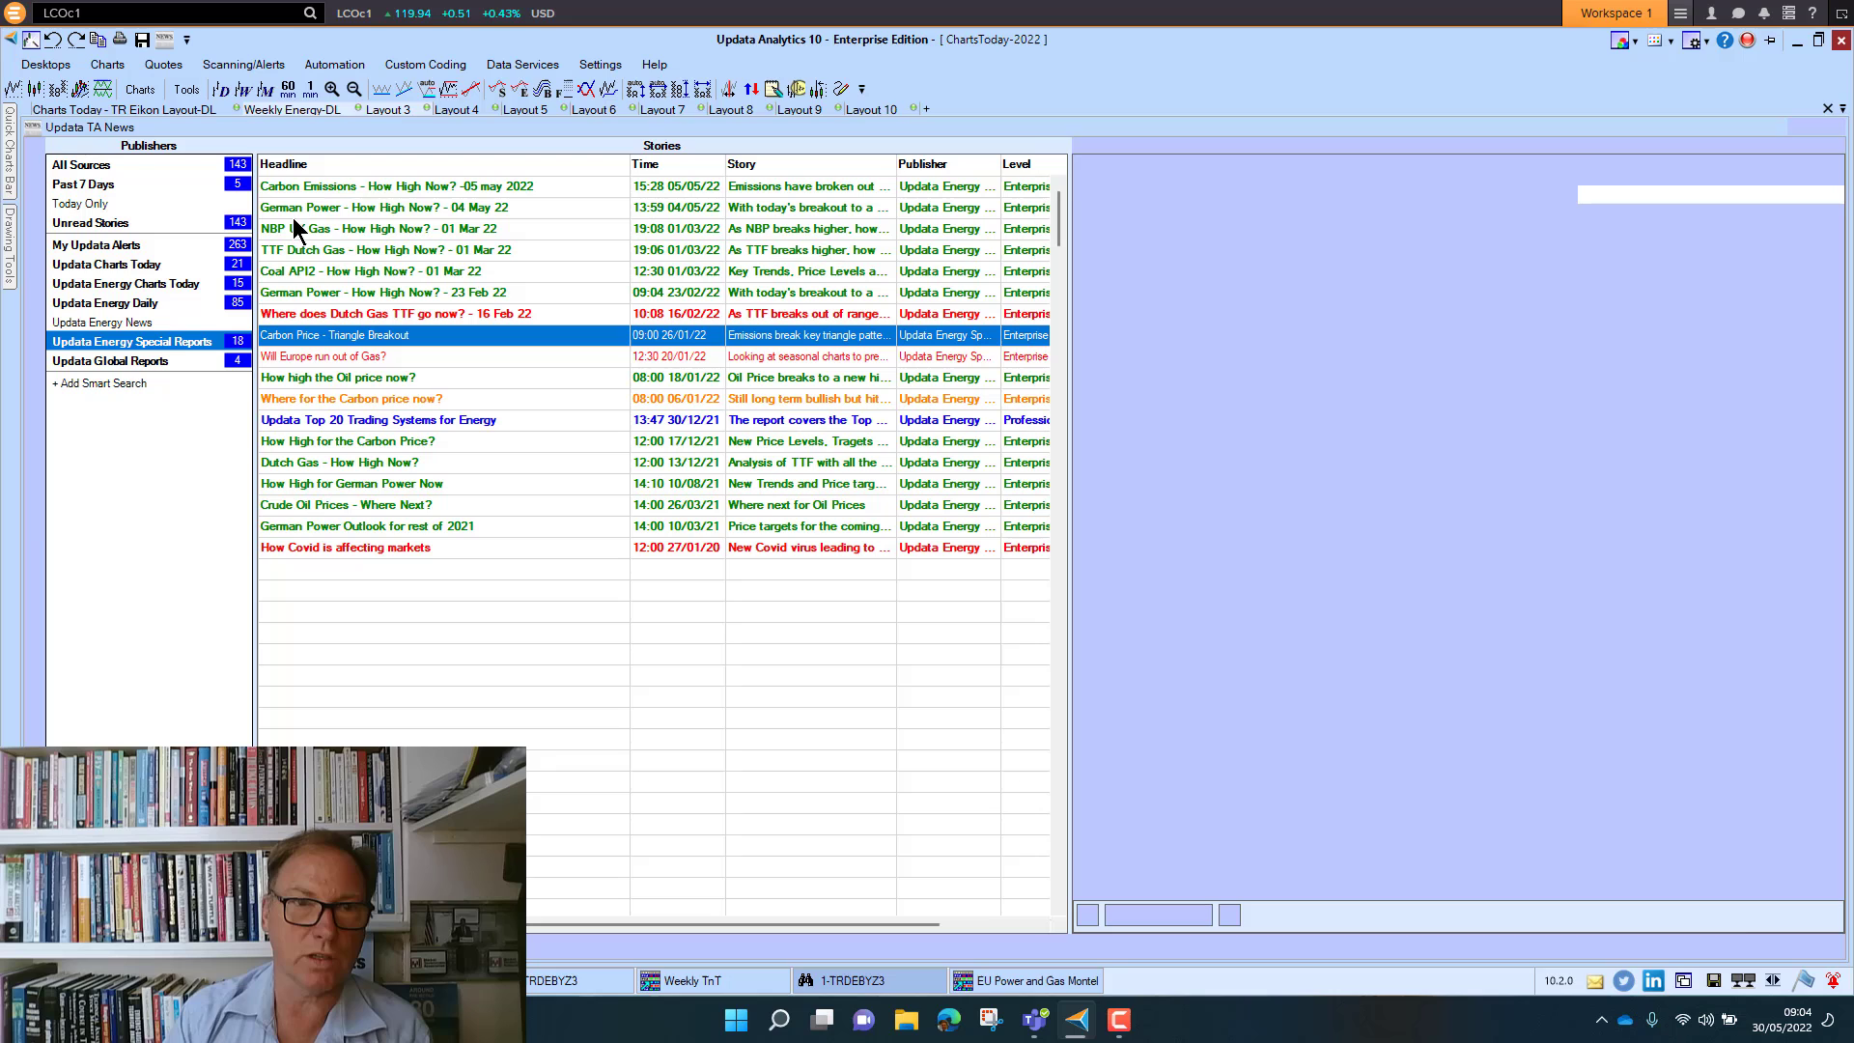
Step: Switch to My Updata Alerts, then reopen the Weekly Energy-DL layout with TR DE Base 2023
left_click(98, 245)
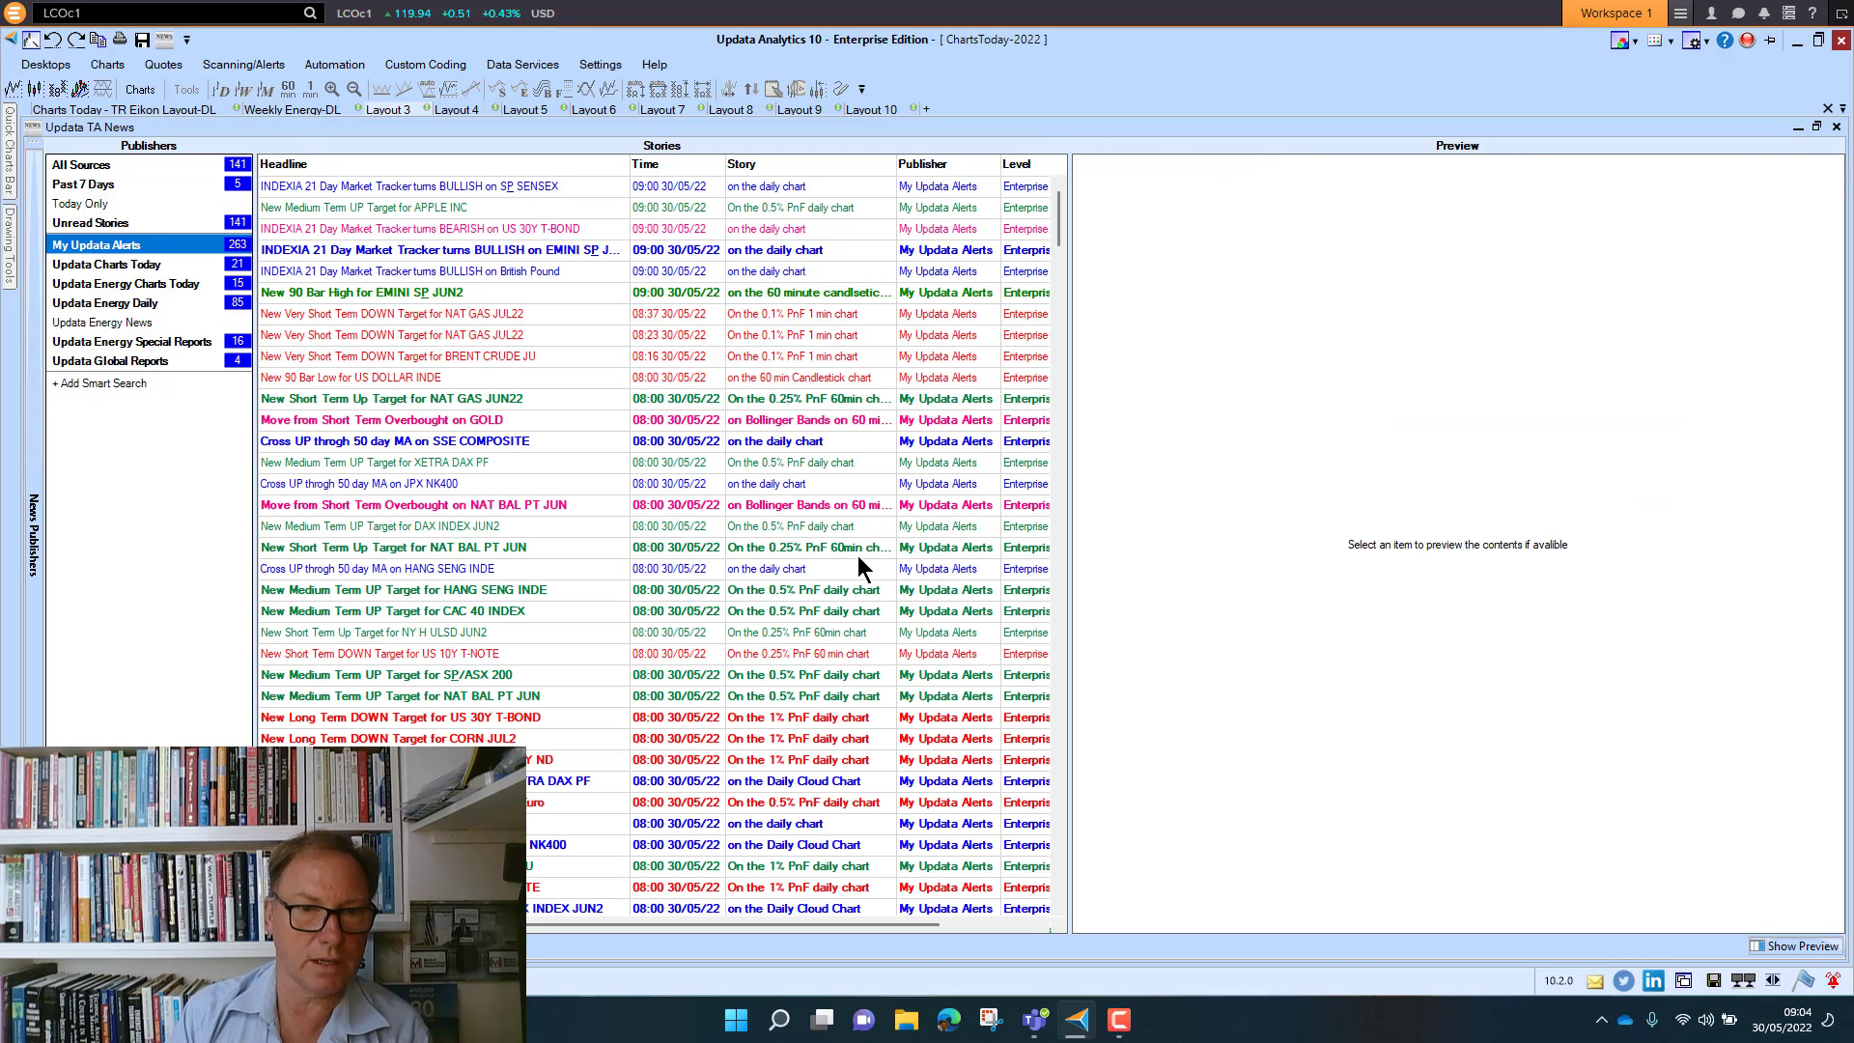
mouse_move(591, 686)
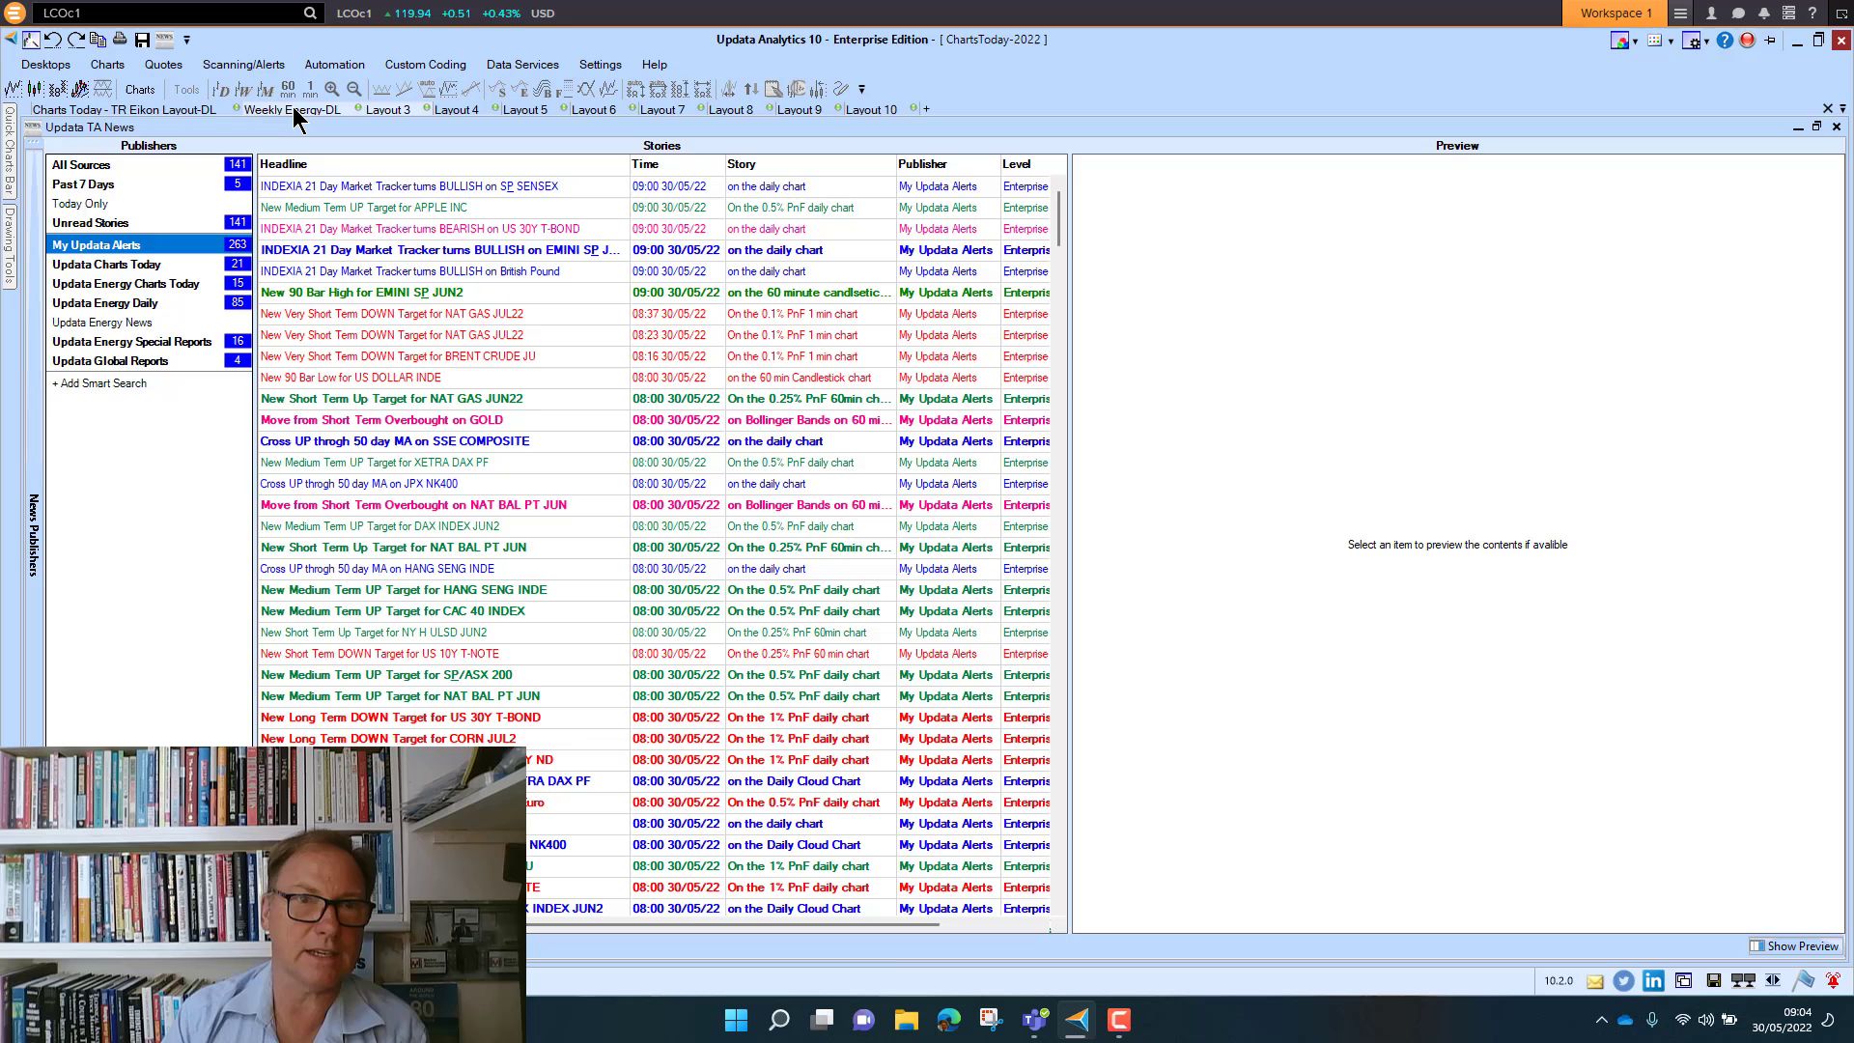
left_click(290, 108)
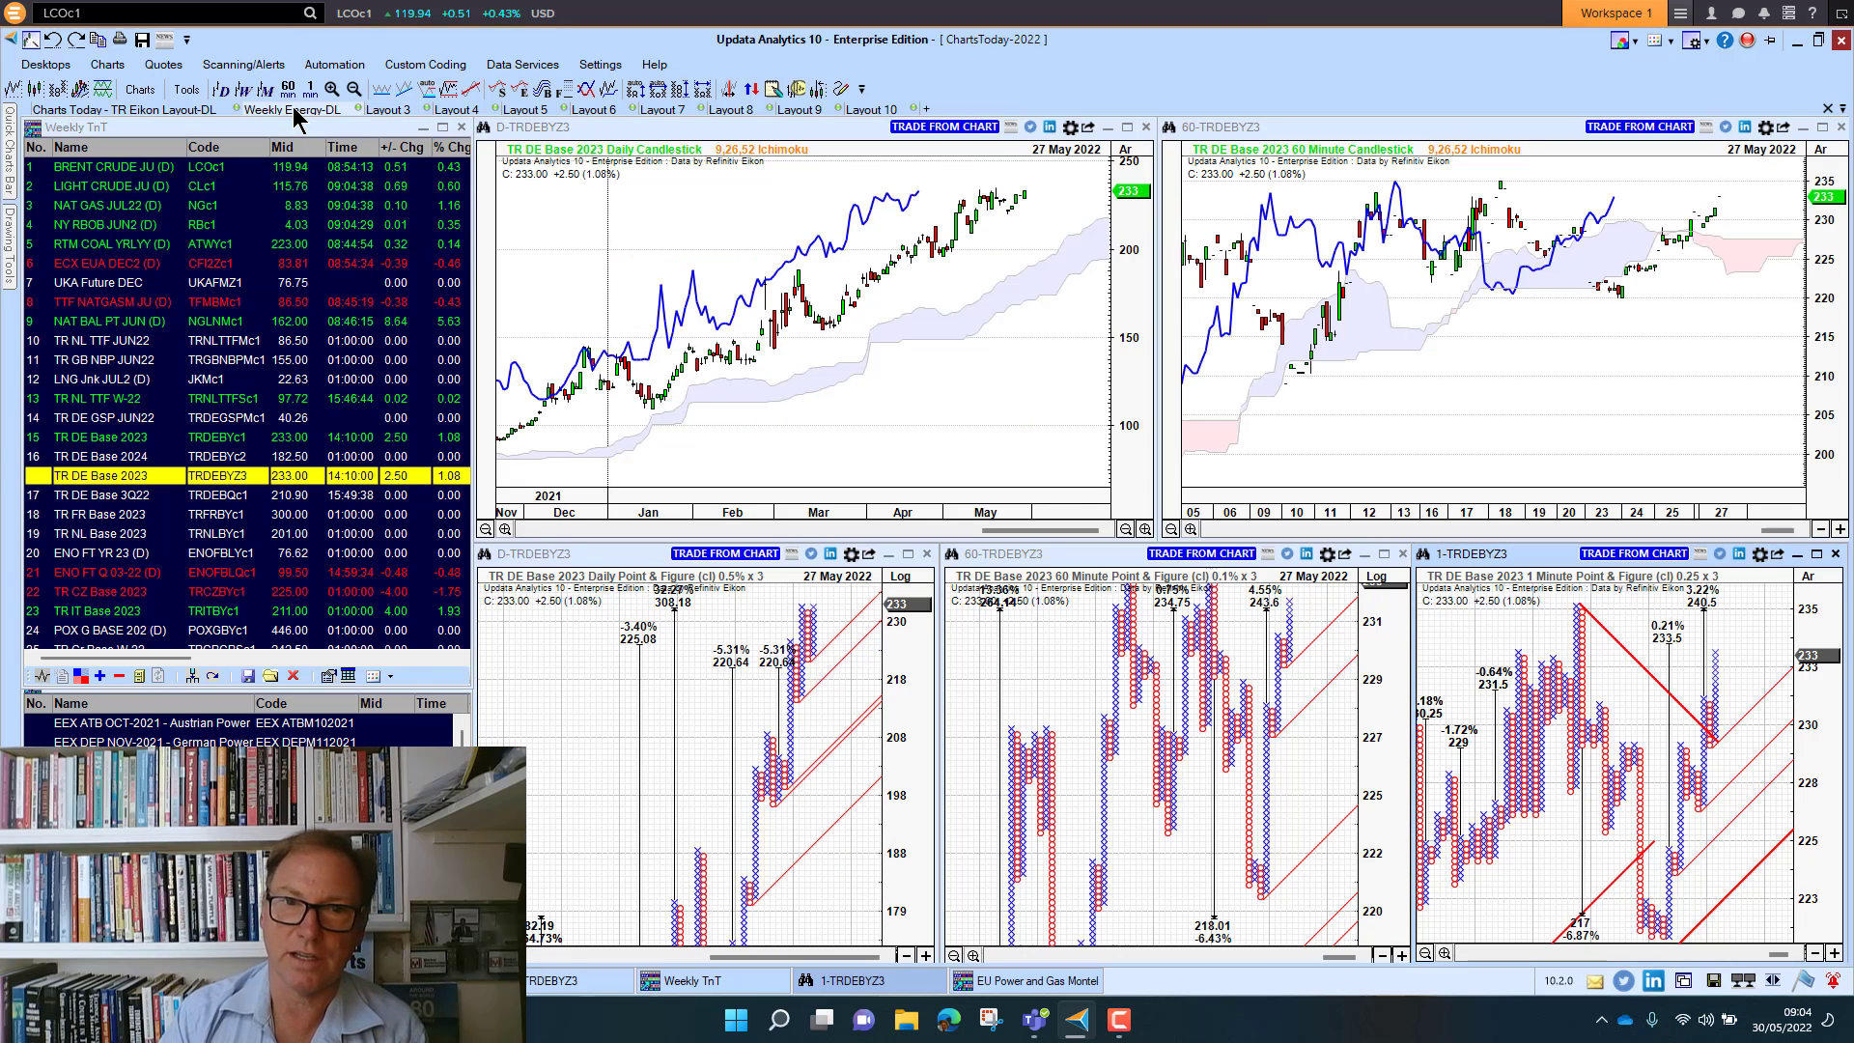